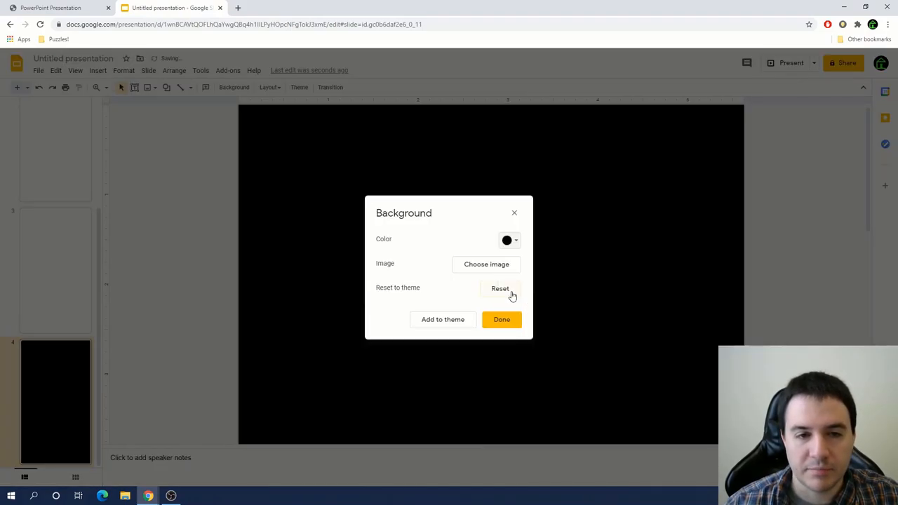
# - Keep the black background and add the green 'HI! HOW ARE U?' title and ANTHONY's introduction
pyautogui.click(502, 319)
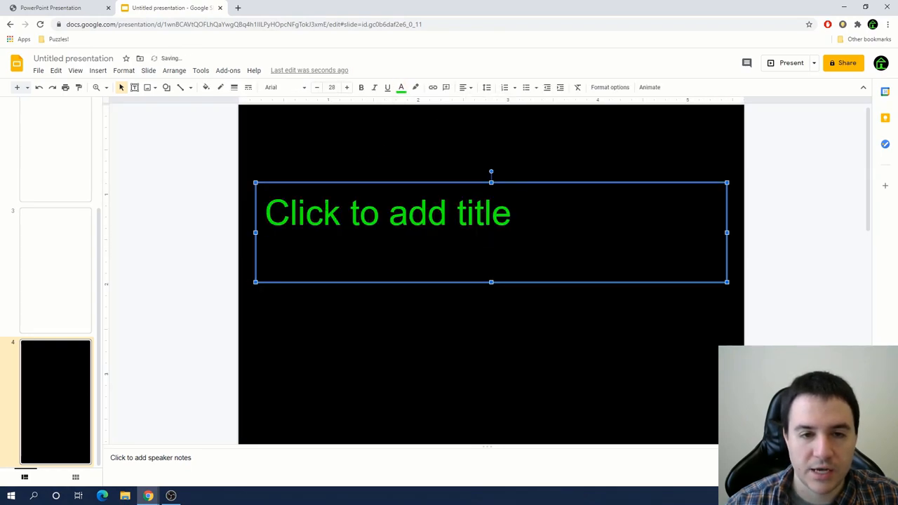
pyautogui.write('HI')
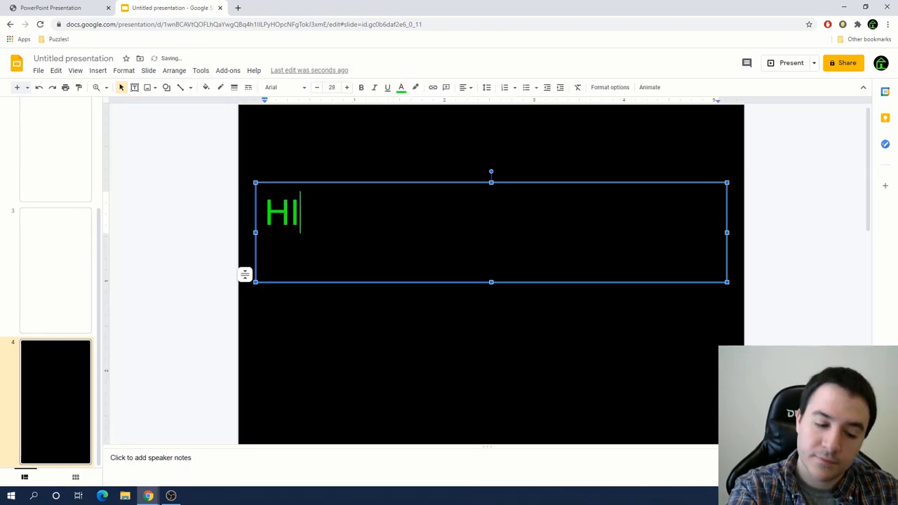
pyautogui.write('! HO')
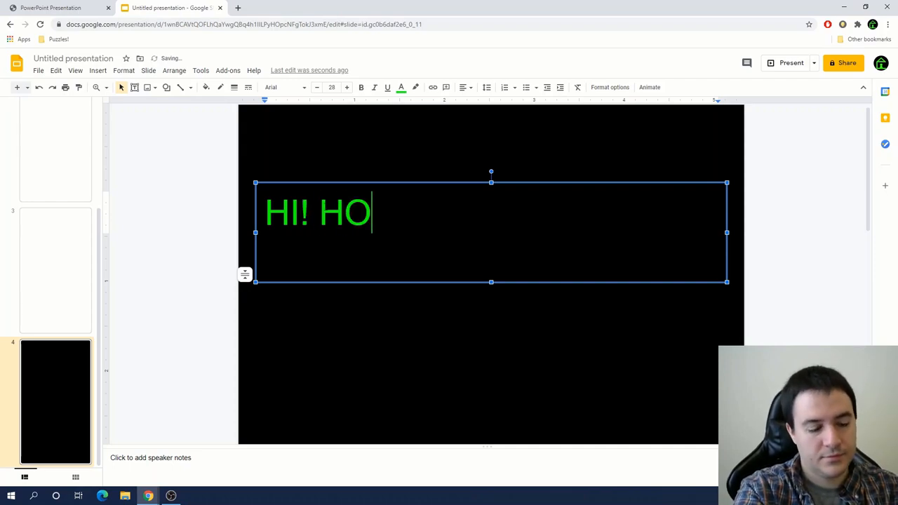
pyautogui.write('W ARE U')
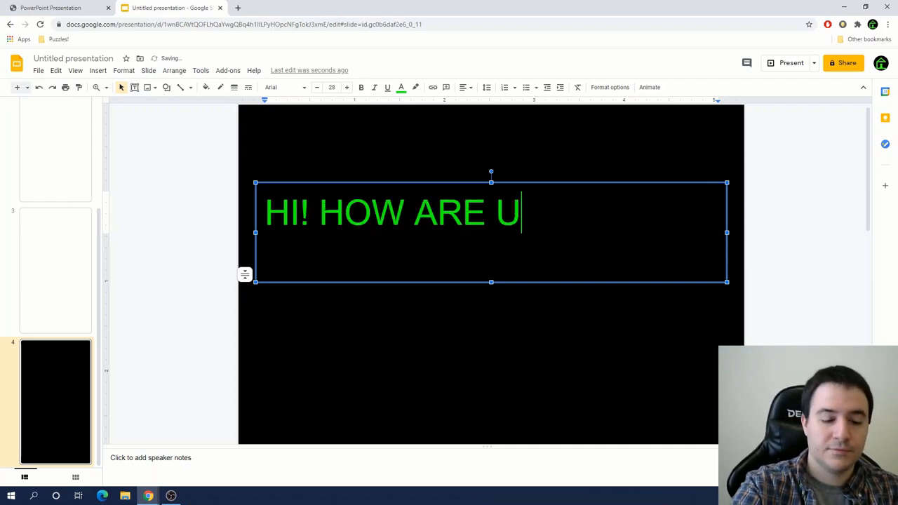
pyautogui.write('?')
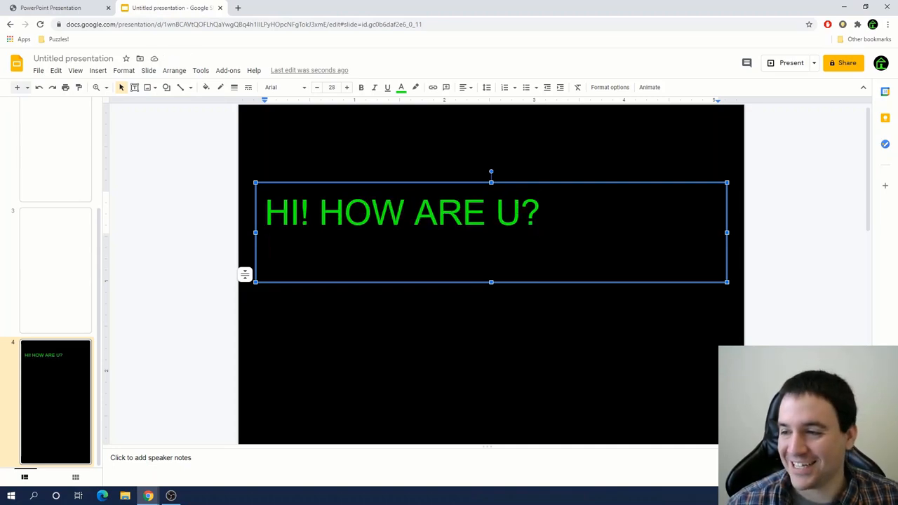
pyautogui.write('ANTHONY FROM CYPHER HOUSE ESCAPE ----------->>>>')
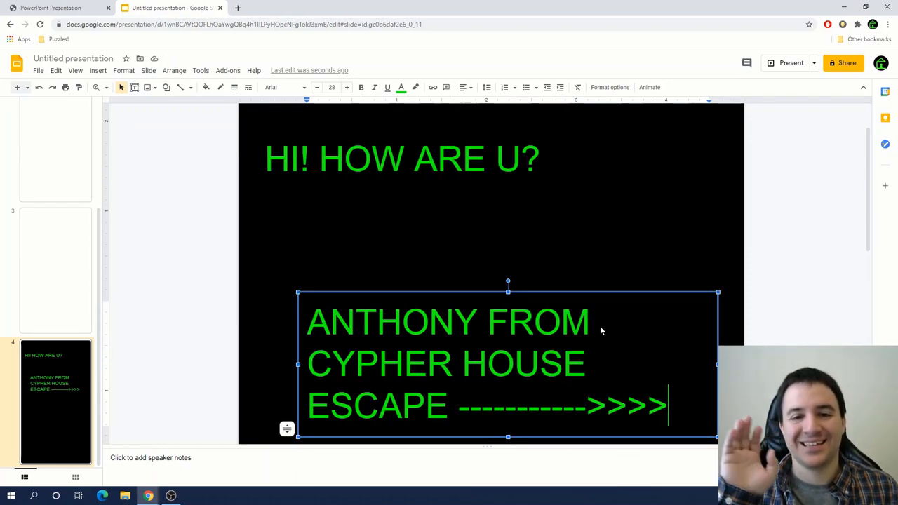
pyautogui.click(164, 243)
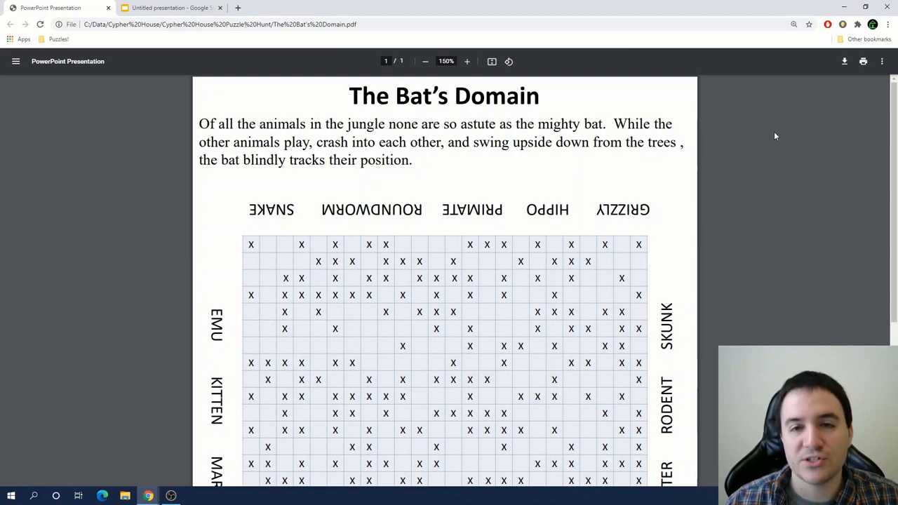
pyautogui.moveTo(761, 156)
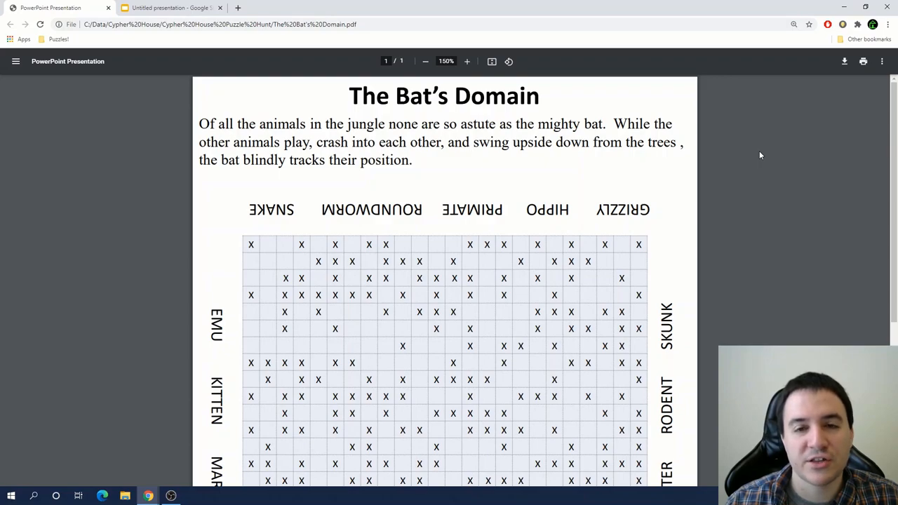
pyautogui.scroll(-3)
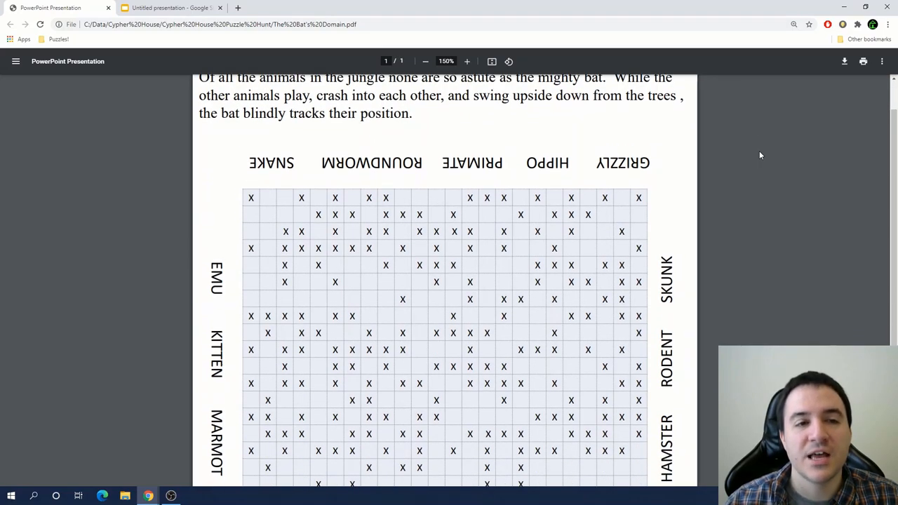
pyautogui.scroll(-3)
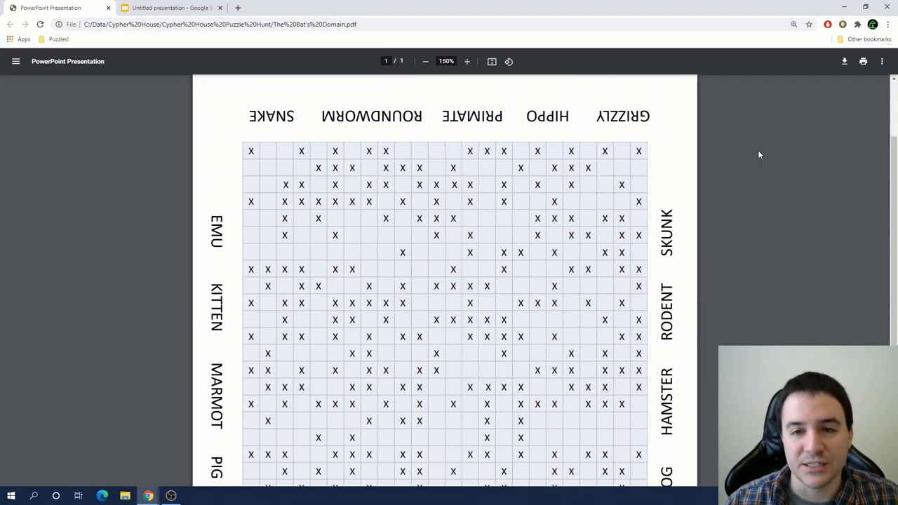
pyautogui.scroll(-3)
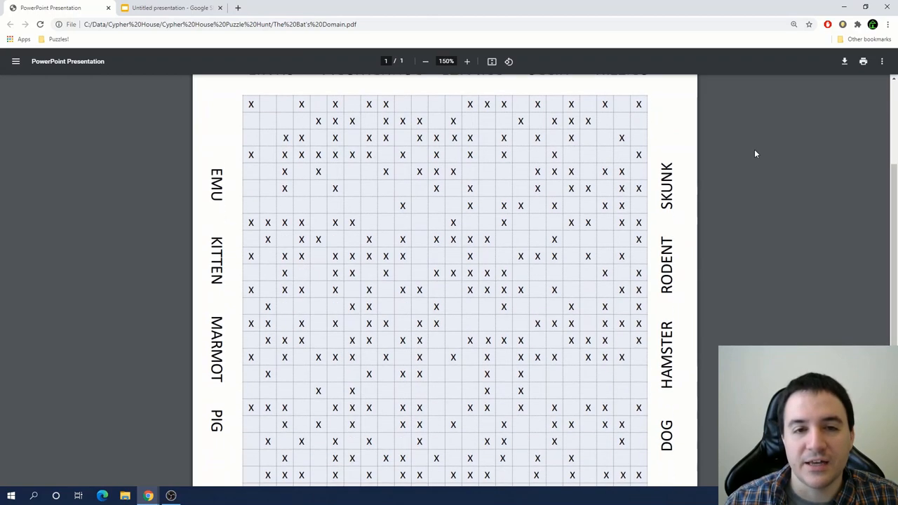
pyautogui.scroll(-3)
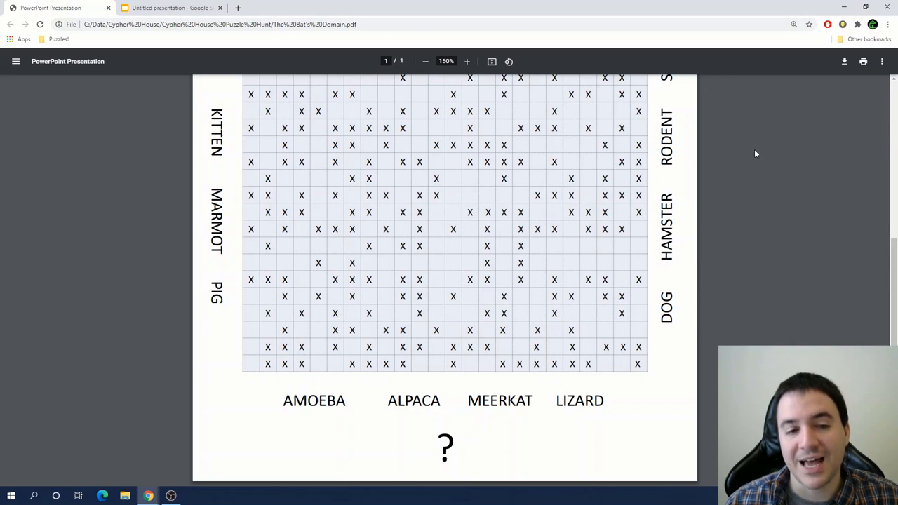
pyautogui.scroll(3)
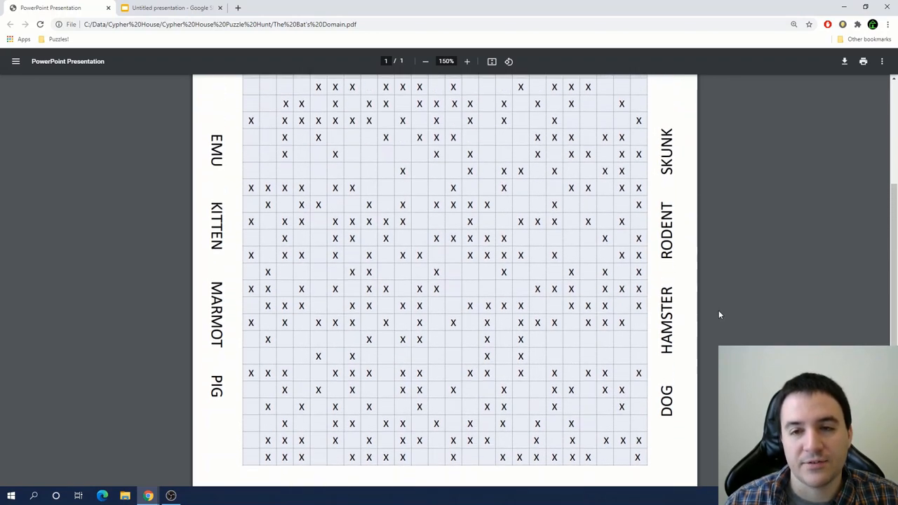
pyautogui.scroll(3)
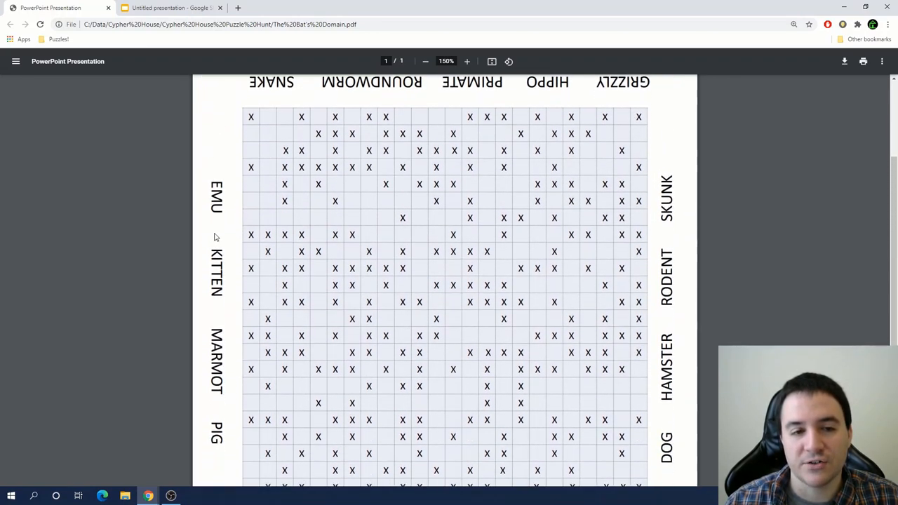
pyautogui.scroll(-3)
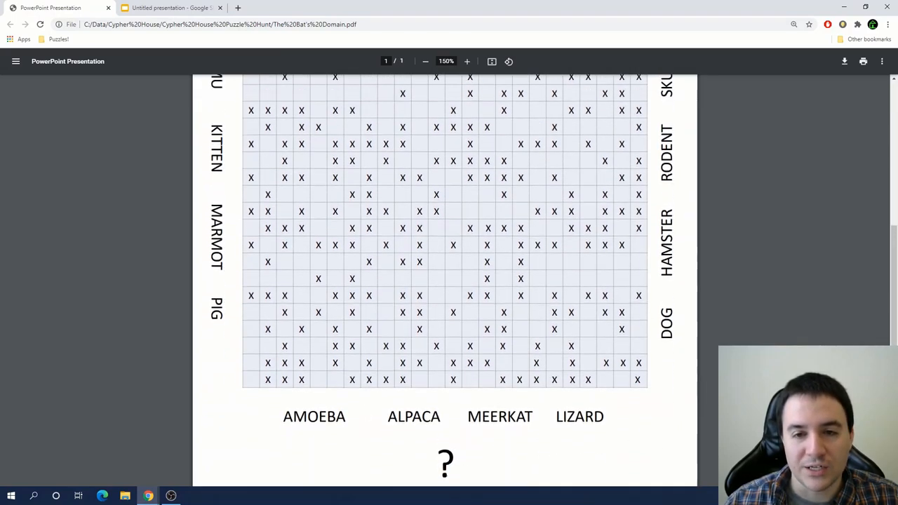
pyautogui.scroll(3)
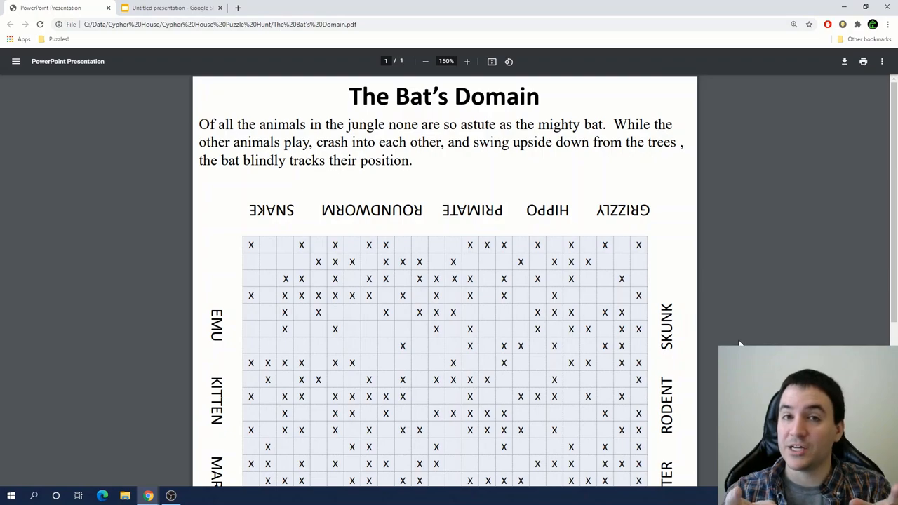
# - Return to the presentation and review slide 1's Bat's Domain grid and animal word list
pyautogui.click(171, 7)
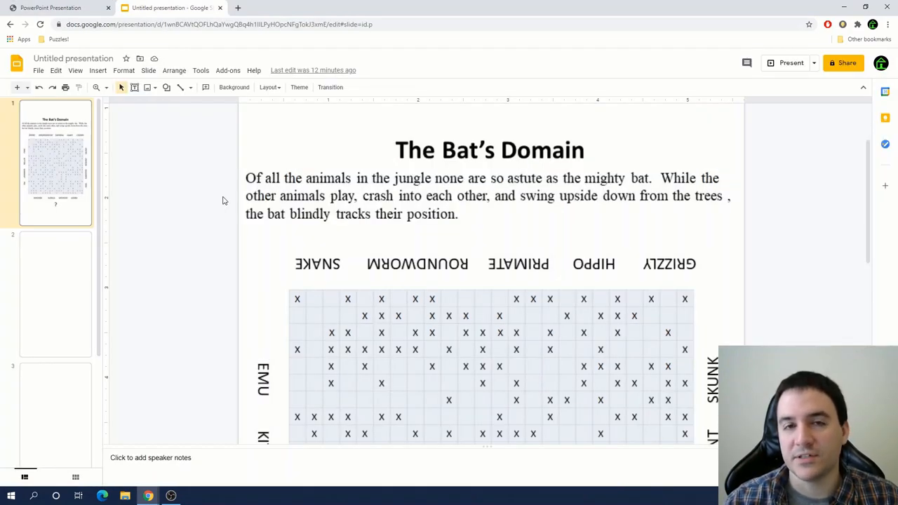
pyautogui.moveTo(305, 219)
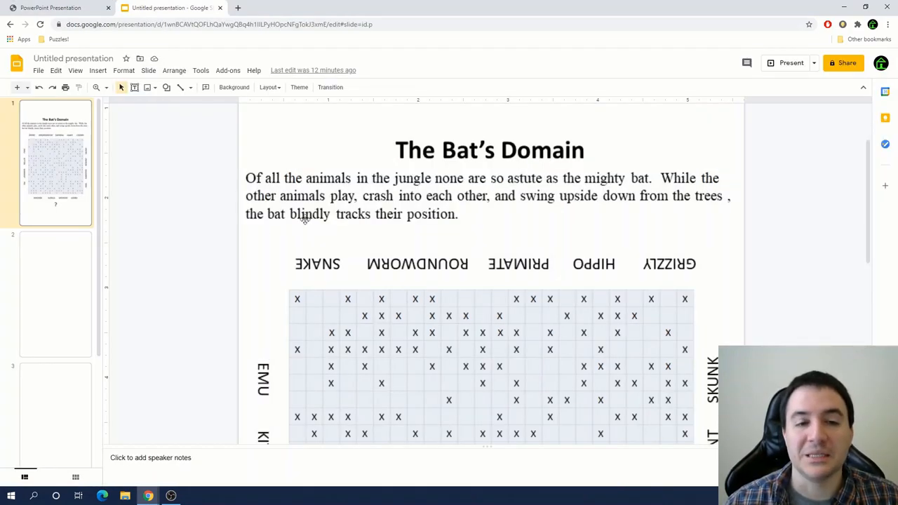
pyautogui.moveTo(219, 208)
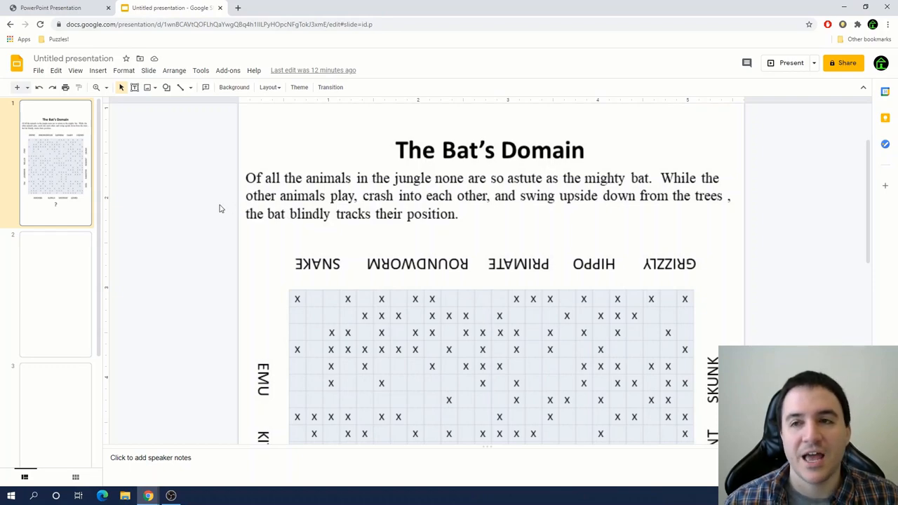
pyautogui.moveTo(211, 207)
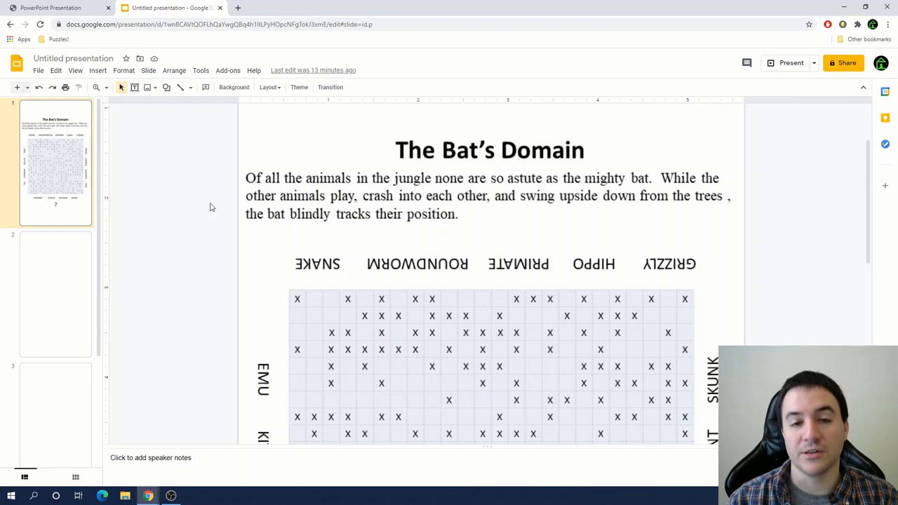
pyautogui.scroll(-3)
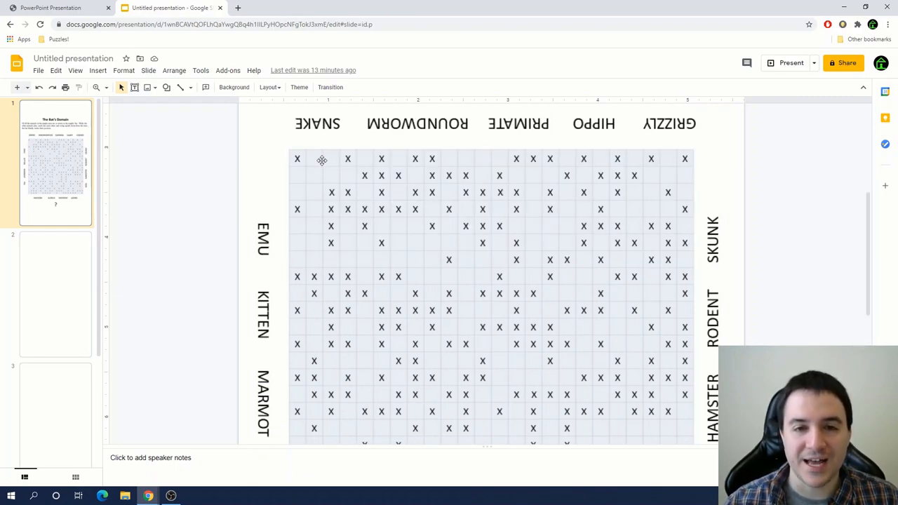
pyautogui.scroll(-3)
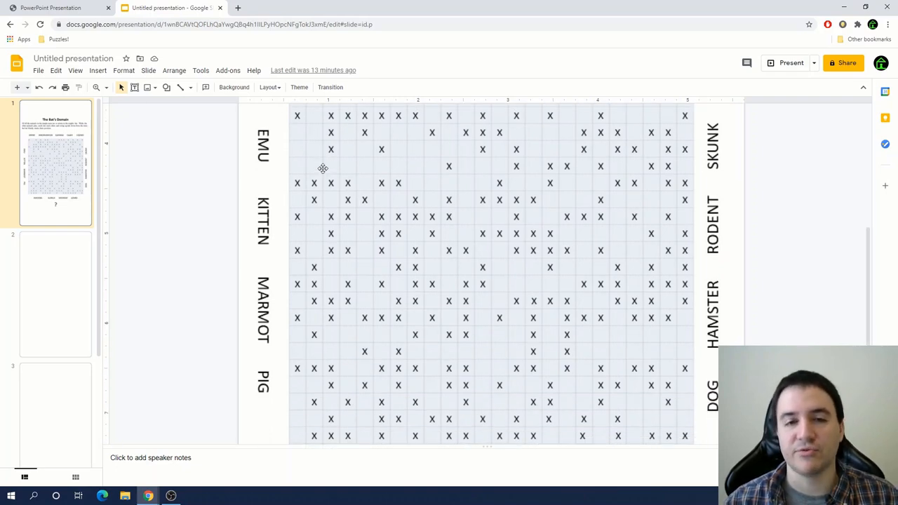
pyautogui.scroll(-3)
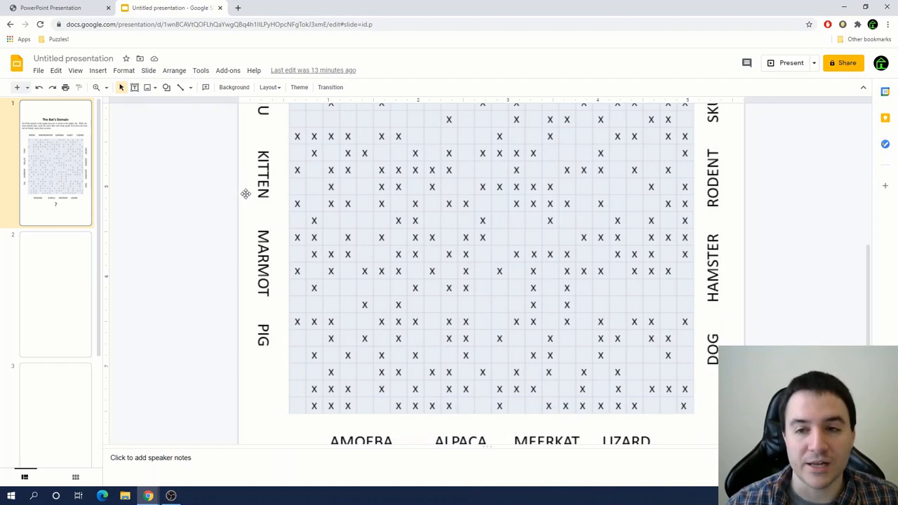
pyautogui.scroll(-3)
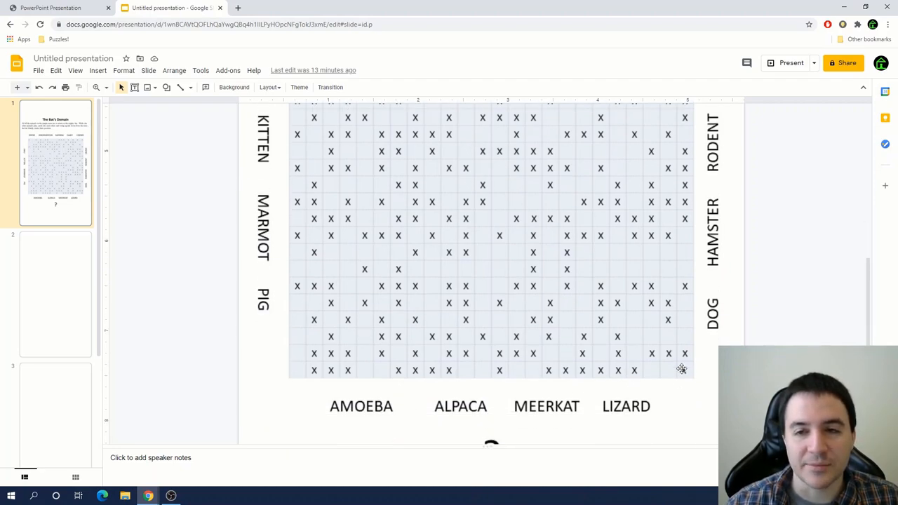
pyautogui.scroll(3)
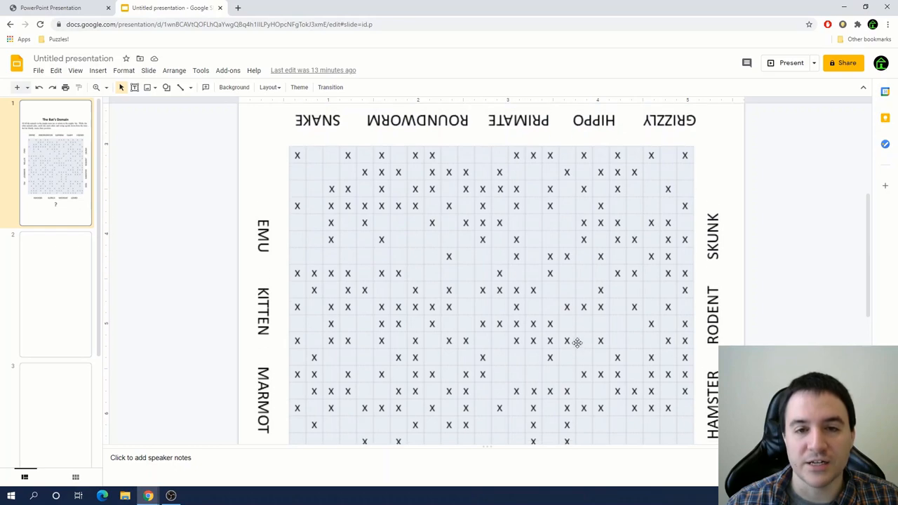
pyautogui.scroll(3)
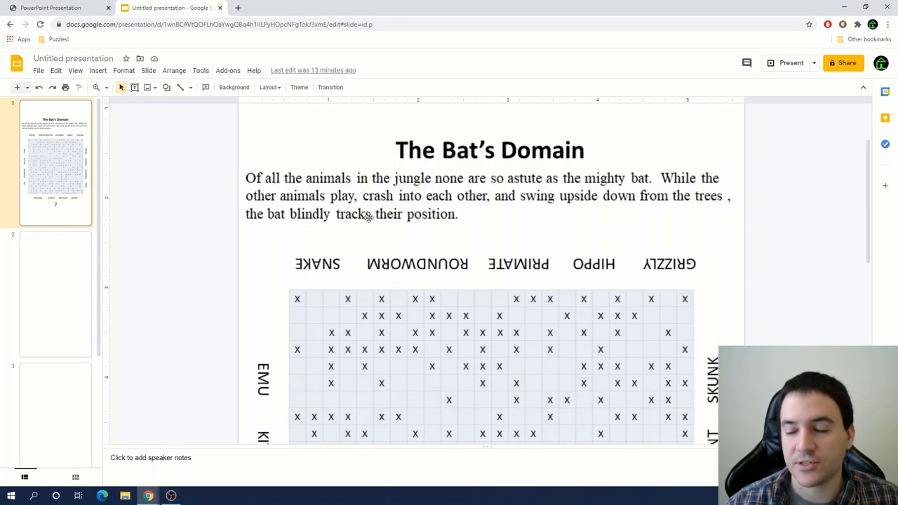
pyautogui.scroll(-3)
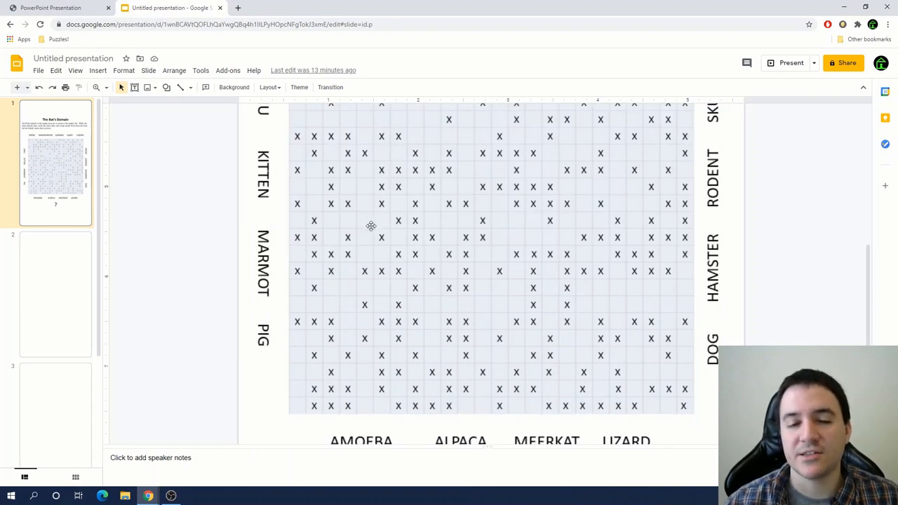
pyautogui.scroll(-3)
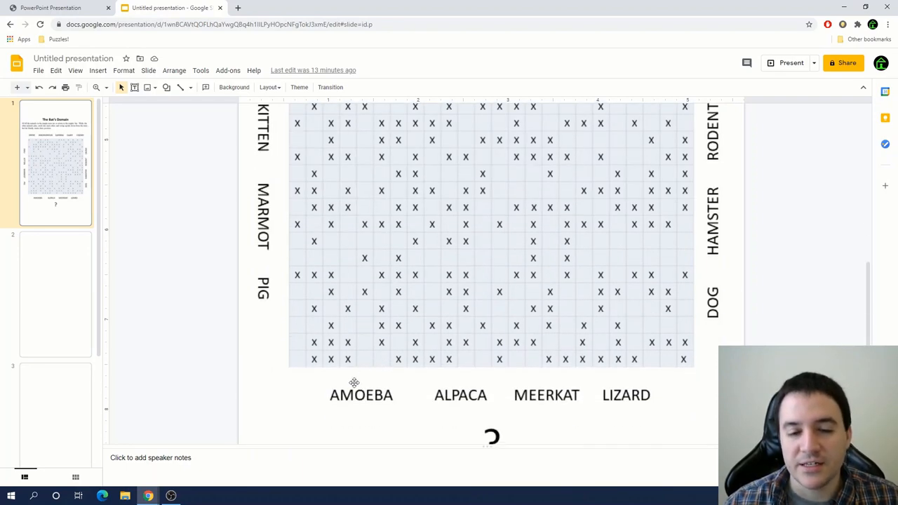
pyautogui.scroll(3)
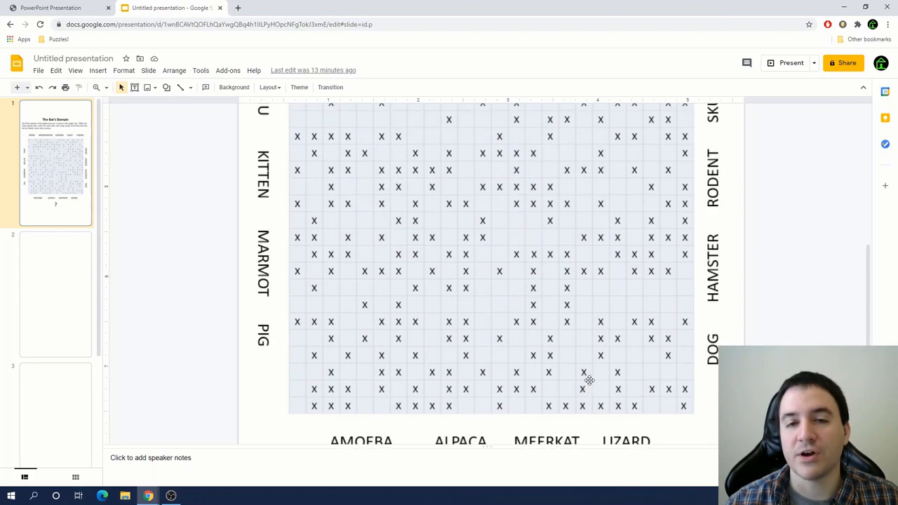
pyautogui.scroll(-3)
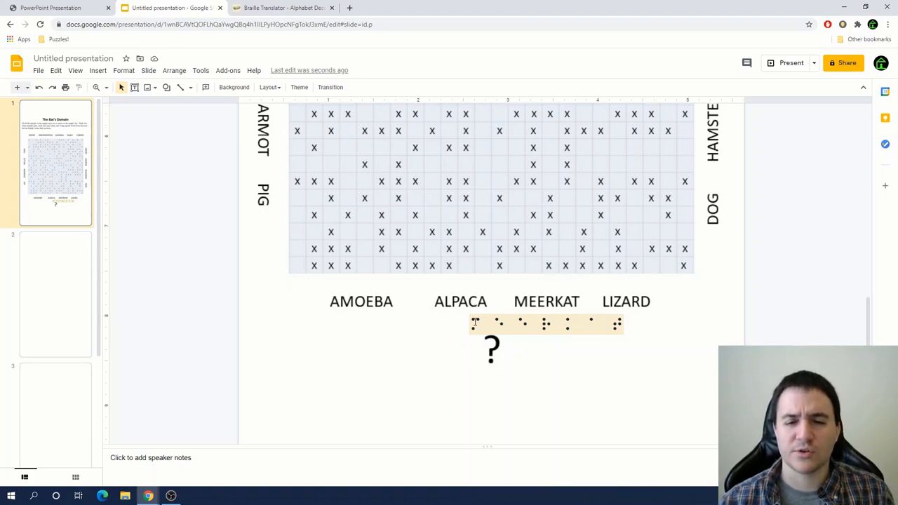
# - Edit the braille table and move the beige braille strip up over the bottom animal names
pyautogui.doubleClick(500, 323)
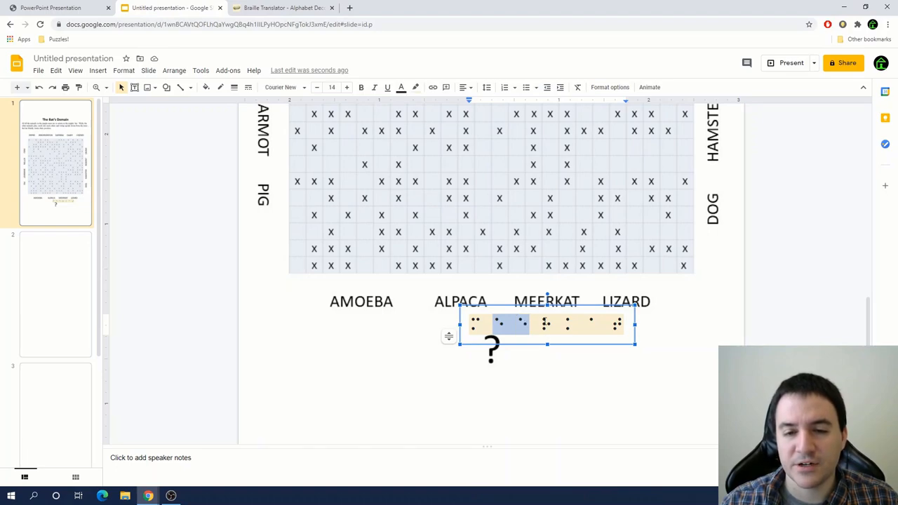
pyautogui.scroll(-3)
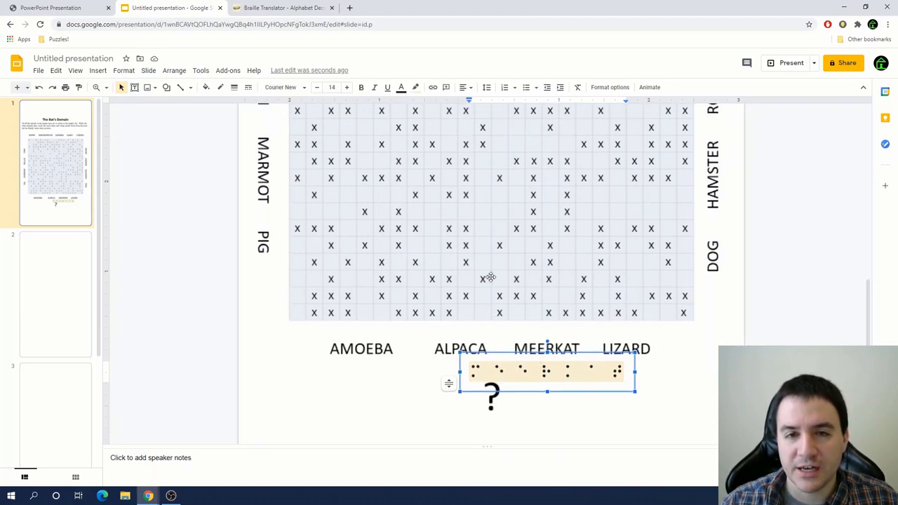
pyautogui.scroll(-3)
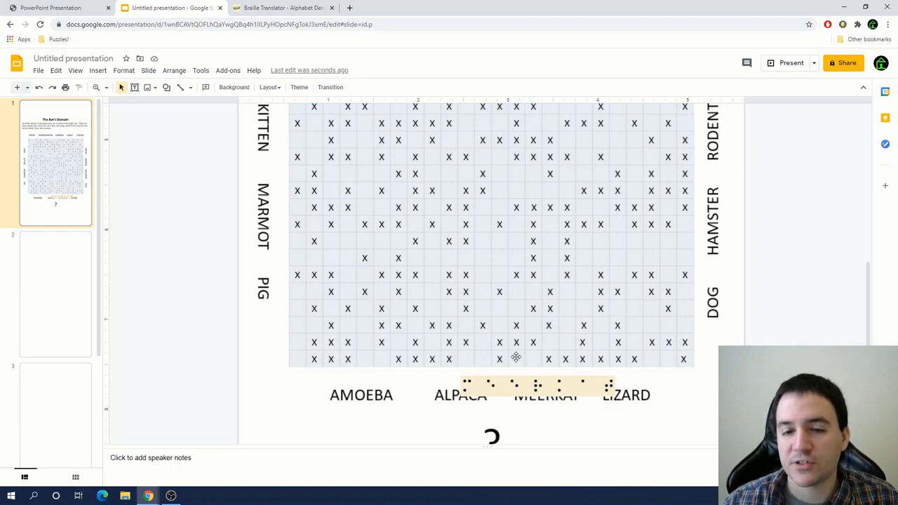
pyautogui.moveTo(463, 382)
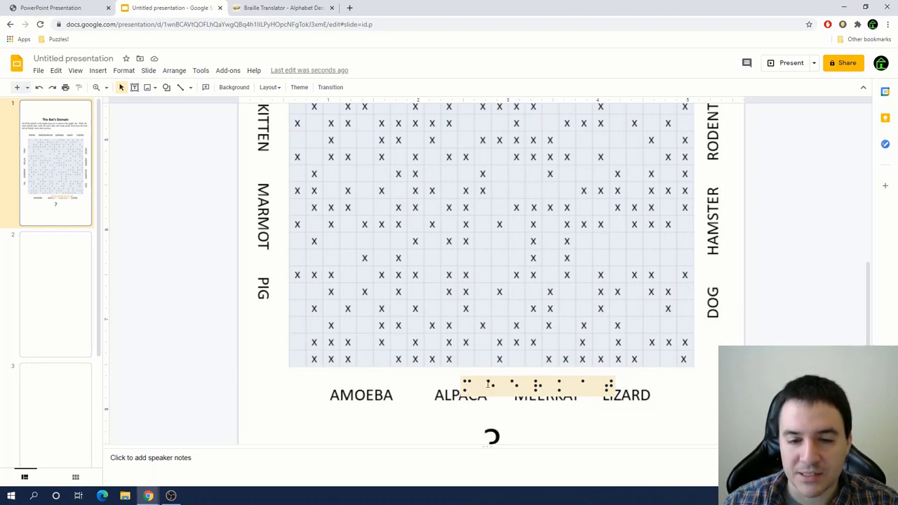
pyautogui.click(513, 384)
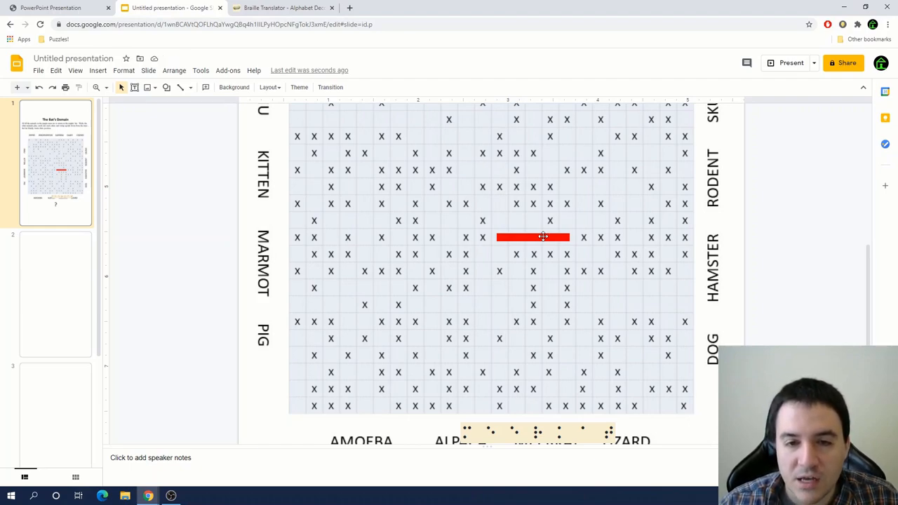
pyautogui.moveTo(506, 206)
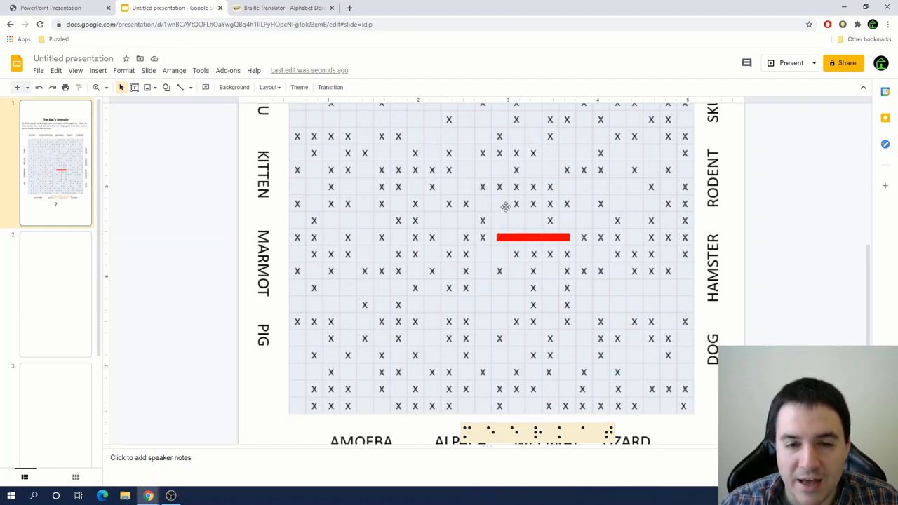
pyautogui.moveTo(459, 227)
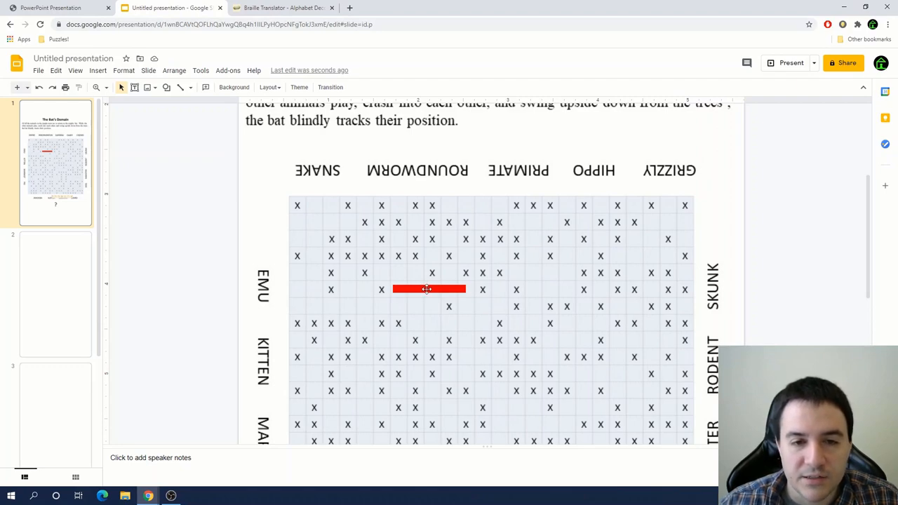
pyautogui.moveTo(441, 289)
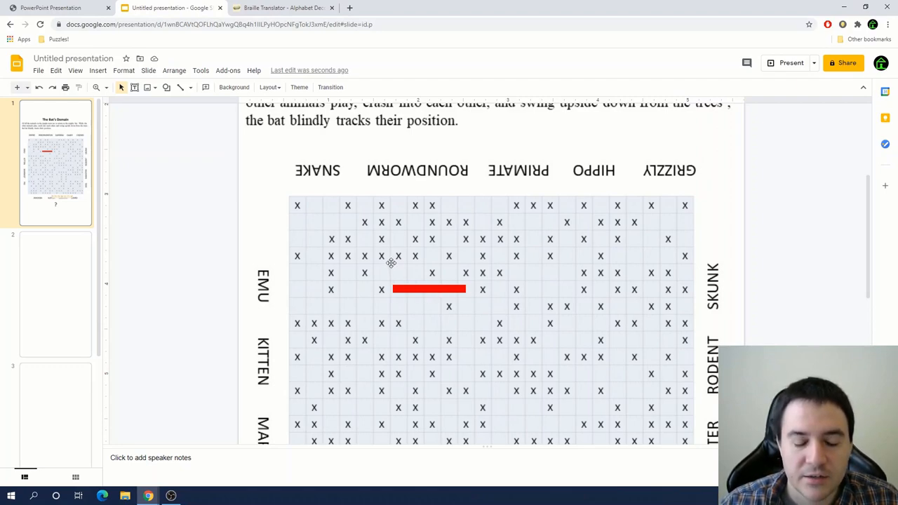
pyautogui.moveTo(395, 261)
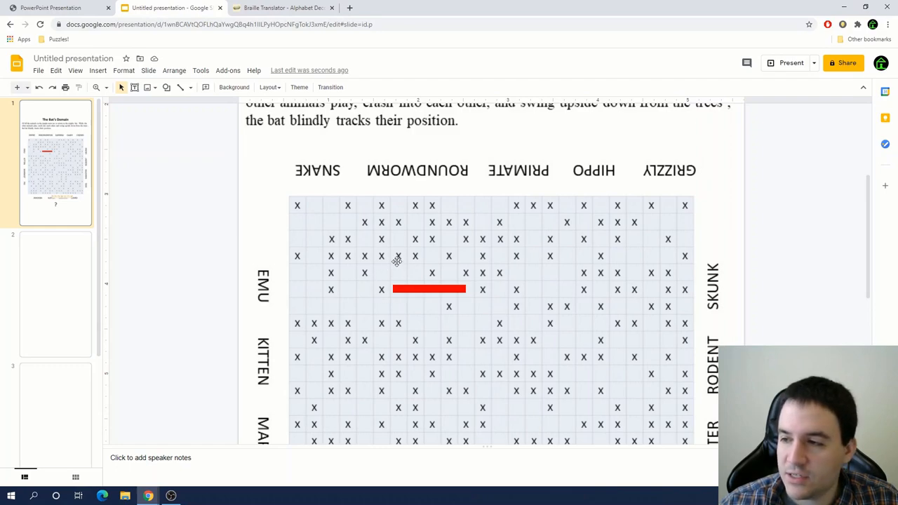
pyautogui.moveTo(446, 257)
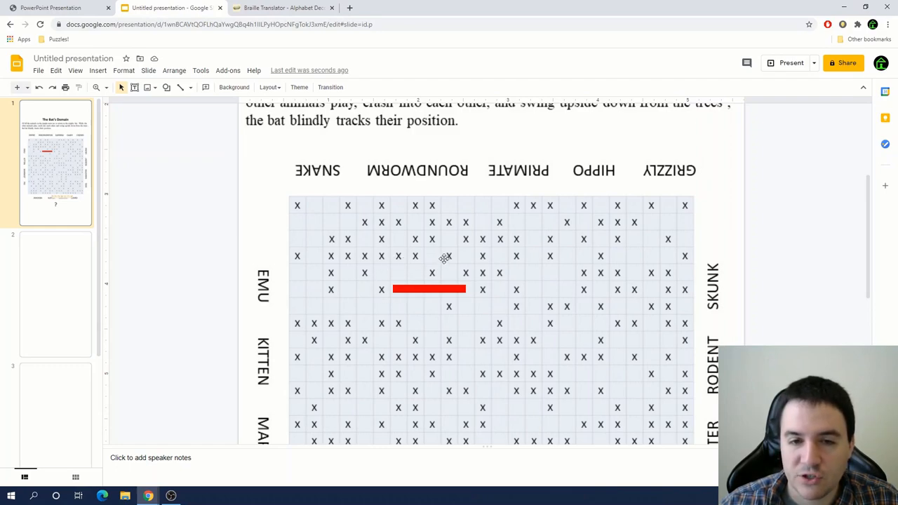
pyautogui.moveTo(468, 273)
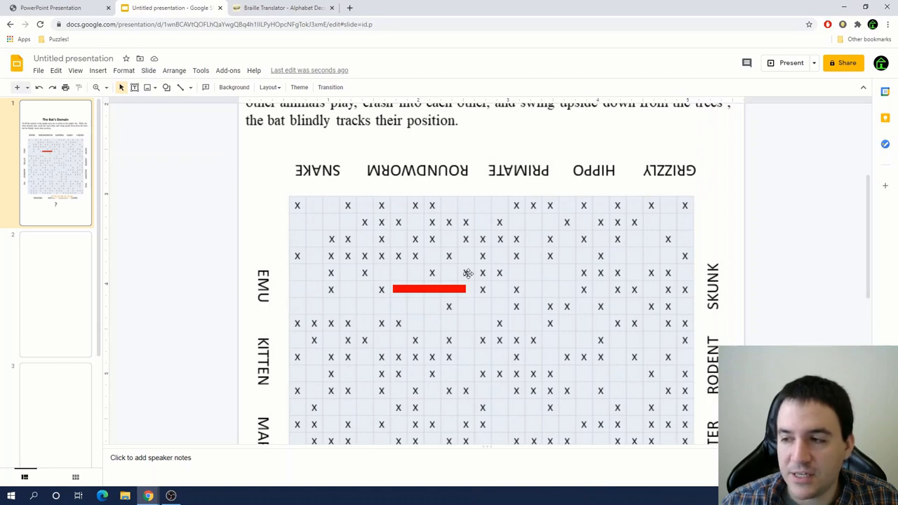
pyautogui.moveTo(491, 274)
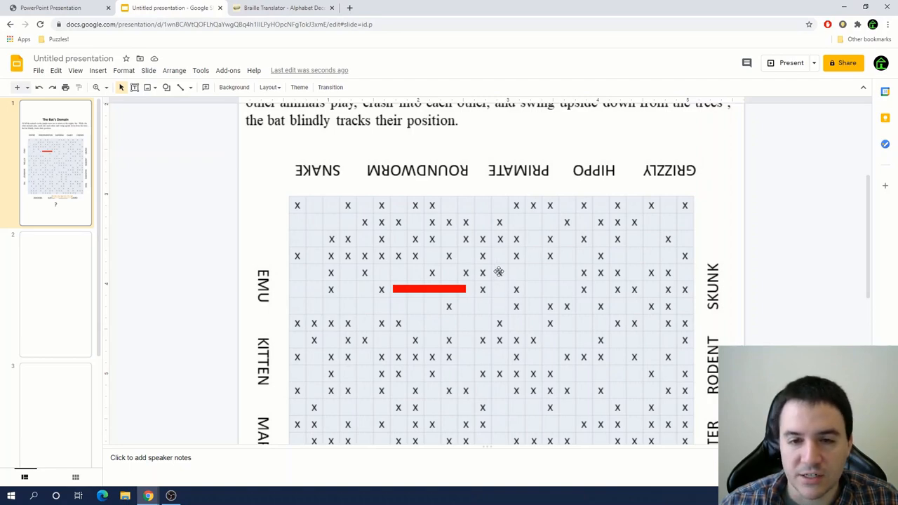
pyautogui.moveTo(547, 278)
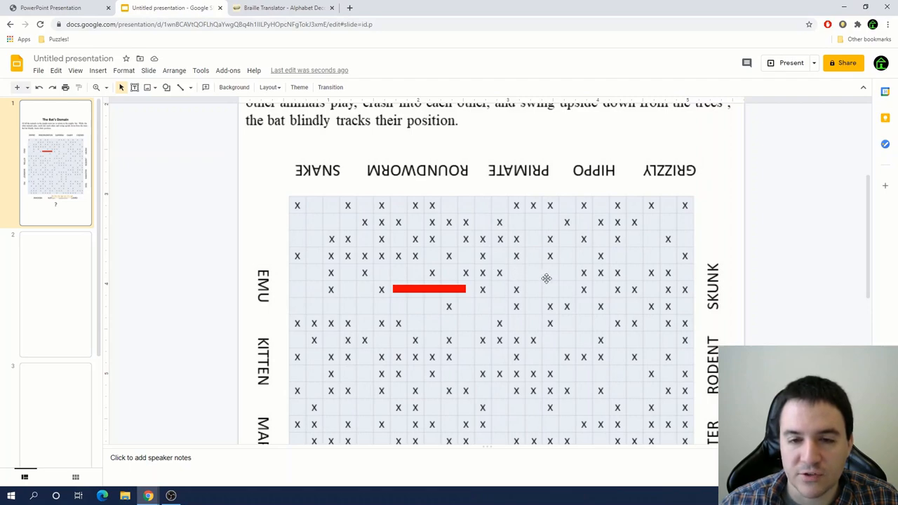
pyautogui.moveTo(582, 274)
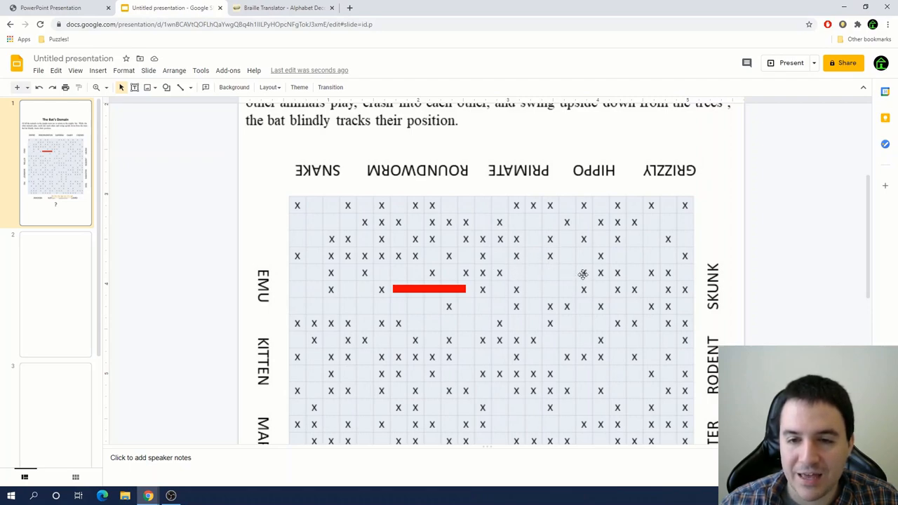
pyautogui.moveTo(586, 288)
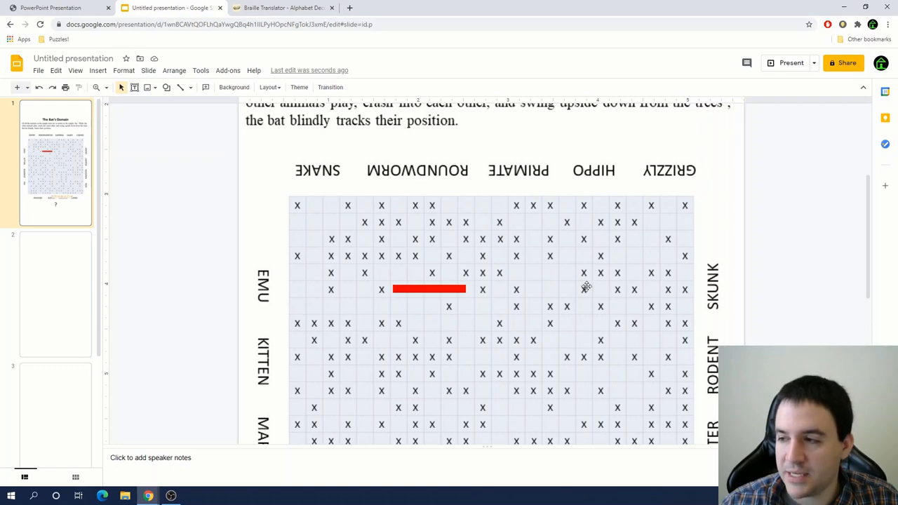
pyautogui.moveTo(422, 289)
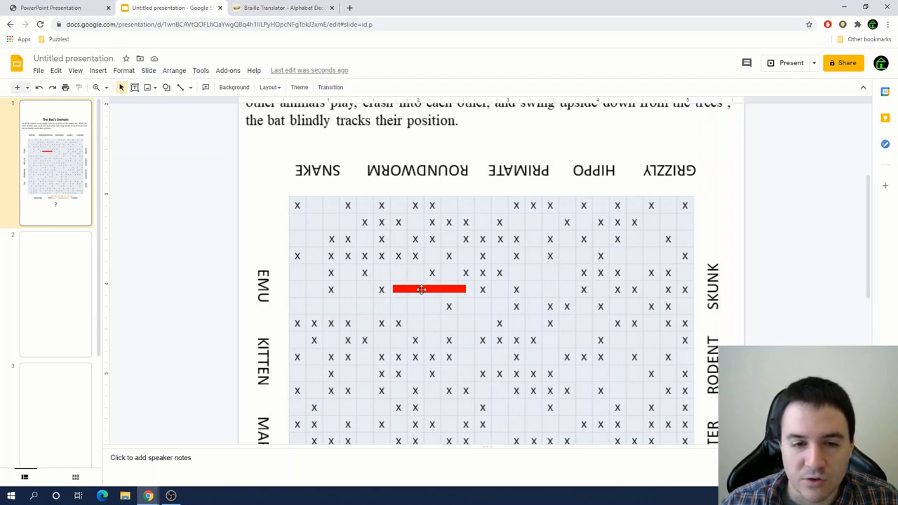
# - Enlarge the red bar into a three-row box beside EMU and close formatting options
pyautogui.moveTo(428, 290); pyautogui.dragTo(393, 253)
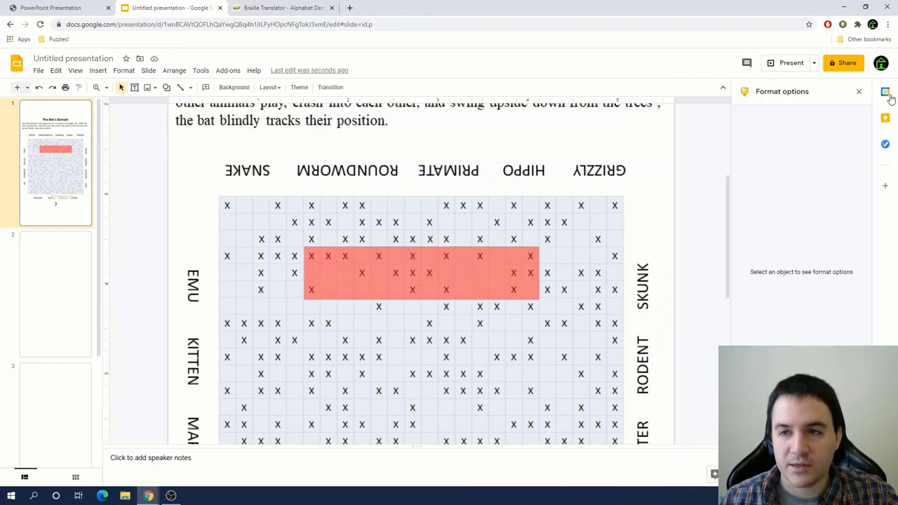
pyautogui.click(859, 91)
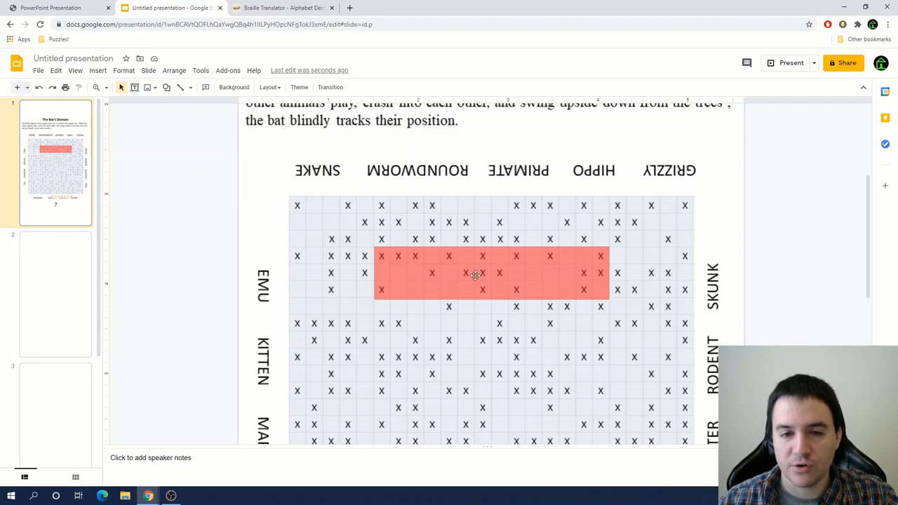
# - Position red boxes over the word labels and across the MARMOT and PIG grid rows
pyautogui.scroll(-3)
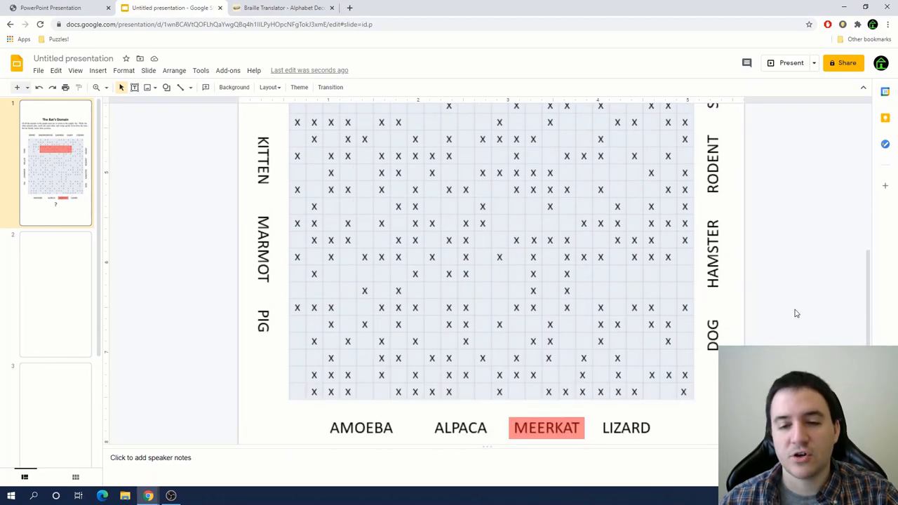
pyautogui.scroll(-3)
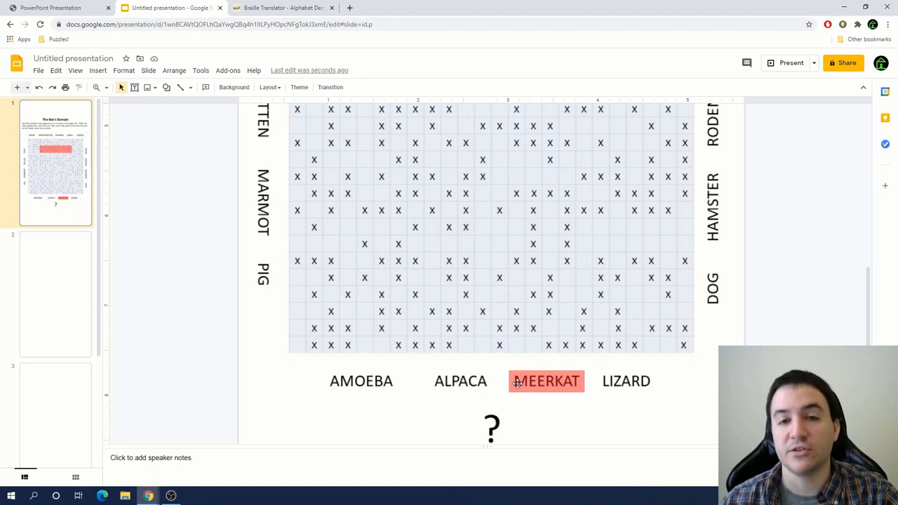
pyautogui.moveTo(495, 384)
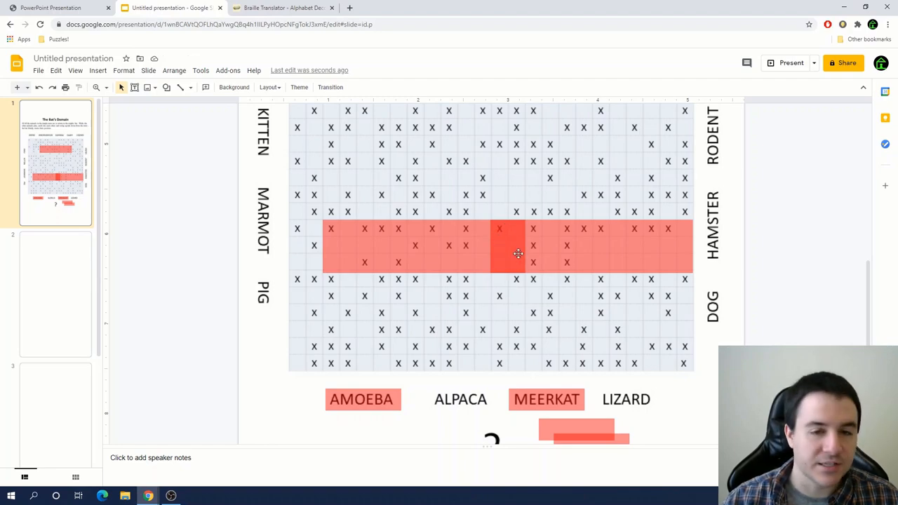
pyautogui.moveTo(389, 245)
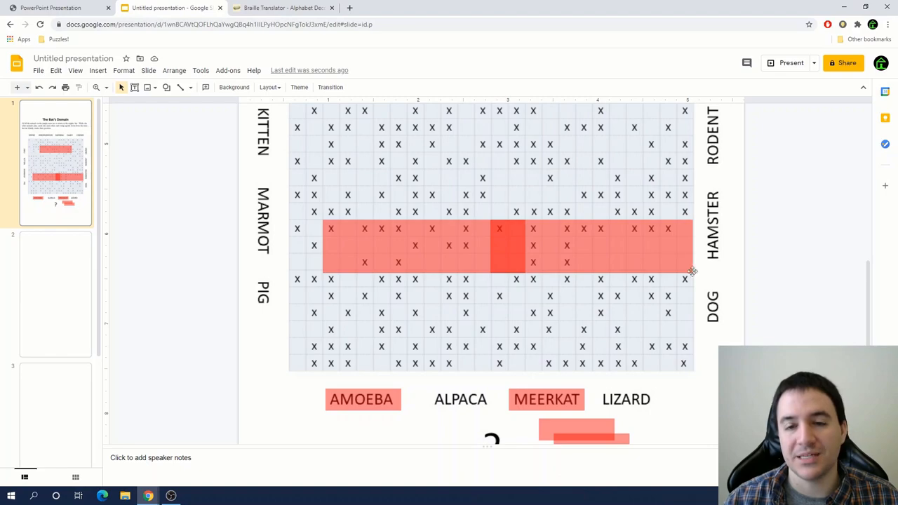
pyautogui.click(461, 400)
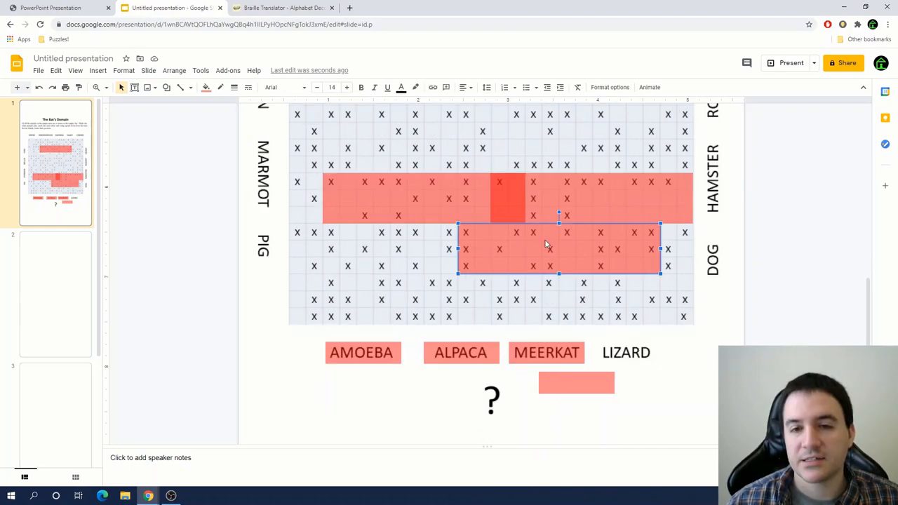
pyautogui.moveTo(665, 331)
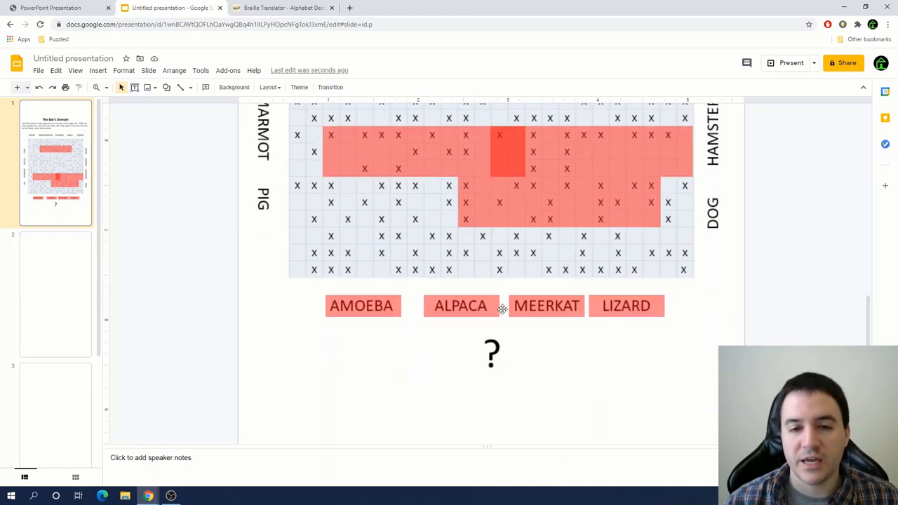
pyautogui.scroll(3)
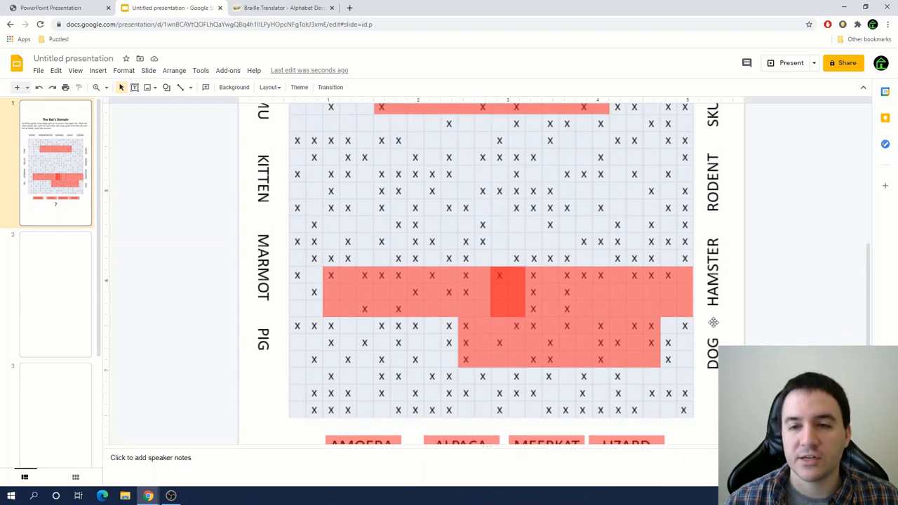
pyautogui.scroll(3)
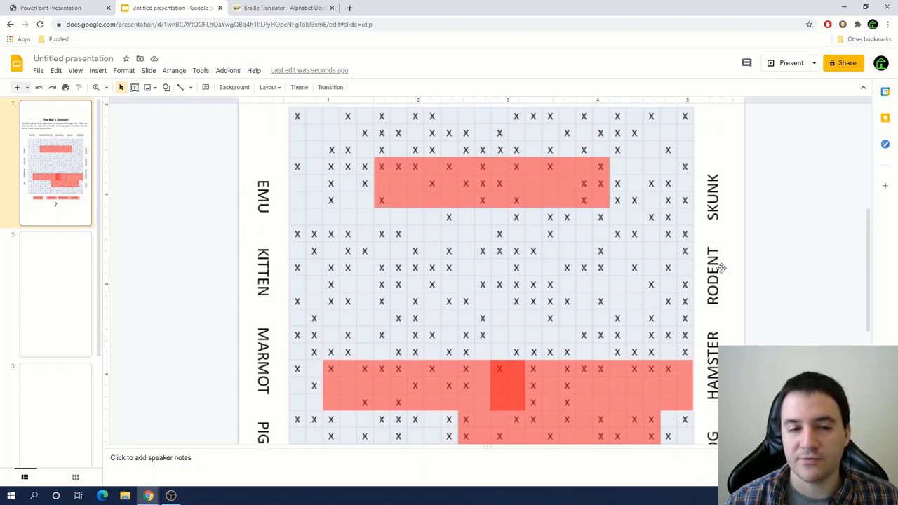
pyautogui.scroll(-3)
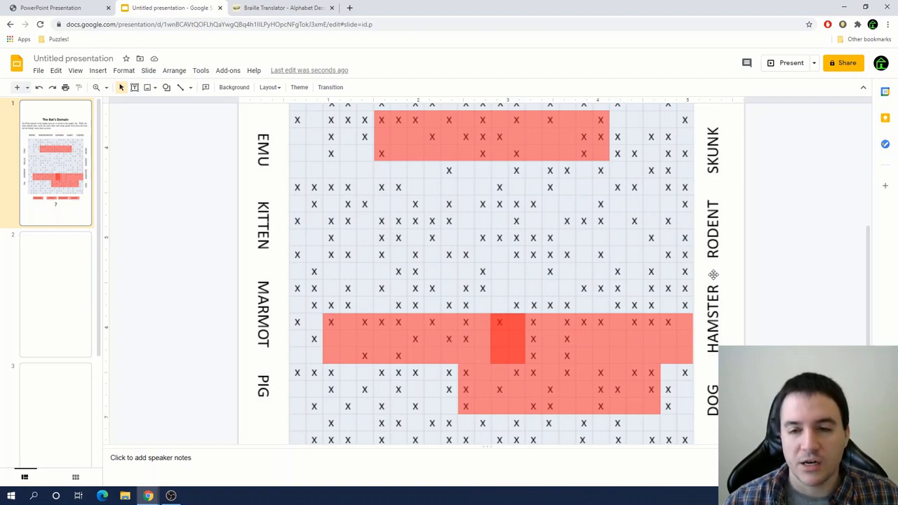
pyautogui.scroll(-3)
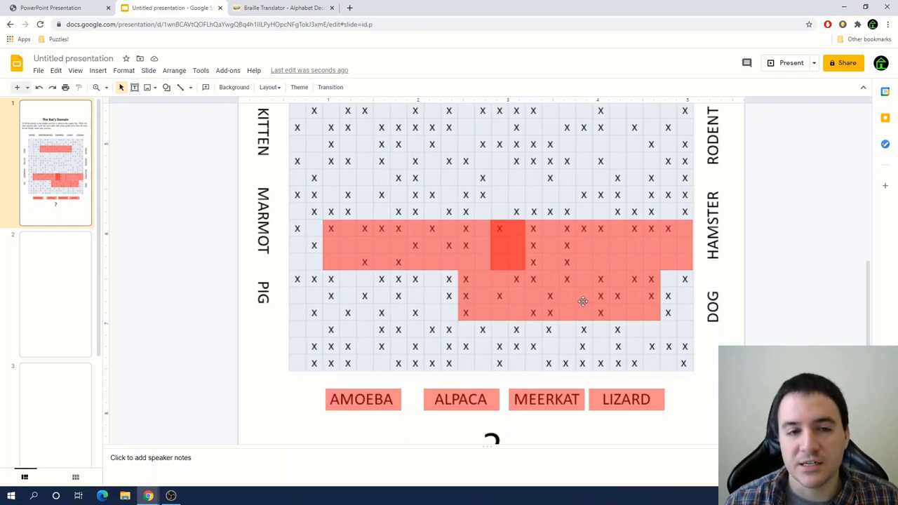
pyautogui.scroll(3)
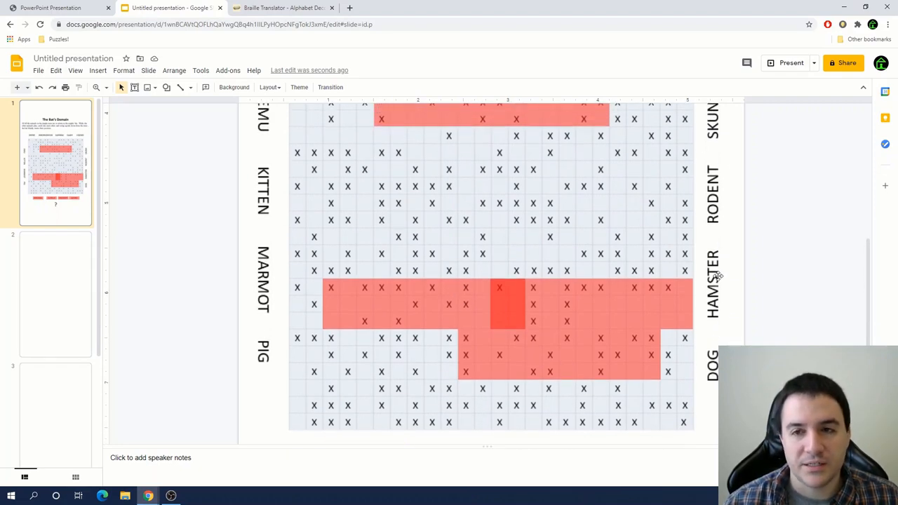
pyautogui.scroll(3)
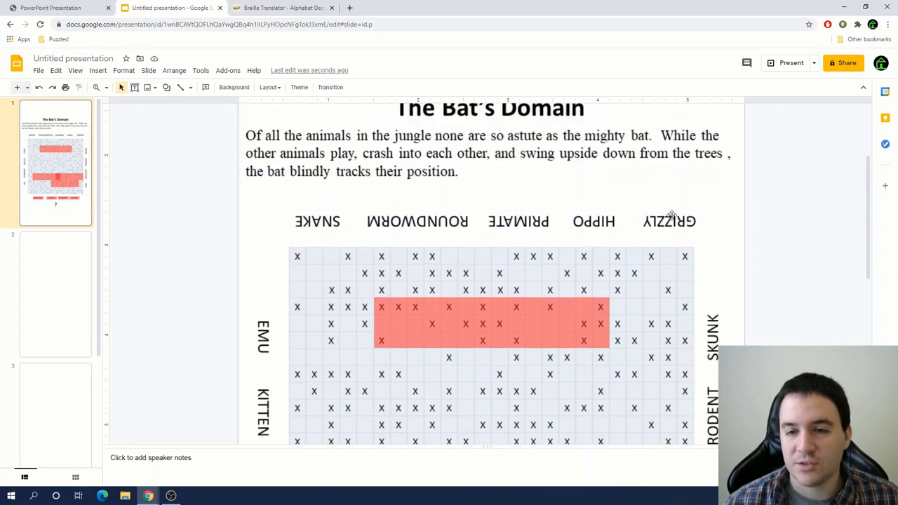
pyautogui.moveTo(782, 263)
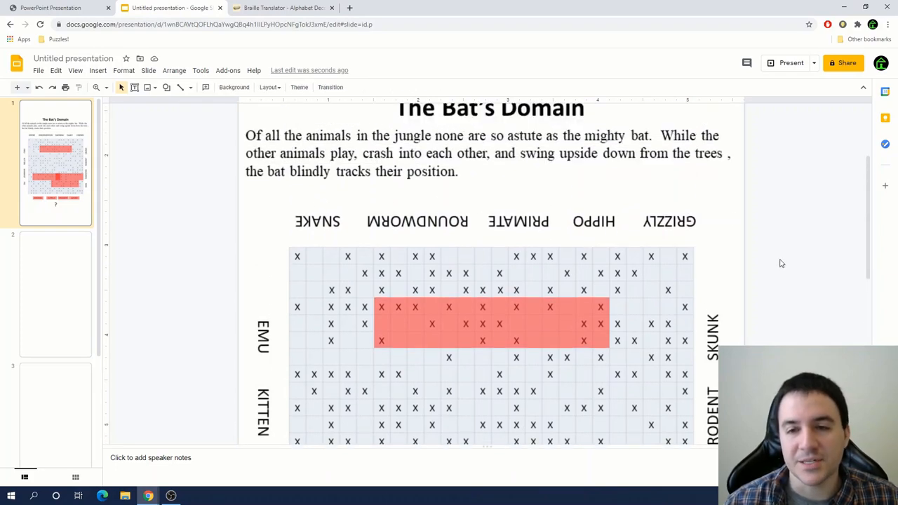
pyautogui.scroll(-3)
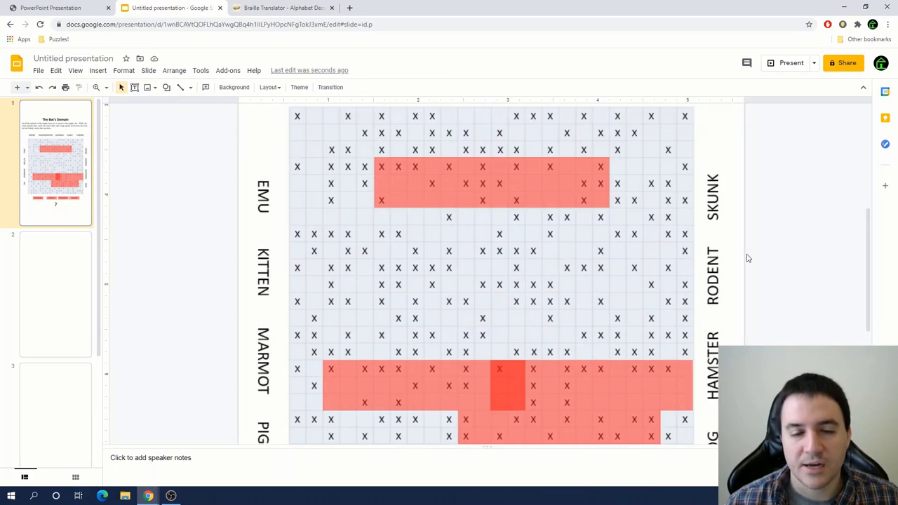
pyautogui.scroll(-3)
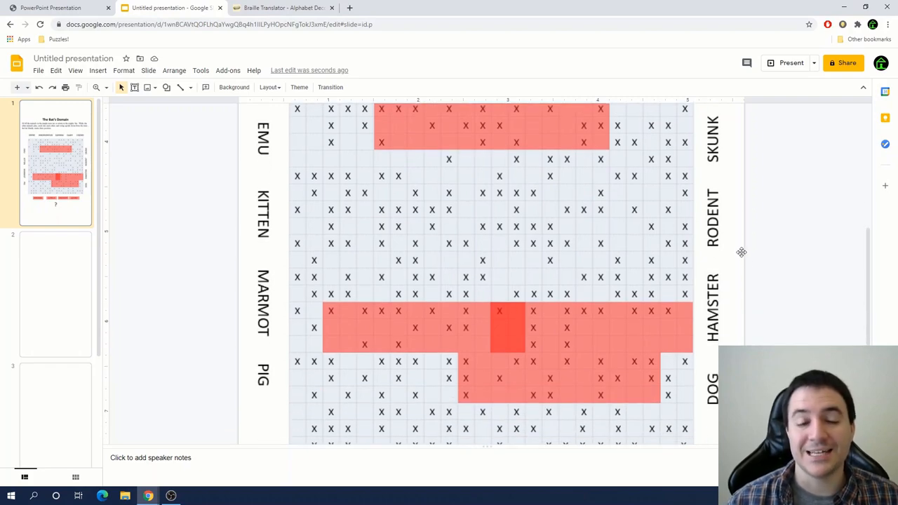
pyautogui.scroll(-3)
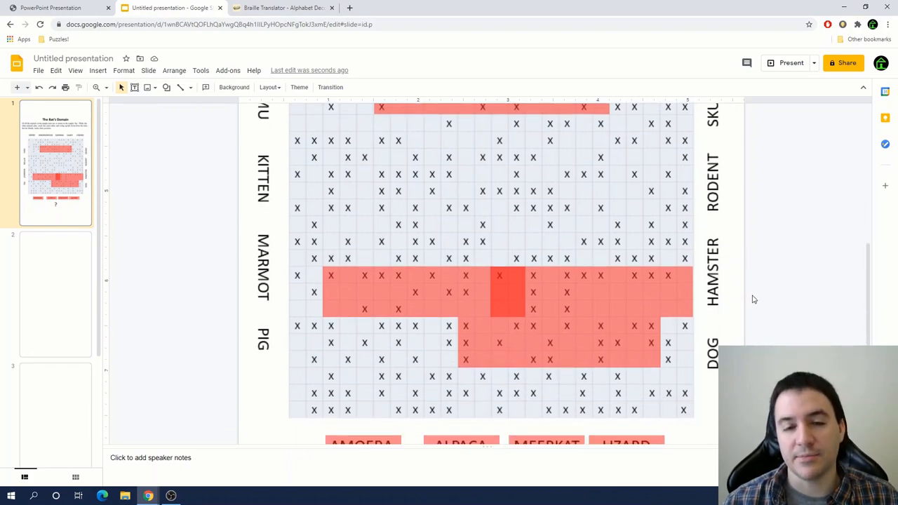
pyautogui.moveTo(776, 271)
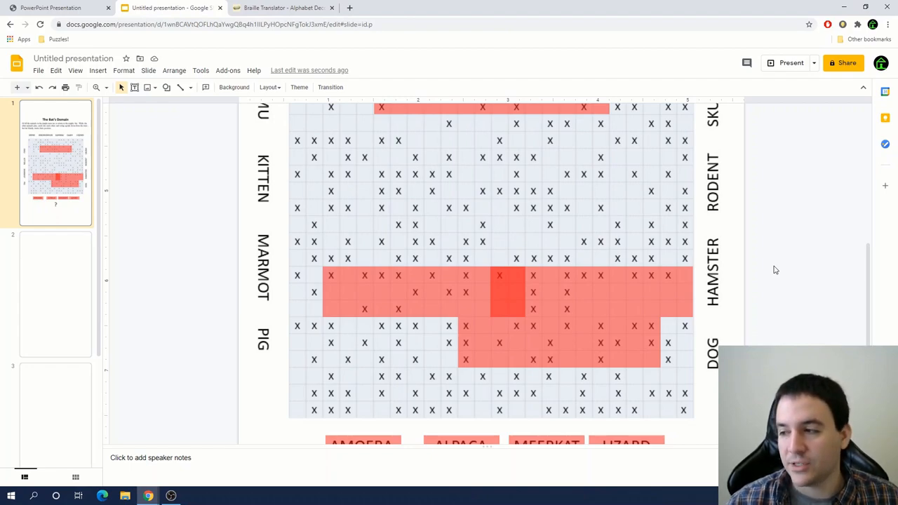
pyautogui.scroll(-3)
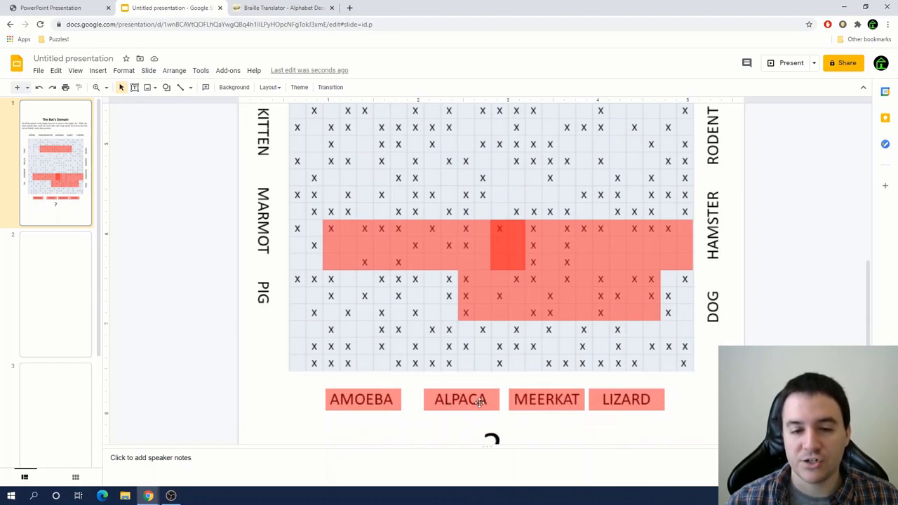
pyautogui.moveTo(580, 367)
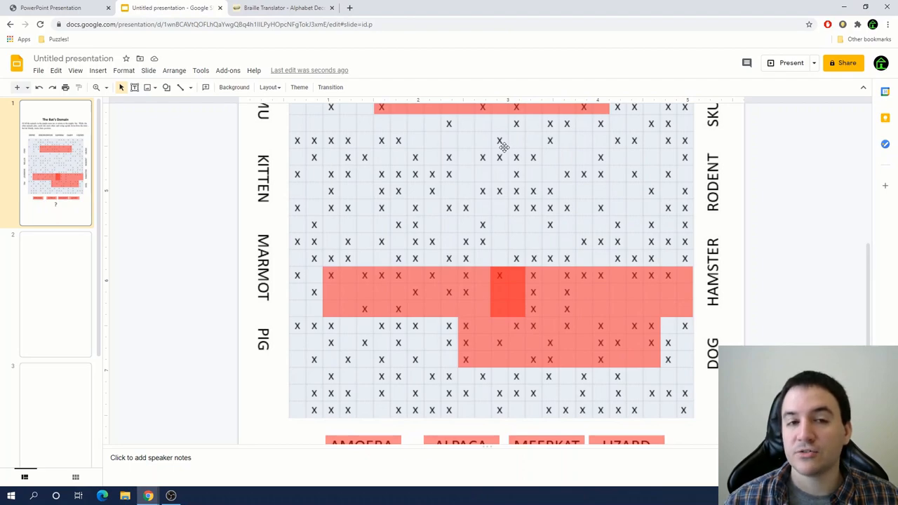
pyautogui.moveTo(544, 208)
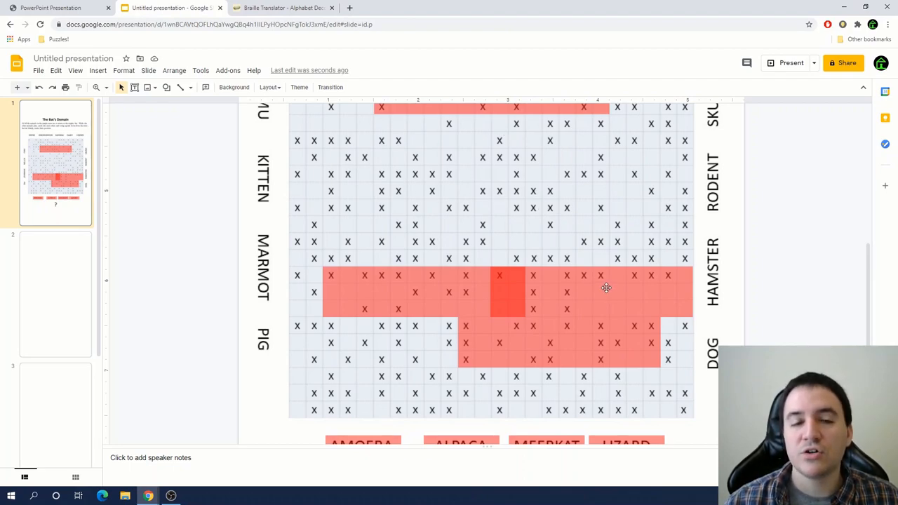
pyautogui.moveTo(604, 284)
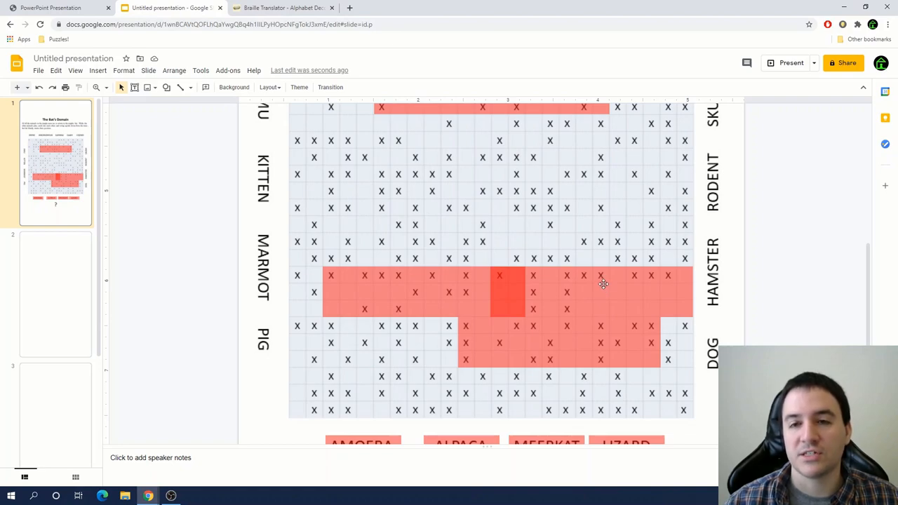
# - On slide 2, mark GRIZZLY and SNAKE rows and the EMU, KITTEN, MARMOT, PIG labels blue
pyautogui.click(55, 293)
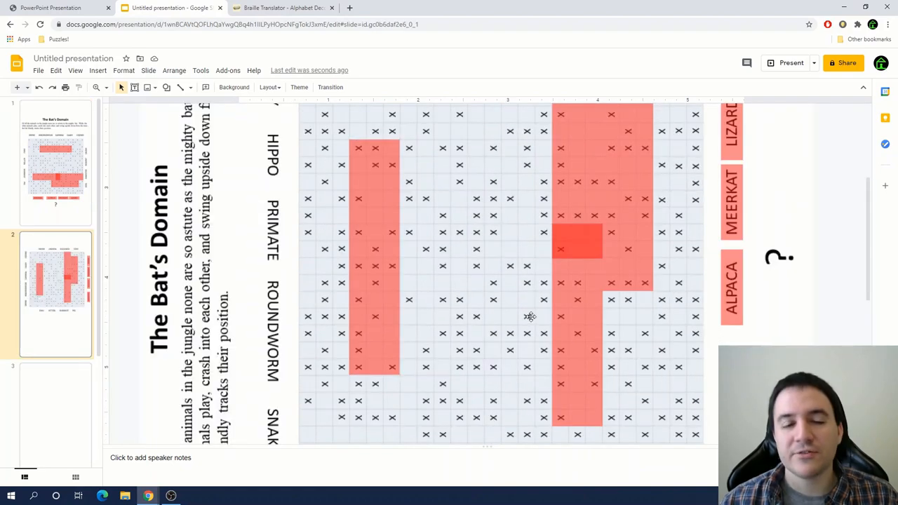
pyautogui.scroll(-3)
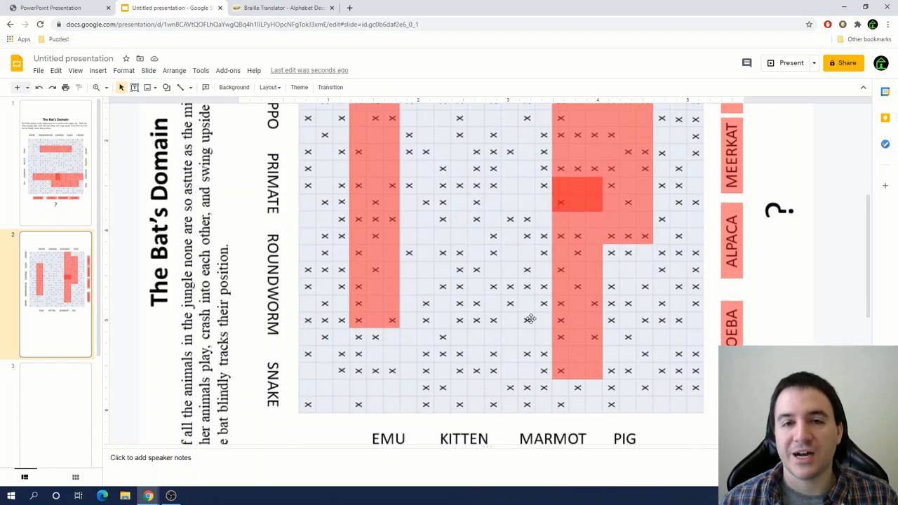
pyautogui.scroll(-3)
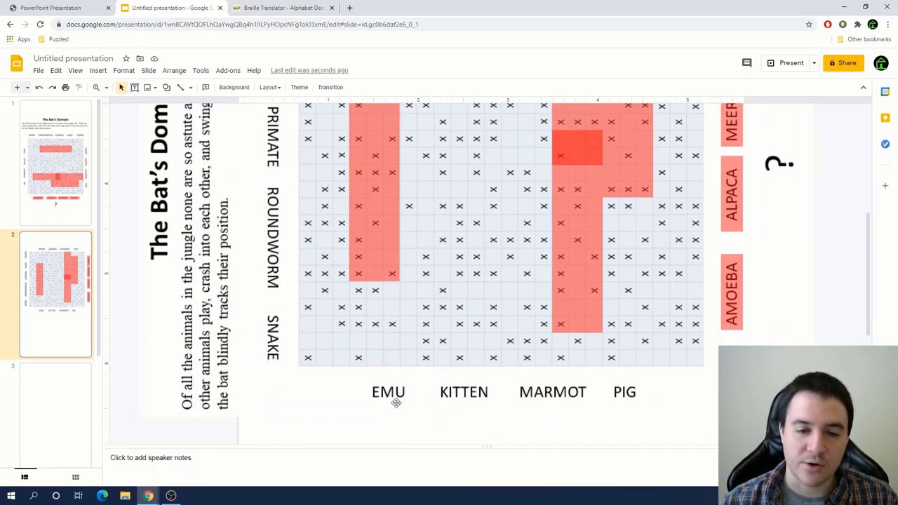
pyautogui.moveTo(559, 394)
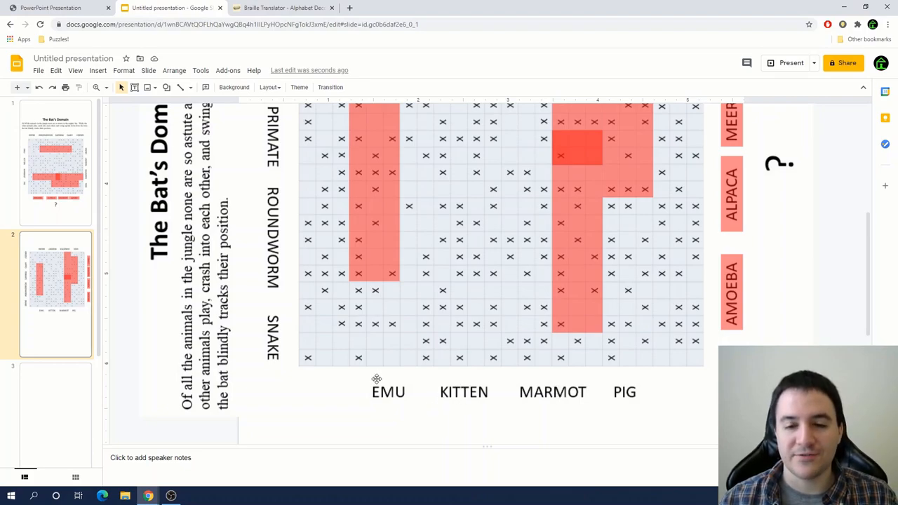
pyautogui.moveTo(595, 396)
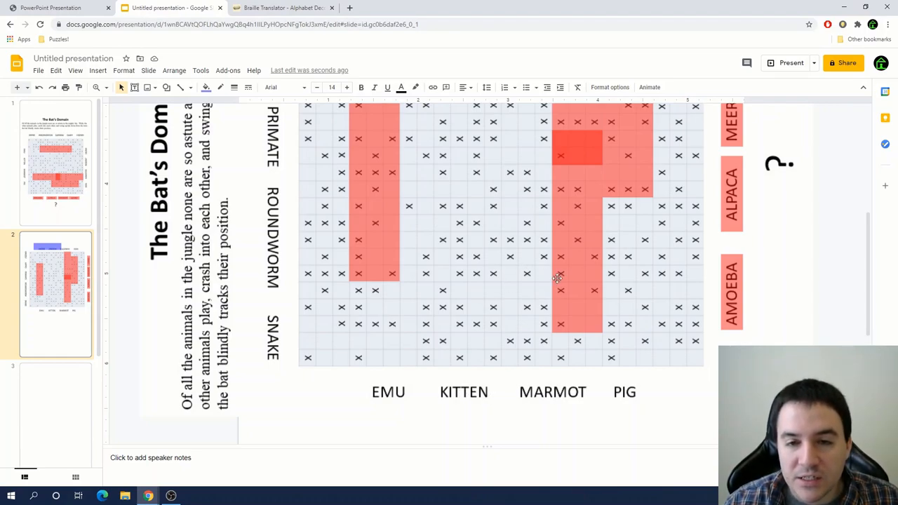
pyautogui.moveTo(495, 241)
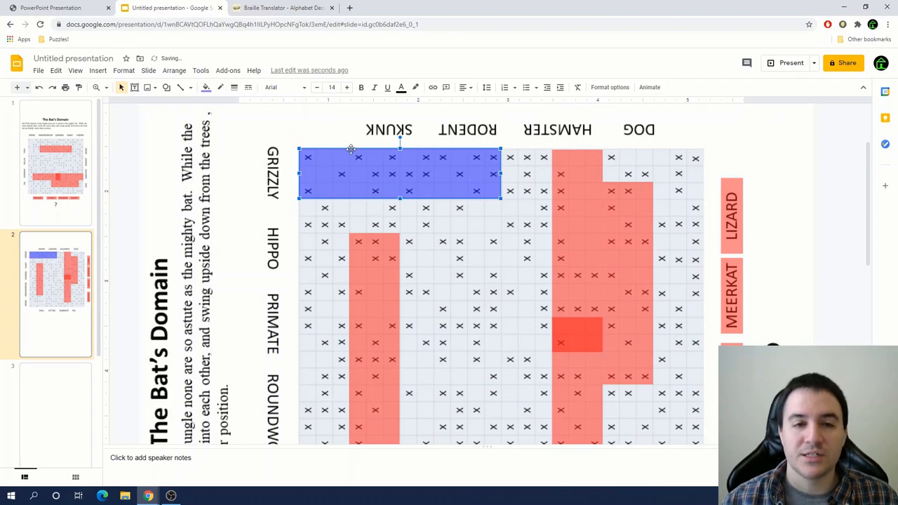
pyautogui.moveTo(318, 117)
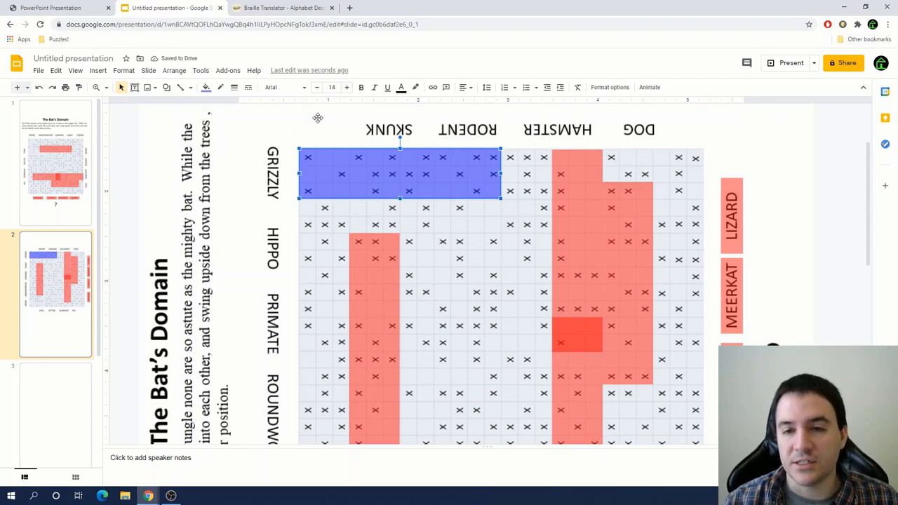
pyautogui.scroll(-3)
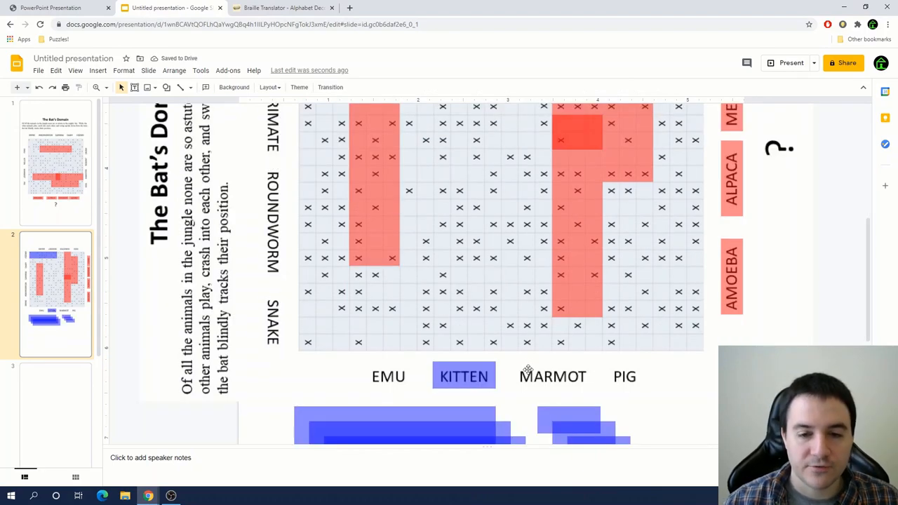
pyautogui.moveTo(427, 417)
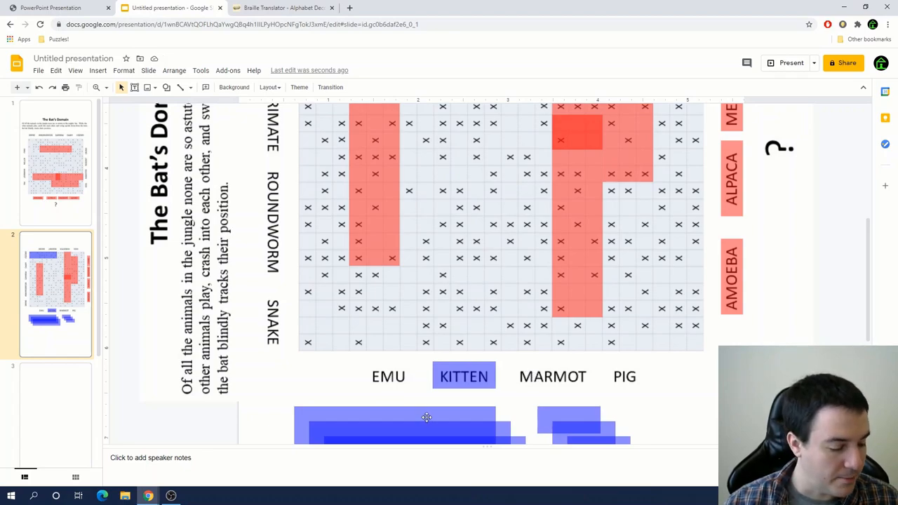
pyautogui.click(395, 421)
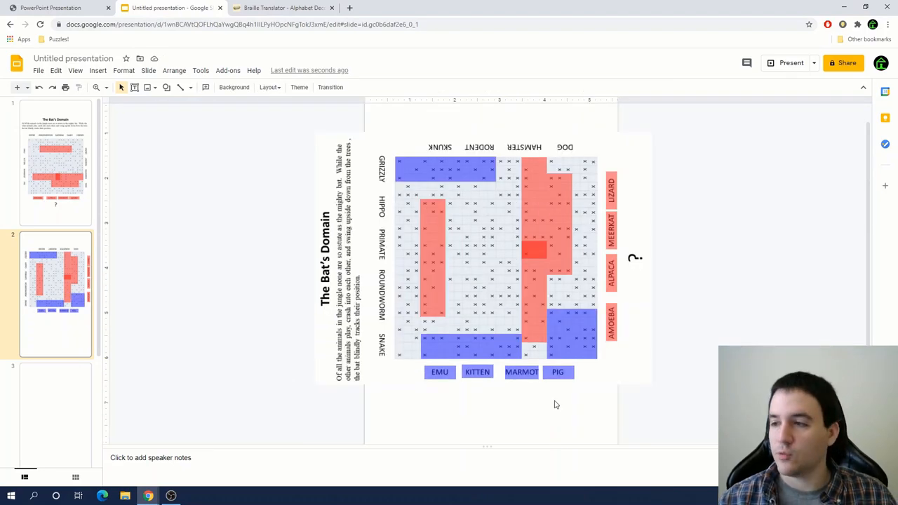
pyautogui.moveTo(554, 399)
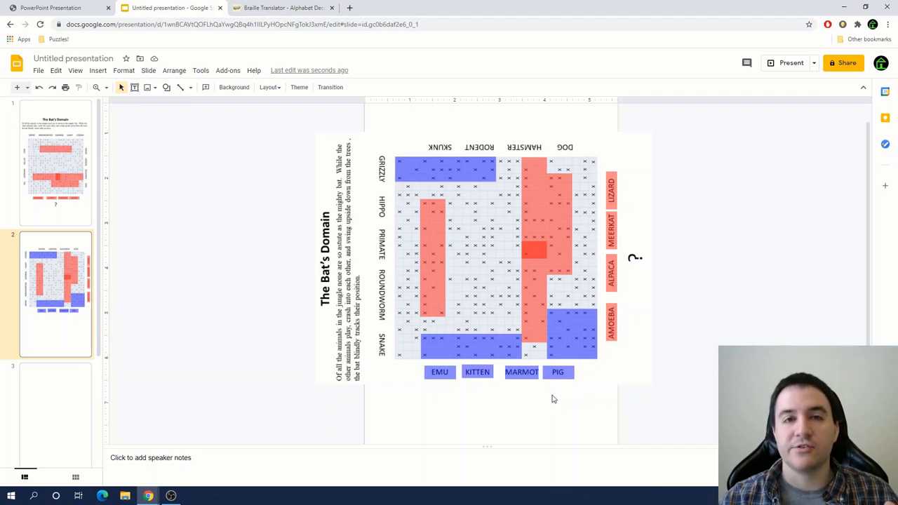
pyautogui.moveTo(321, 159)
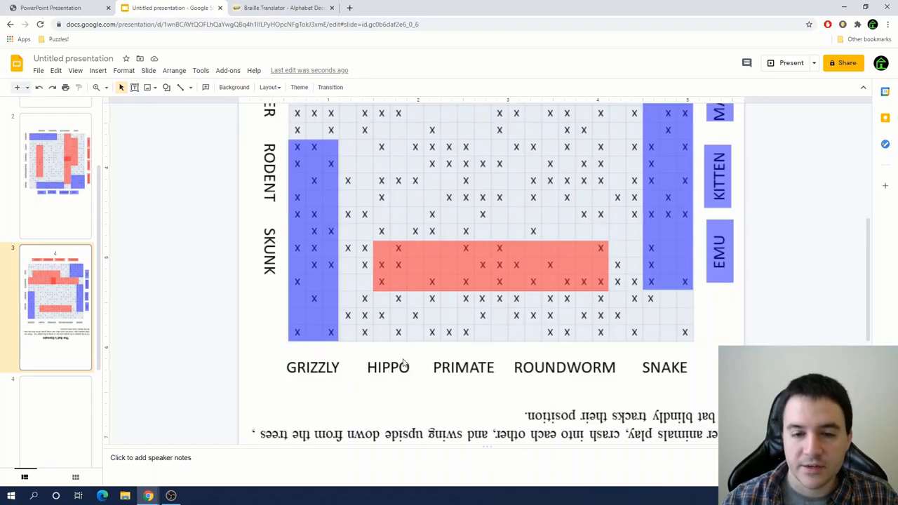
pyautogui.moveTo(679, 355)
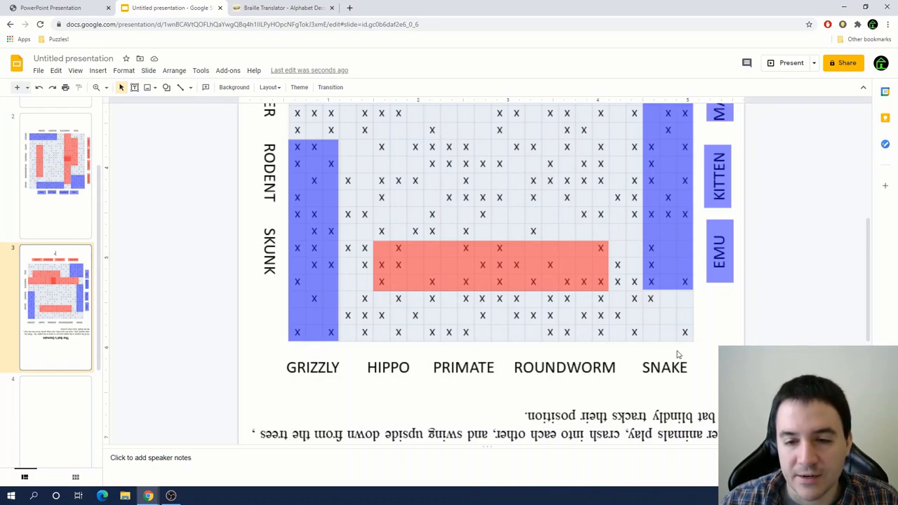
pyautogui.moveTo(542, 326)
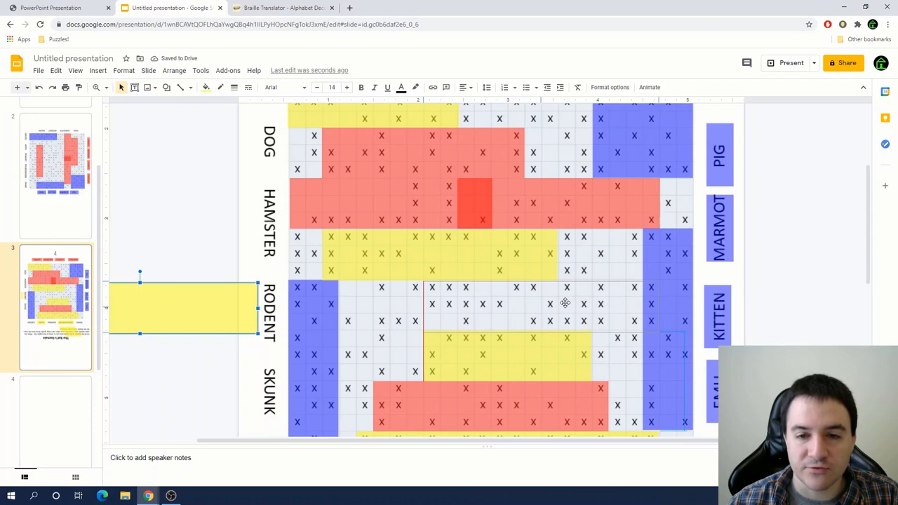
# - Cover the RODENT word rows on slide 3 with a yellow box
pyautogui.moveTo(183, 309); pyautogui.dragTo(540, 309)
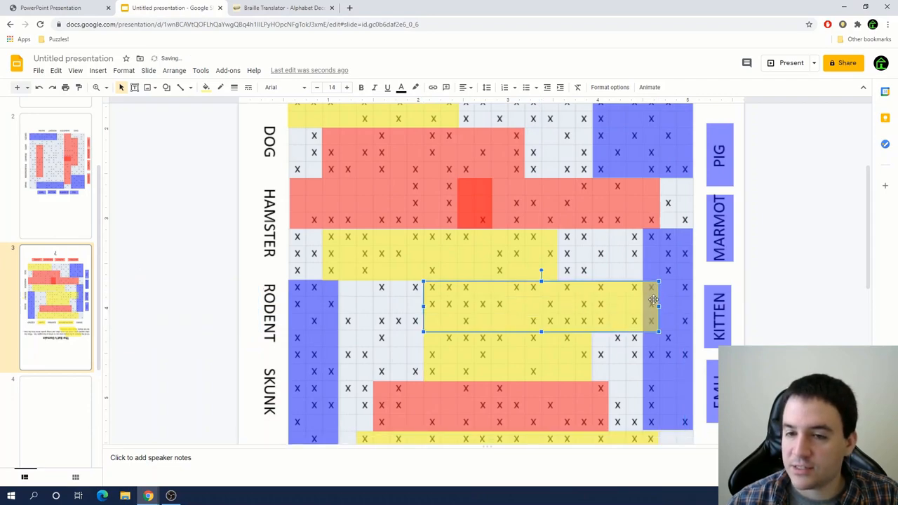
pyautogui.moveTo(679, 349)
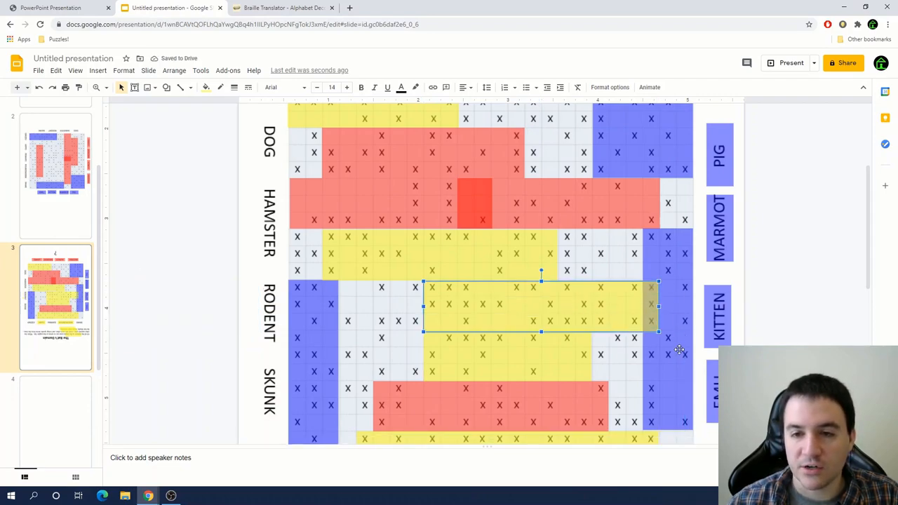
pyautogui.scroll(-3)
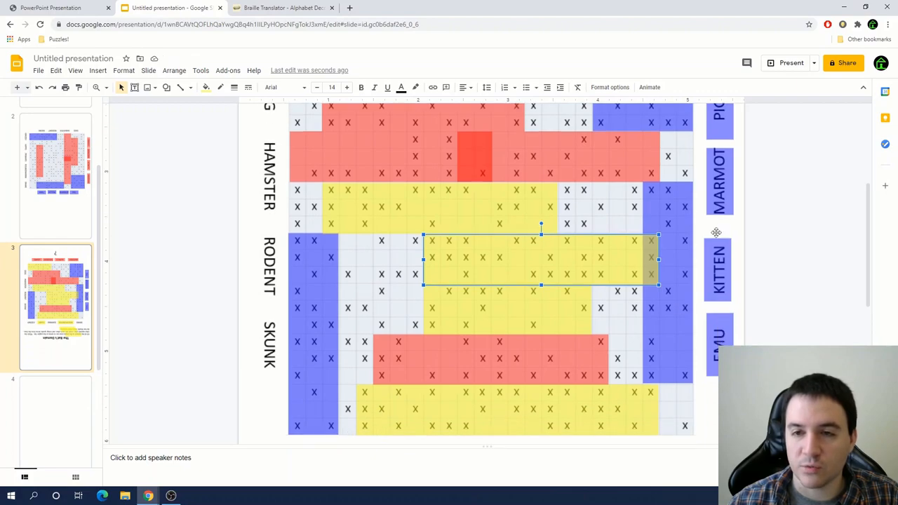
pyautogui.moveTo(768, 269)
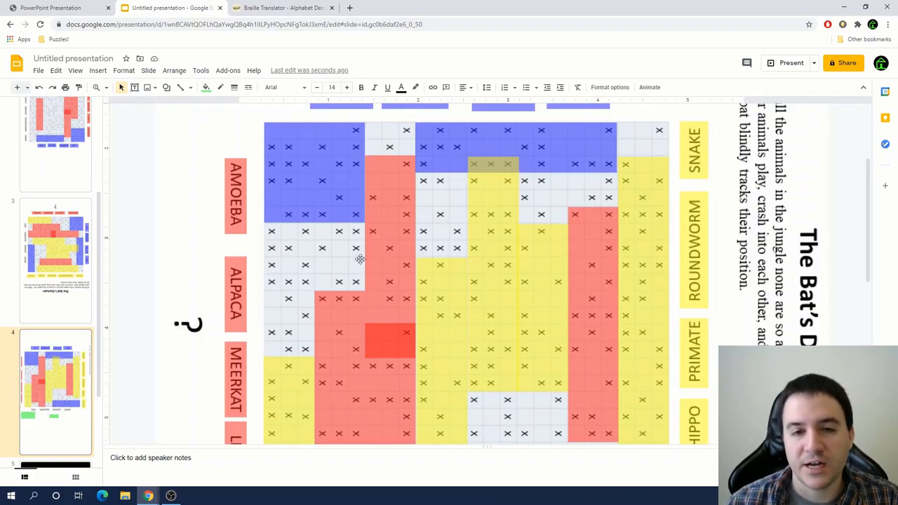
pyautogui.moveTo(280, 249)
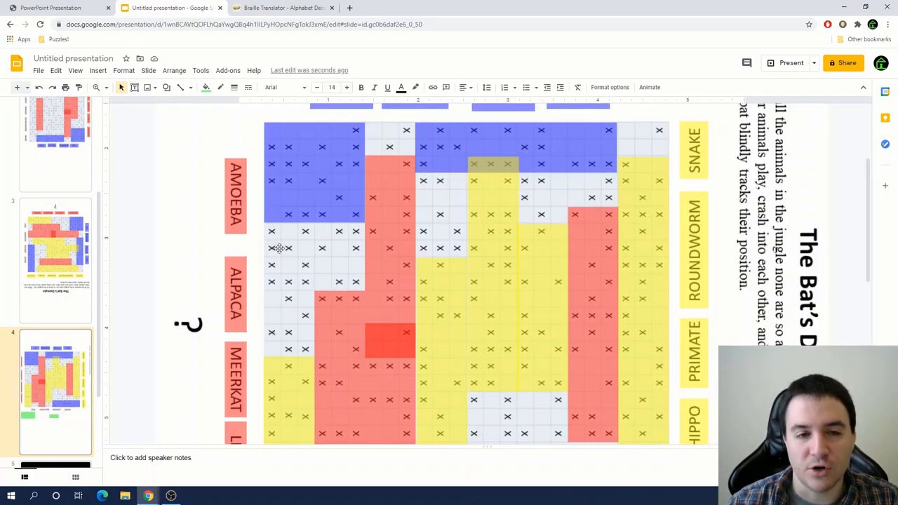
pyautogui.scroll(-3)
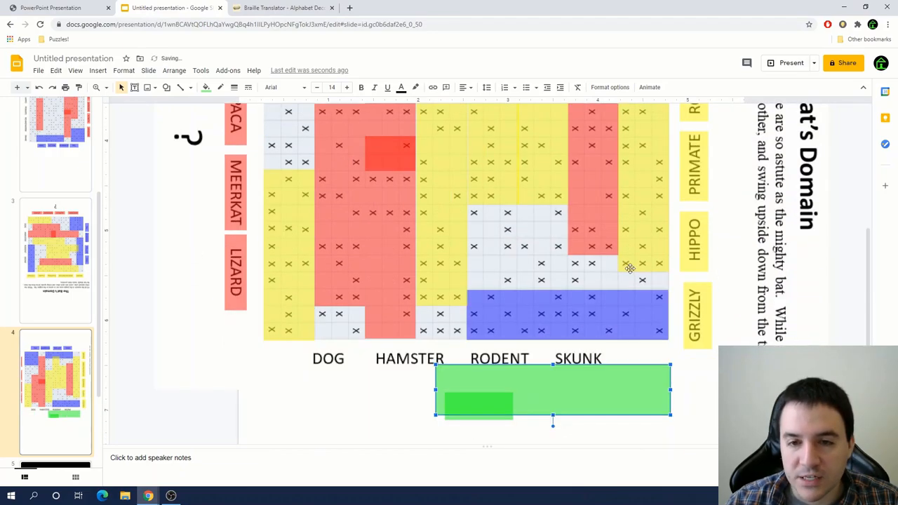
pyautogui.moveTo(516, 252)
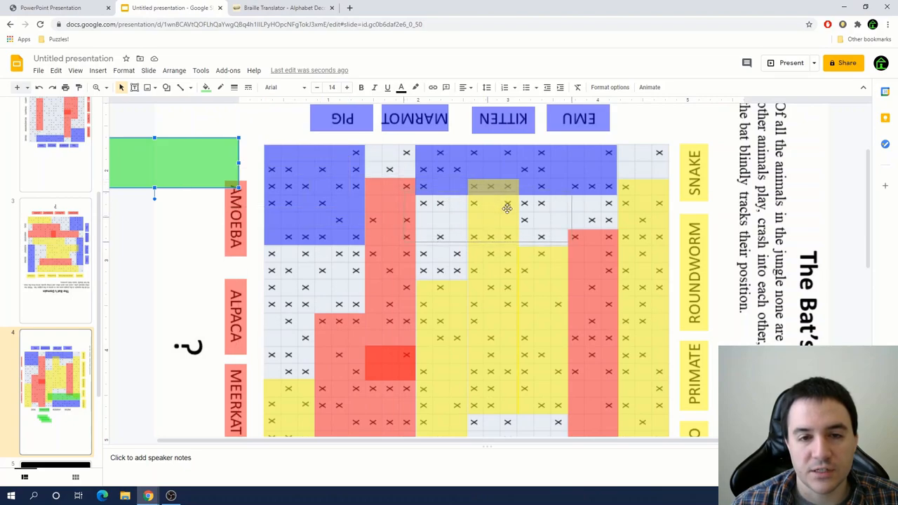
pyautogui.moveTo(174, 163); pyautogui.dragTo(482, 221)
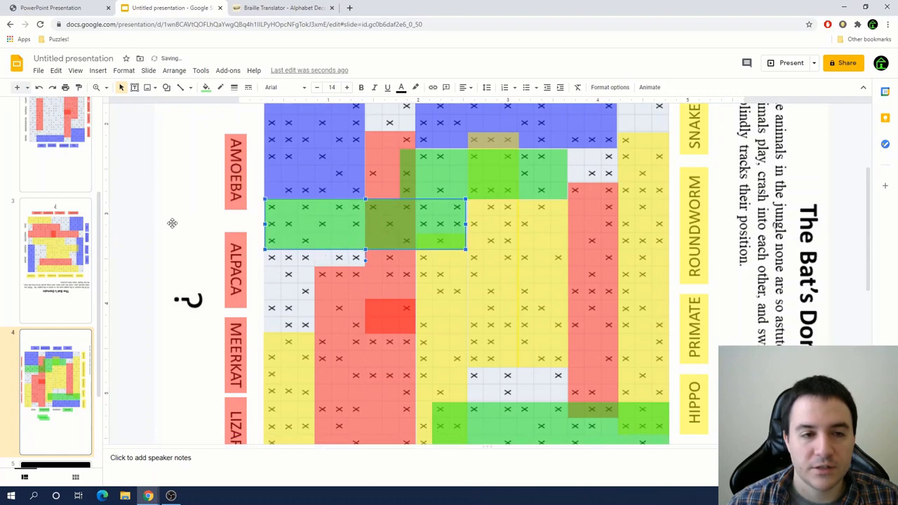
pyautogui.scroll(-3)
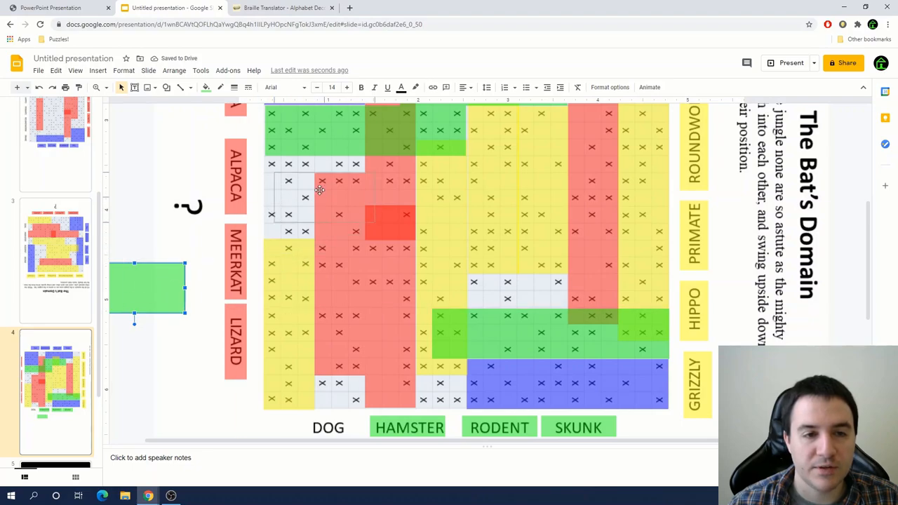
pyautogui.click(234, 258)
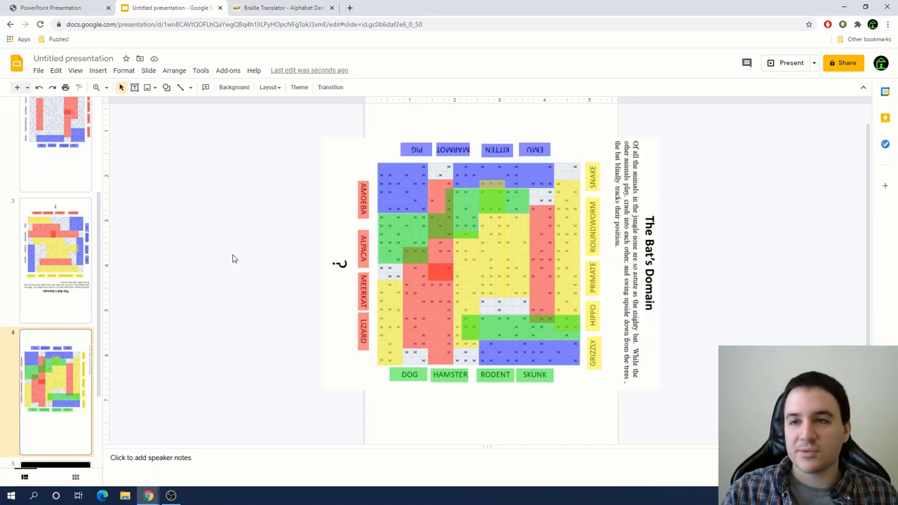
pyautogui.moveTo(182, 114)
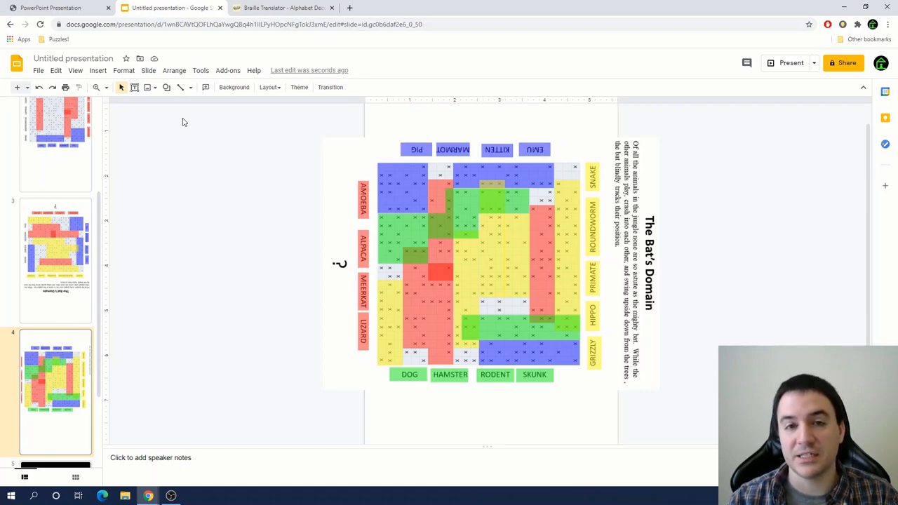
# - Open slide 5, deselect the puzzle image, and zoom in on the pale unused grid cells
pyautogui.click(491, 263)
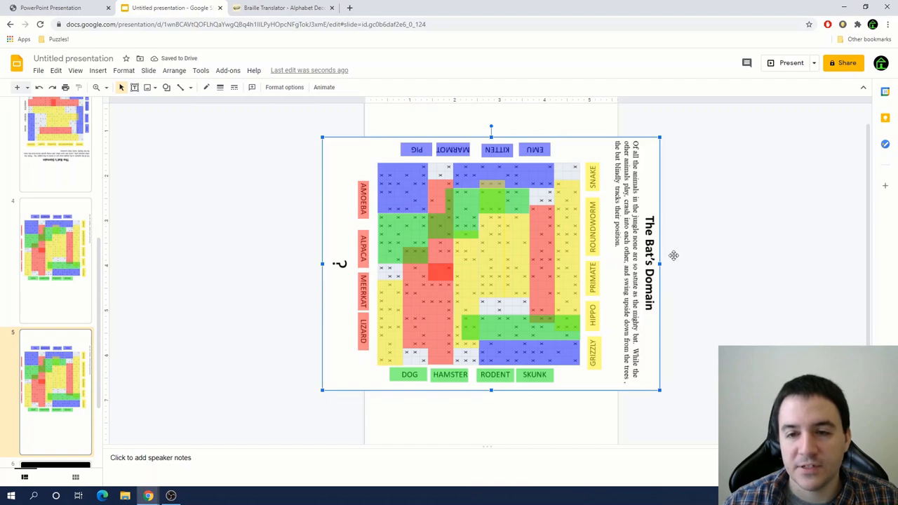
pyautogui.click(700, 209)
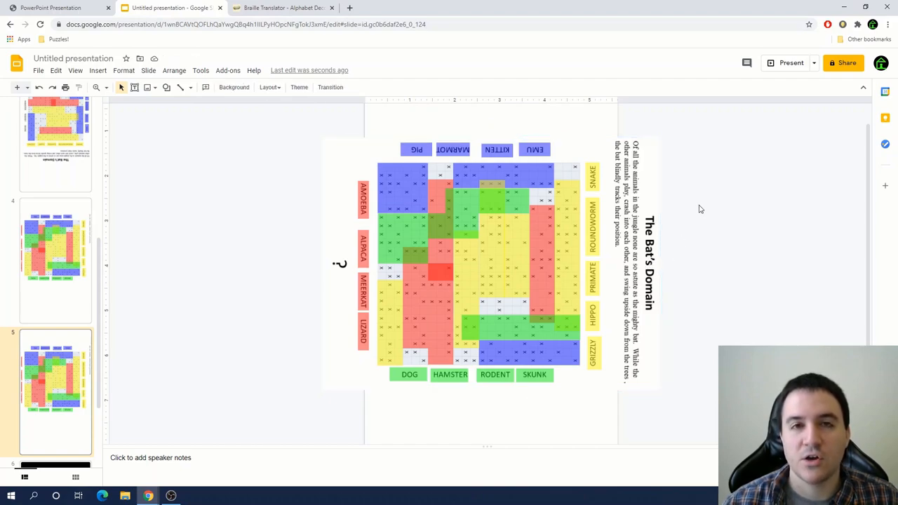
pyautogui.moveTo(681, 204)
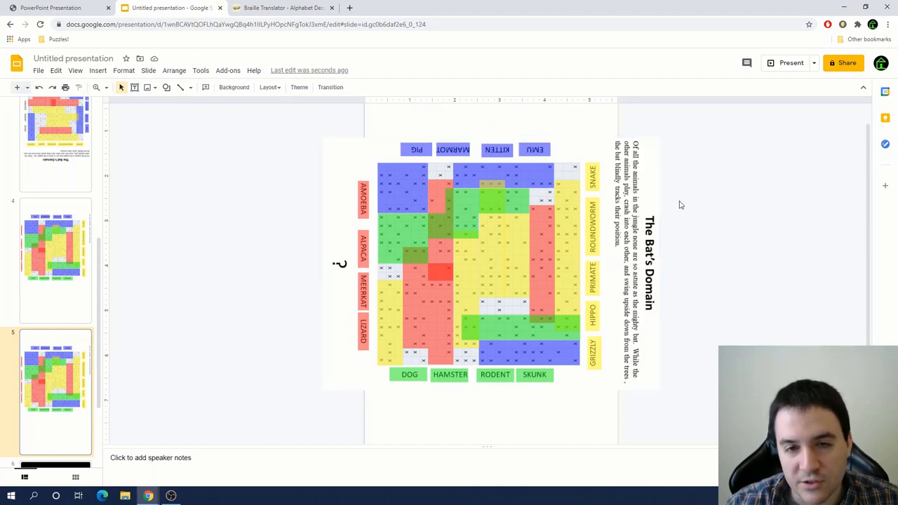
pyautogui.click(491, 263)
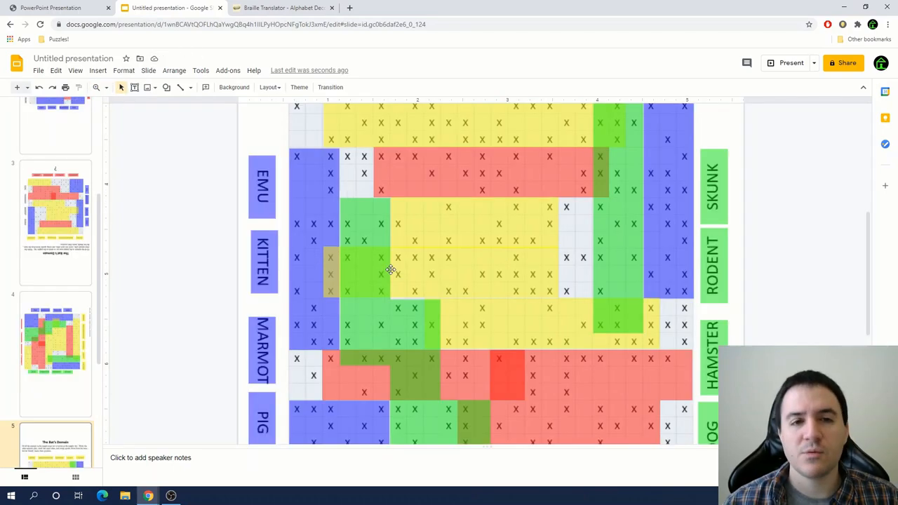
pyautogui.moveTo(474, 209)
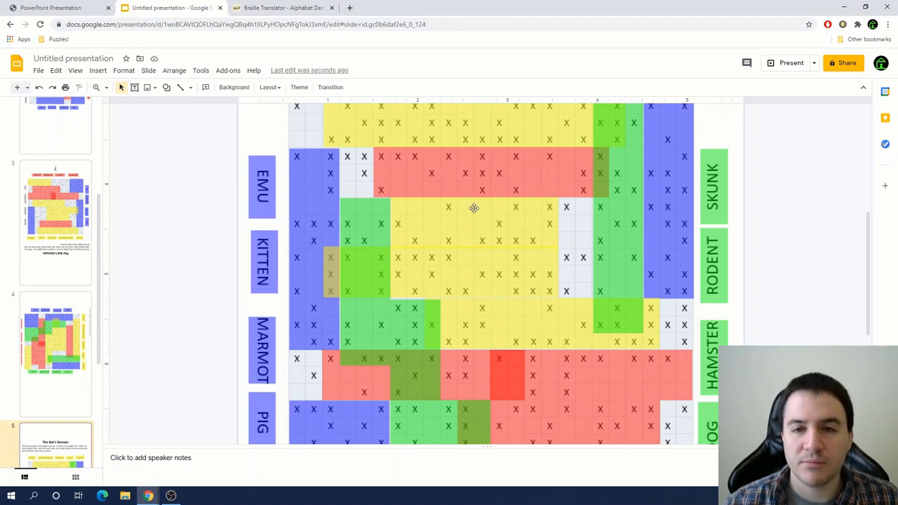
pyautogui.scroll(-3)
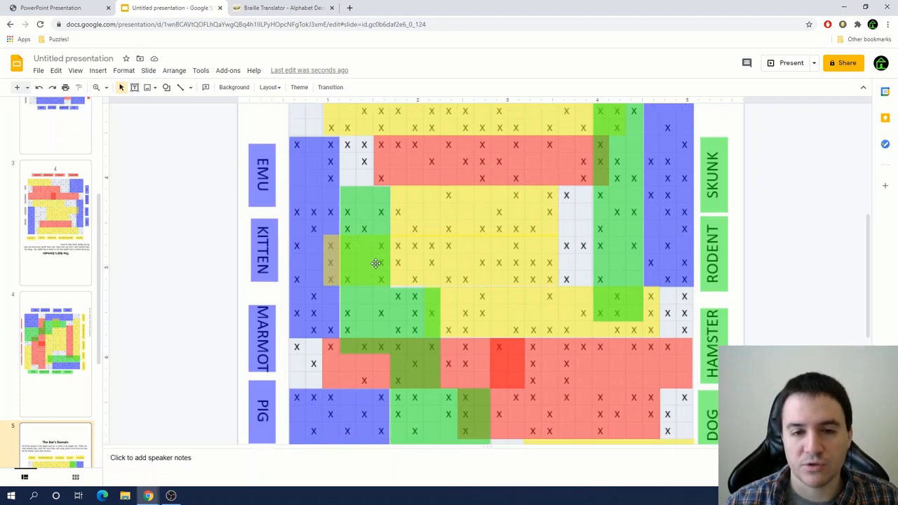
pyautogui.scroll(-3)
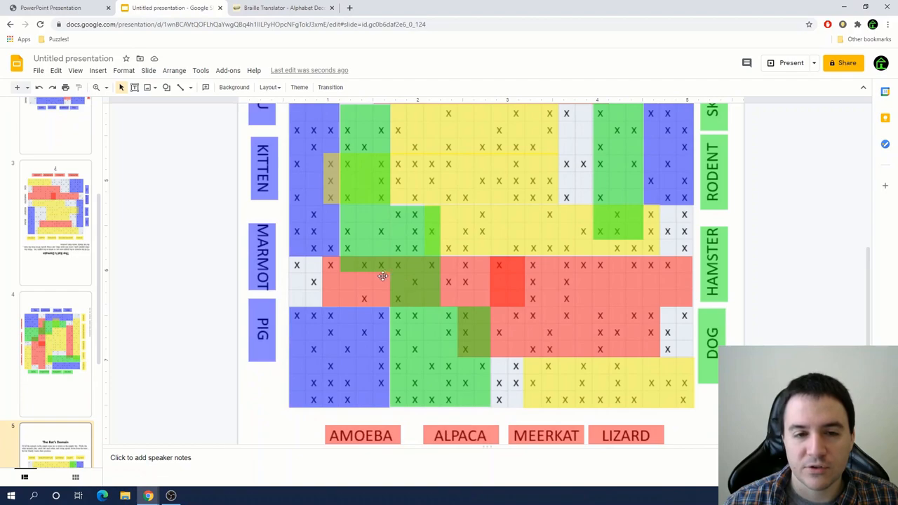
pyautogui.moveTo(405, 276)
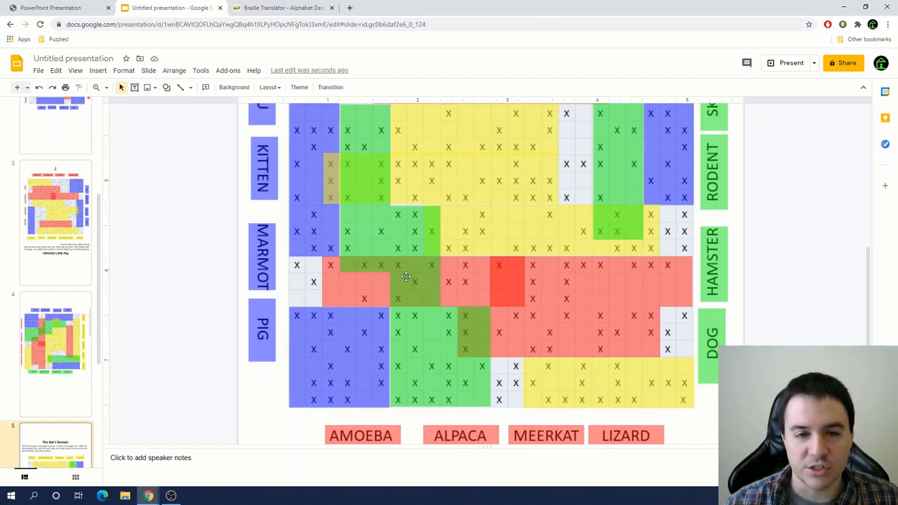
pyautogui.scroll(3)
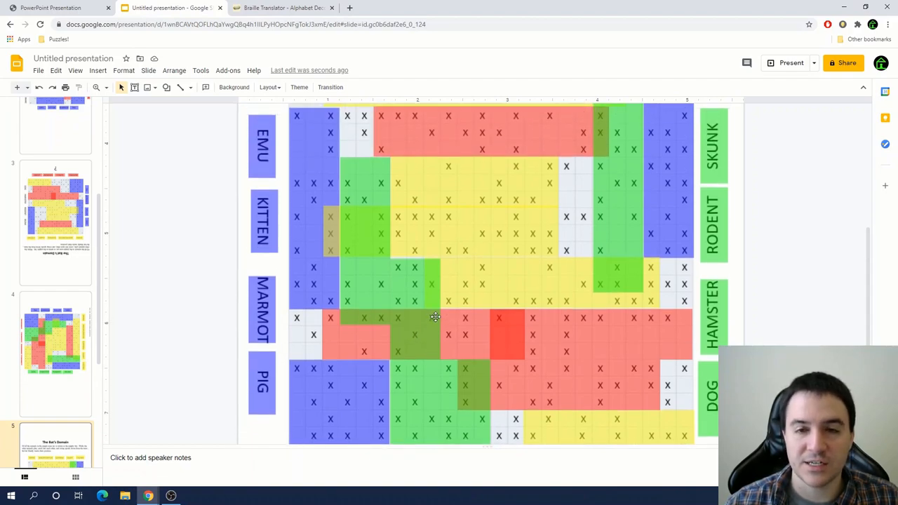
pyautogui.scroll(3)
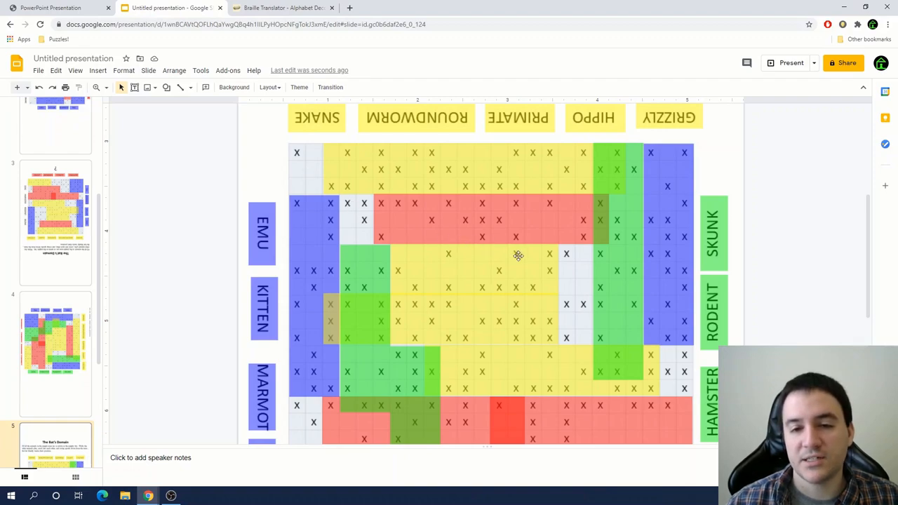
pyautogui.moveTo(297, 181)
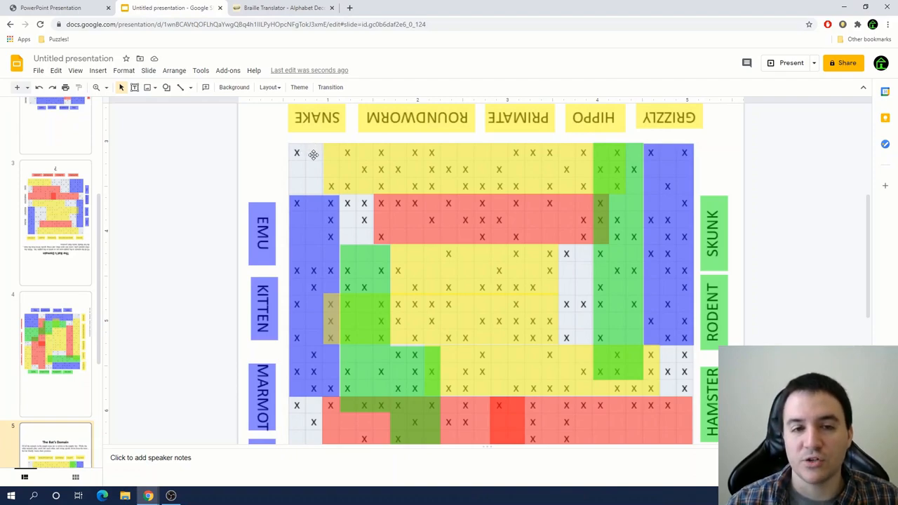
pyautogui.moveTo(302, 153)
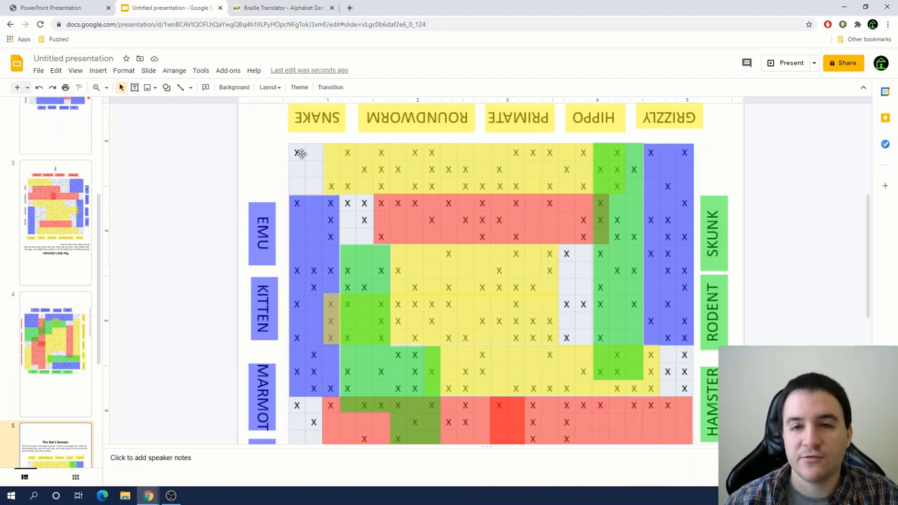
pyautogui.moveTo(315, 186)
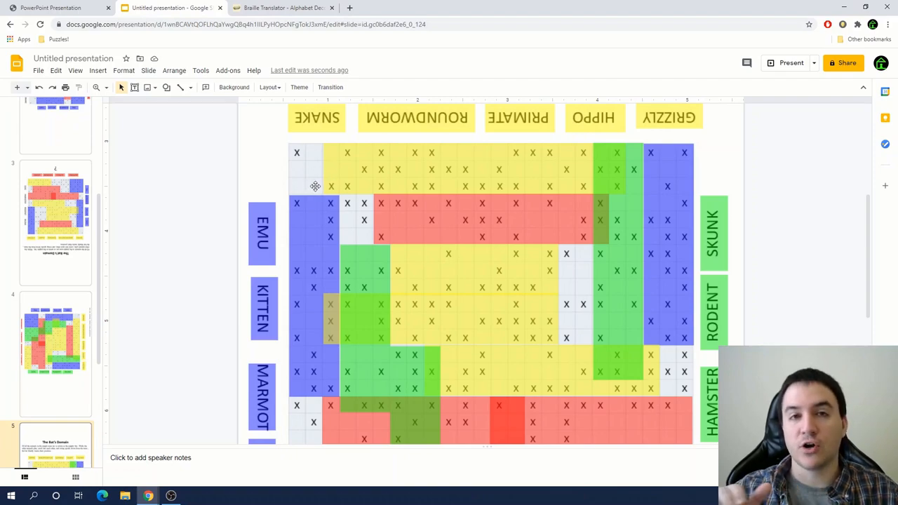
pyautogui.moveTo(349, 207)
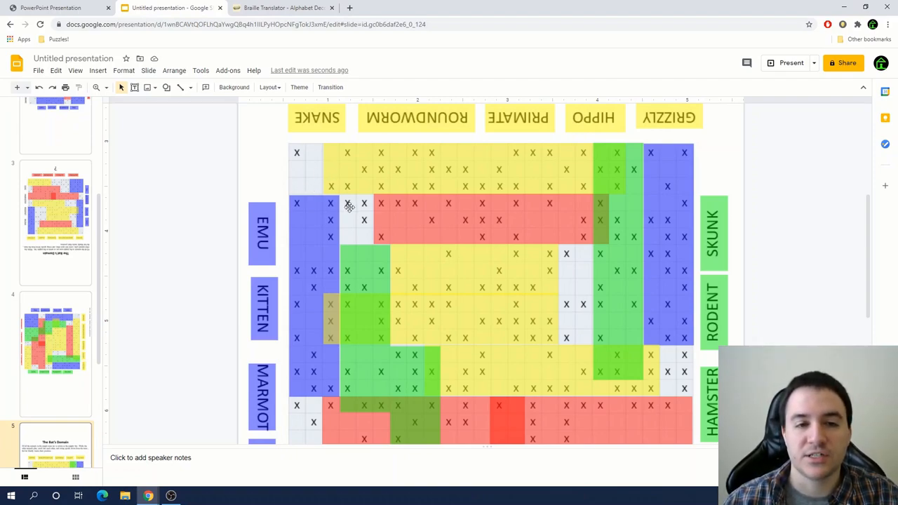
pyautogui.scroll(-3)
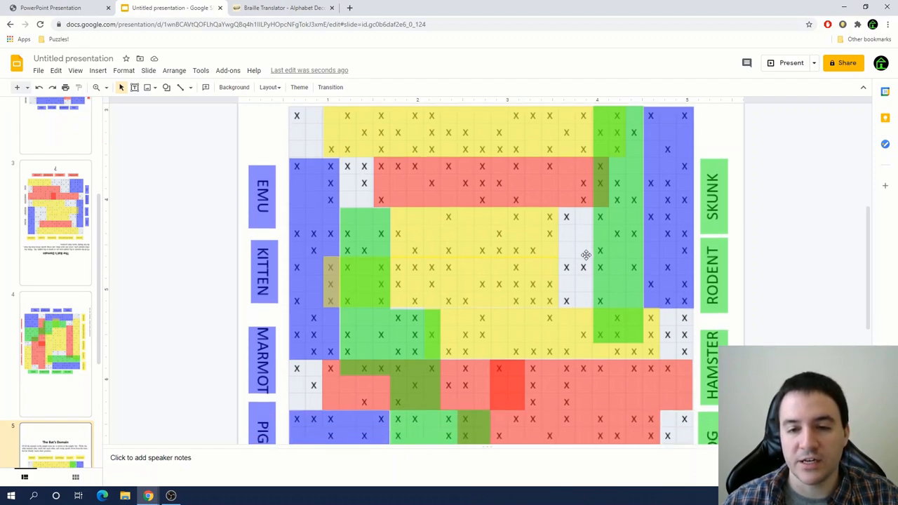
pyautogui.scroll(-3)
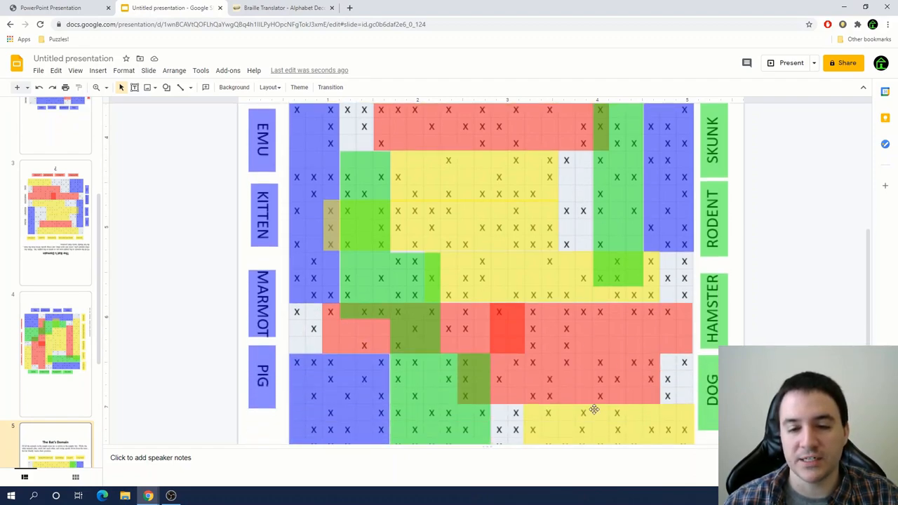
pyautogui.scroll(3)
pyautogui.write('A')
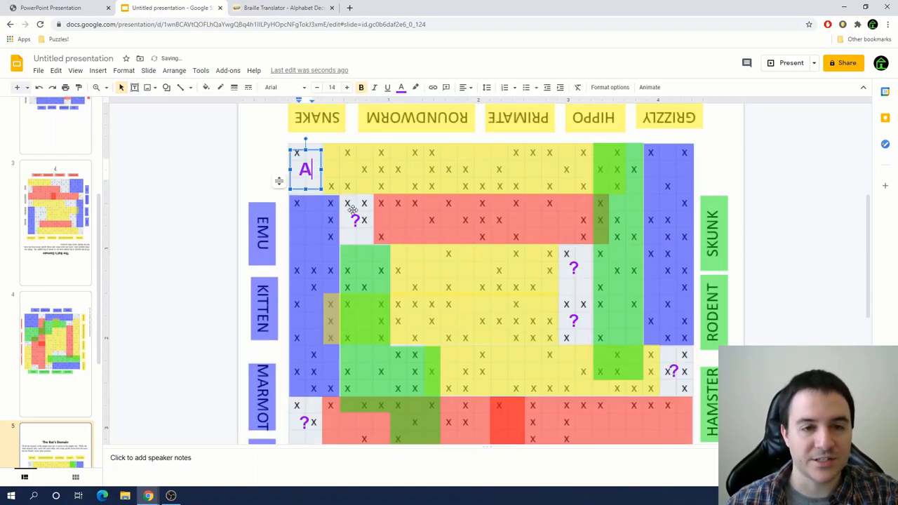
# - Reveal the purple braille letters spelling ADAM WEST and return to the puzzle presentation
pyautogui.click(575, 319)
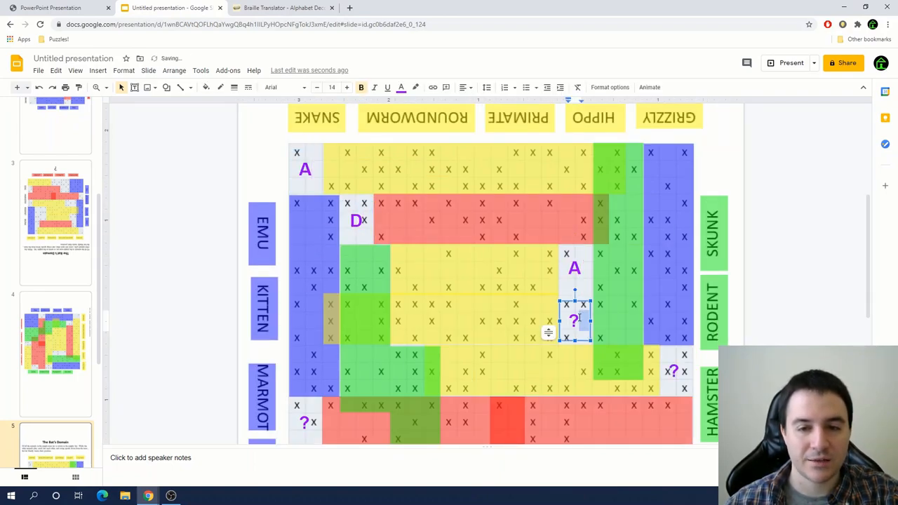
pyautogui.scroll(-3)
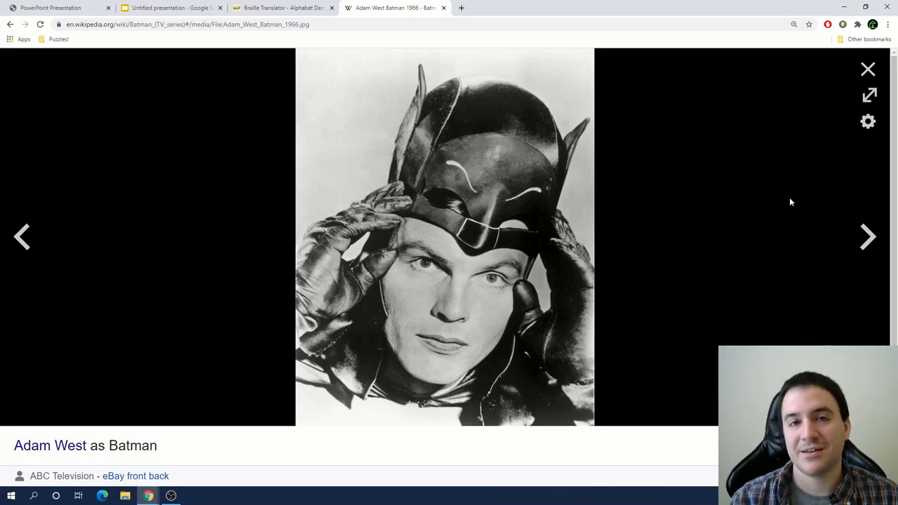
pyautogui.click(172, 8)
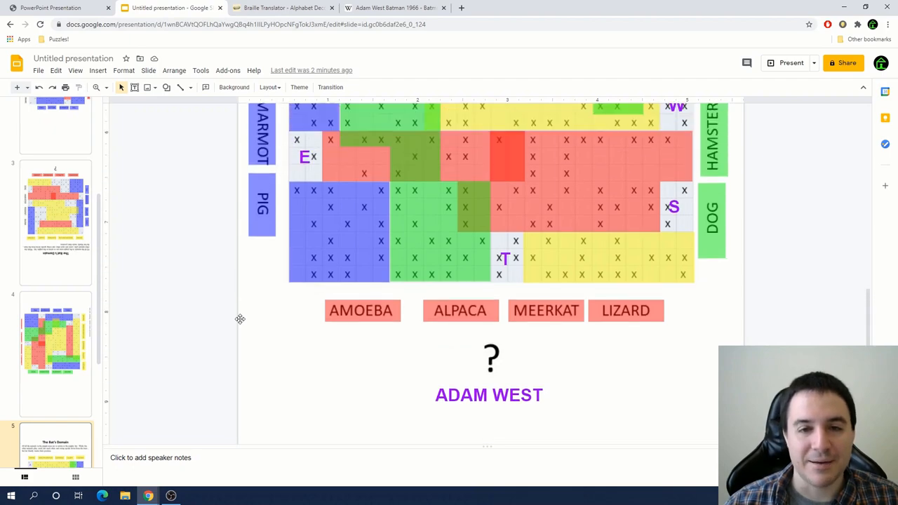
pyautogui.scroll(3)
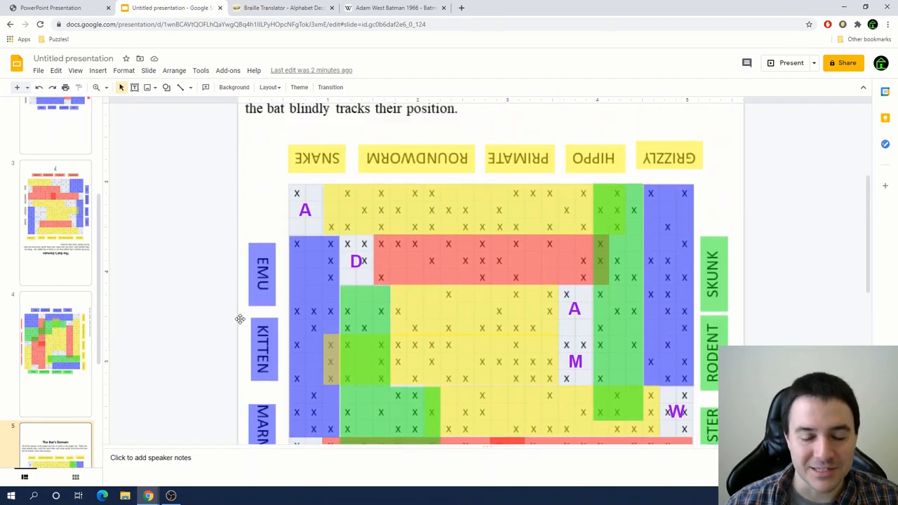
pyautogui.scroll(3)
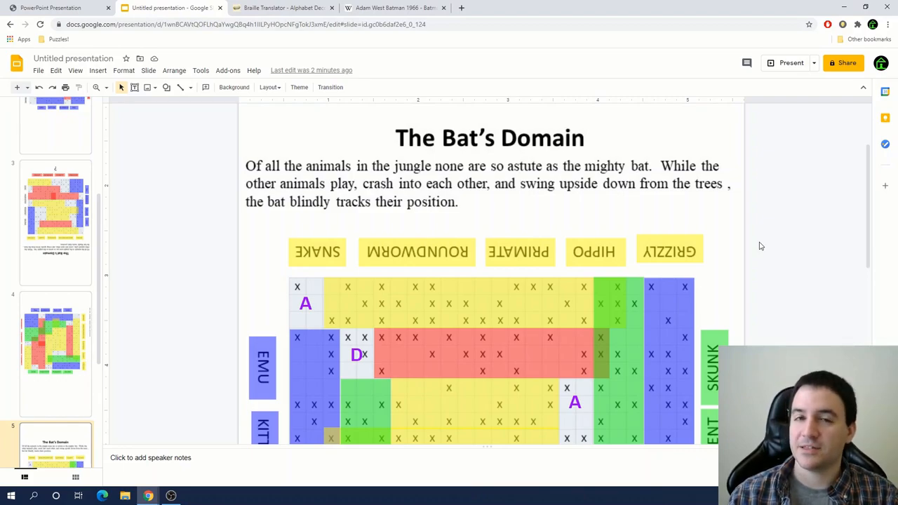
pyautogui.scroll(-3)
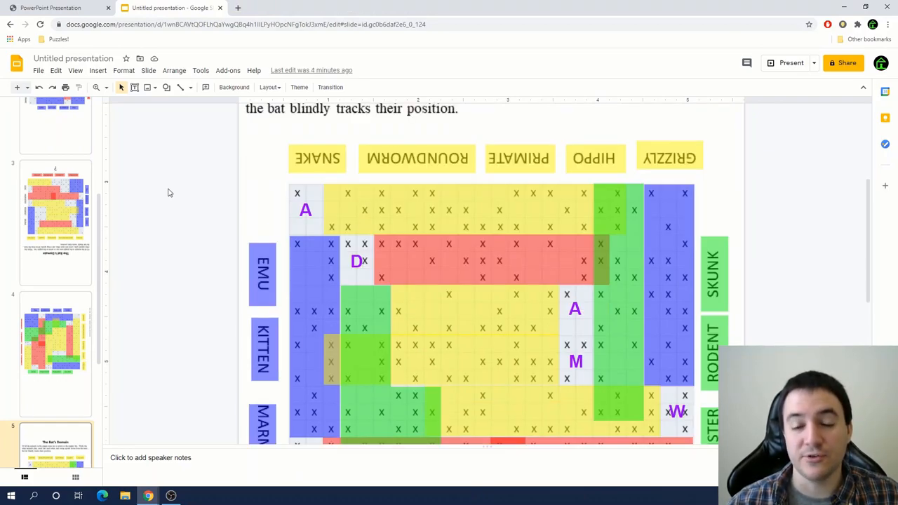
pyautogui.moveTo(190, 214)
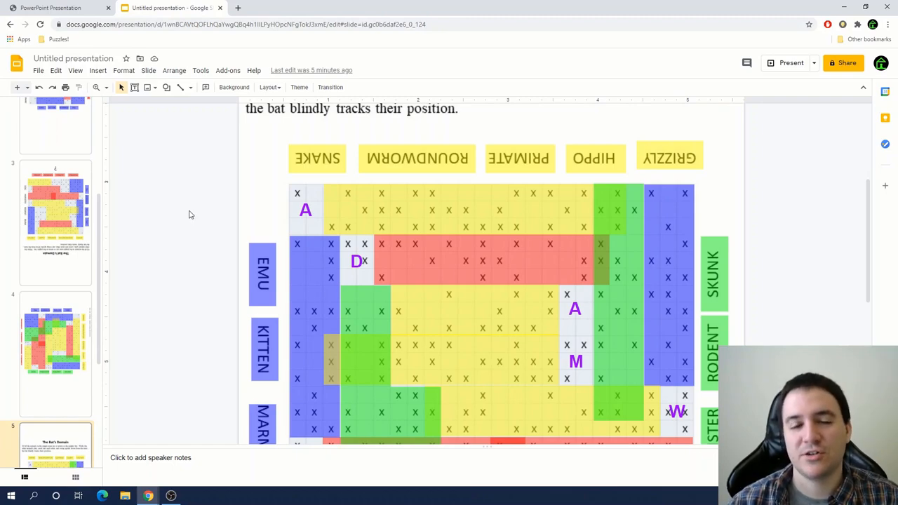
pyautogui.scroll(-3)
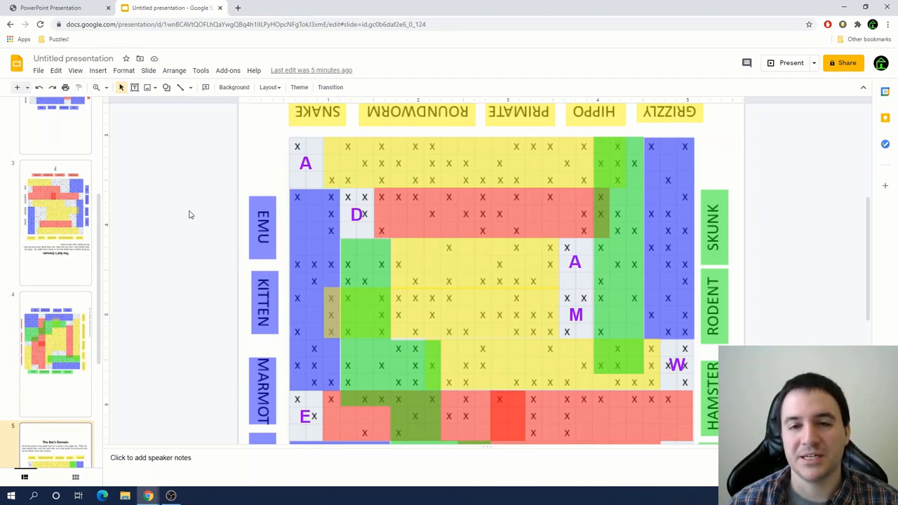
pyautogui.scroll(-3)
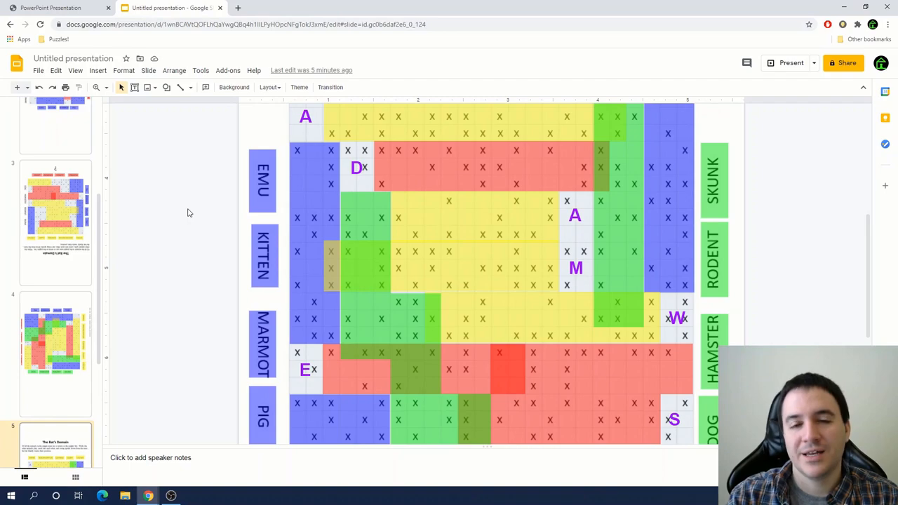
pyautogui.scroll(-3)
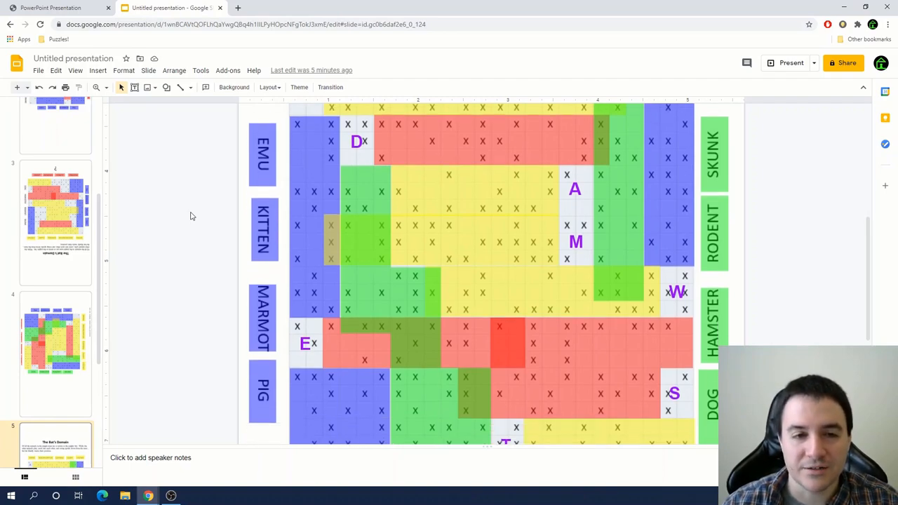
pyautogui.scroll(-3)
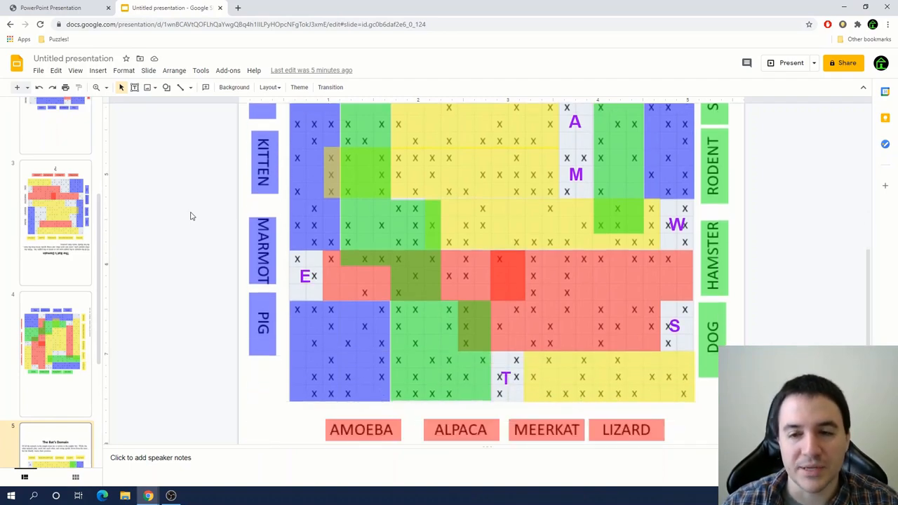
pyautogui.scroll(3)
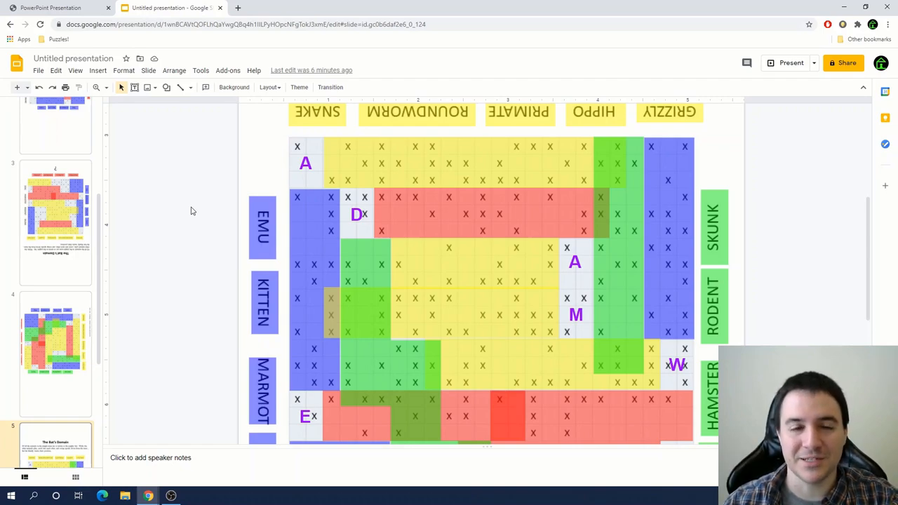
pyautogui.scroll(-3)
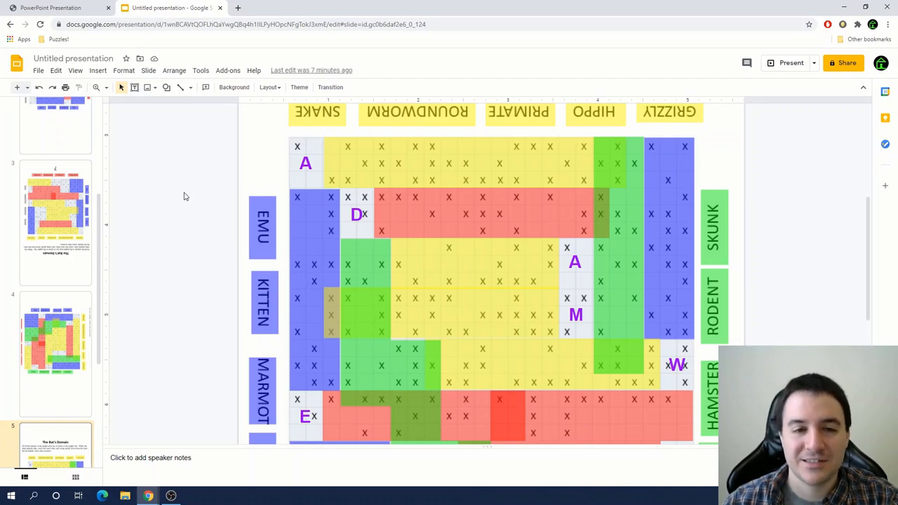
pyautogui.scroll(3)
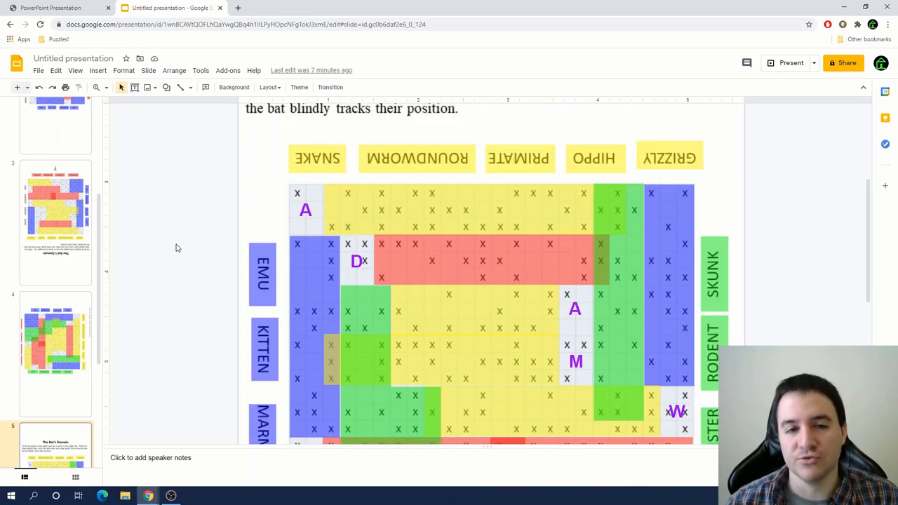
pyautogui.scroll(-3)
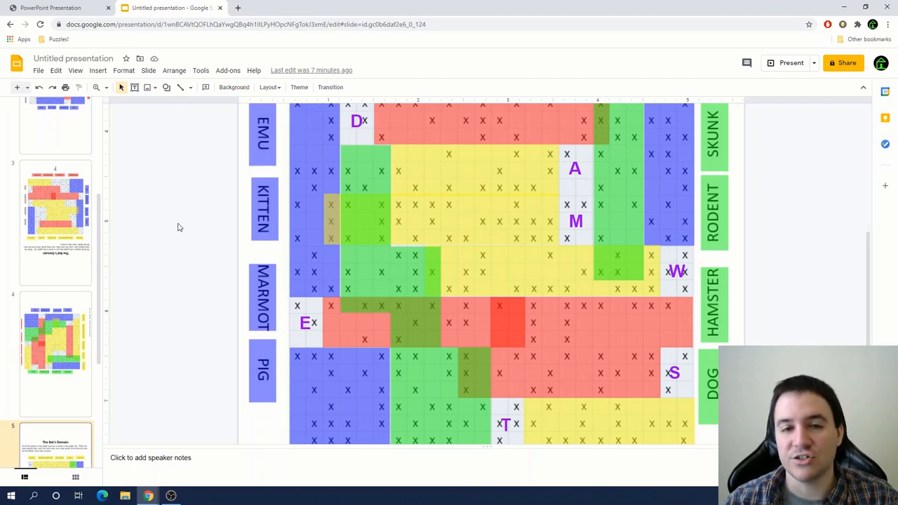
pyautogui.moveTo(571, 305)
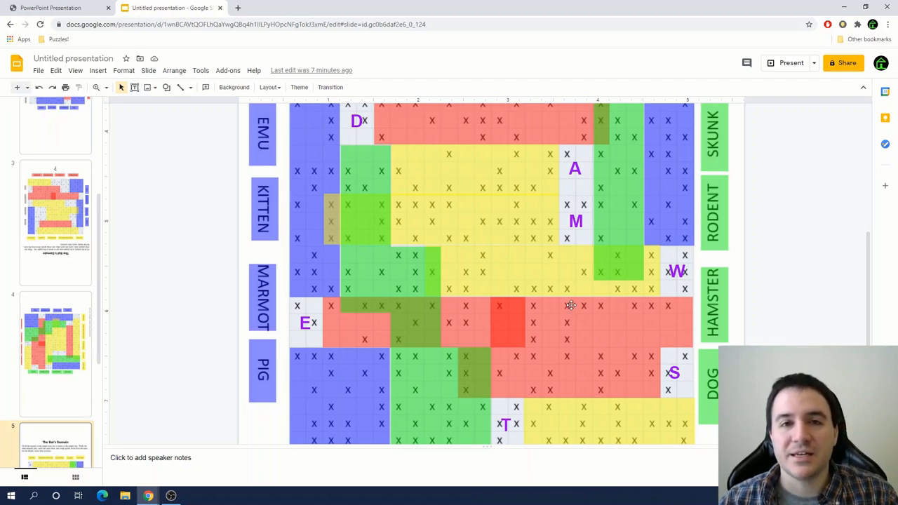
pyautogui.scroll(3)
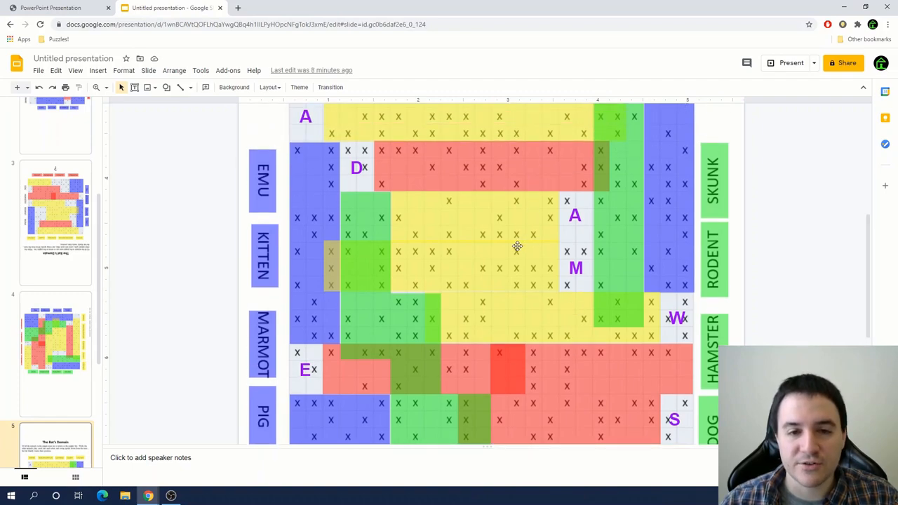
pyautogui.scroll(-3)
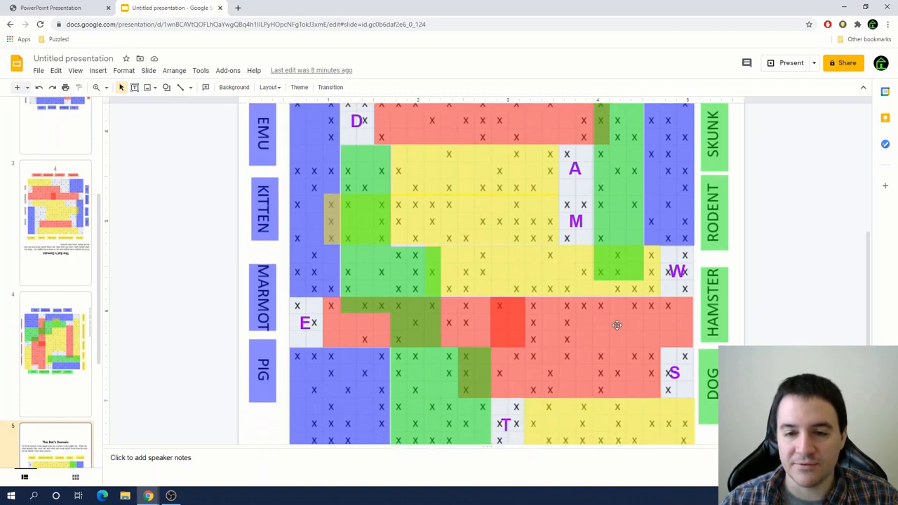
pyautogui.moveTo(593, 338)
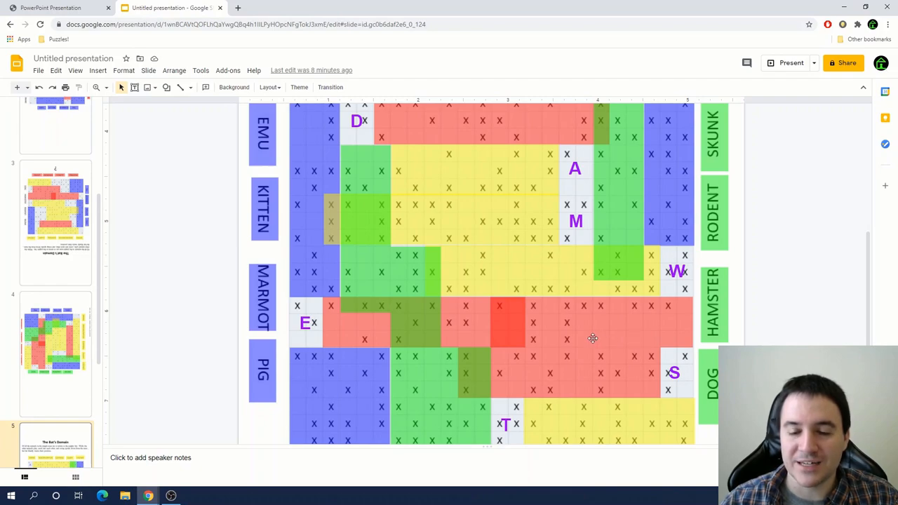
pyautogui.moveTo(586, 333)
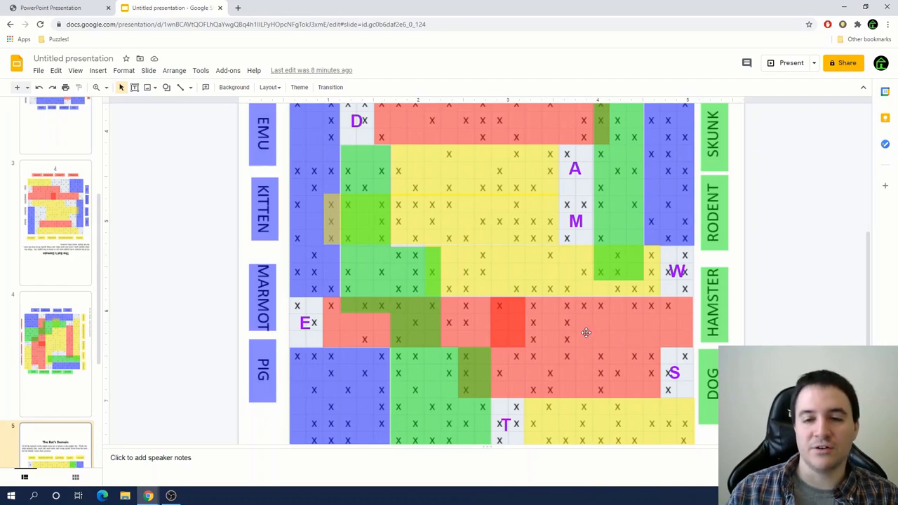
pyautogui.scroll(-3)
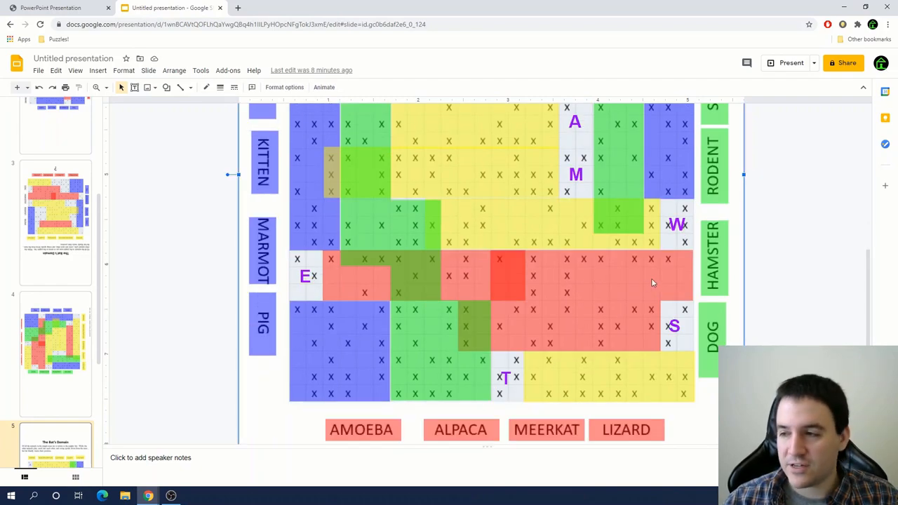
pyautogui.moveTo(672, 293)
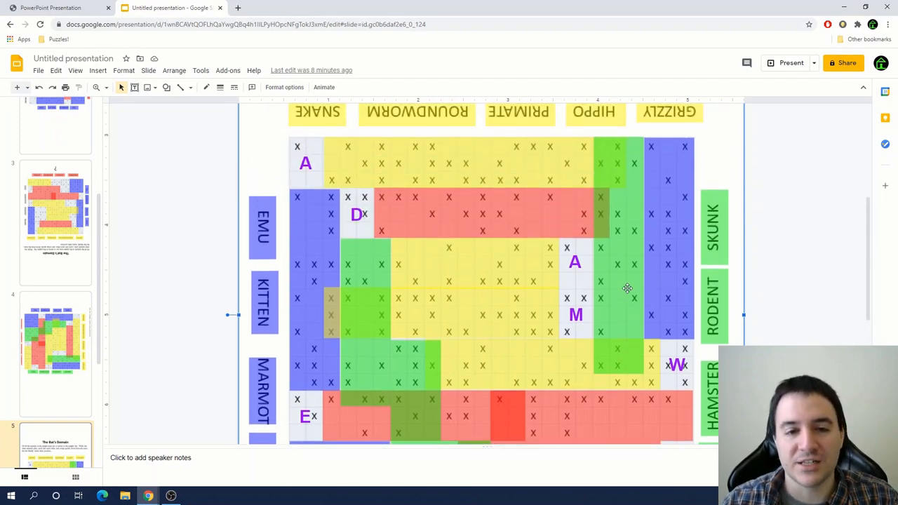
pyautogui.scroll(-3)
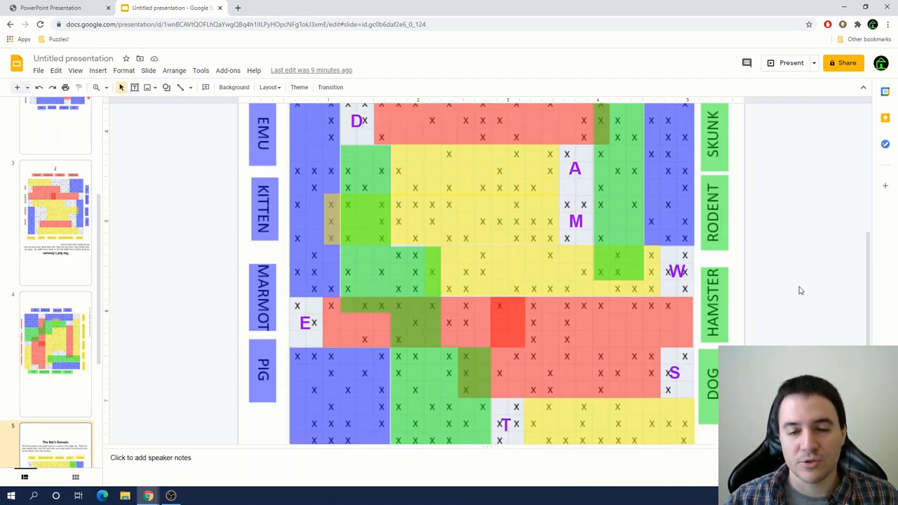
pyautogui.scroll(3)
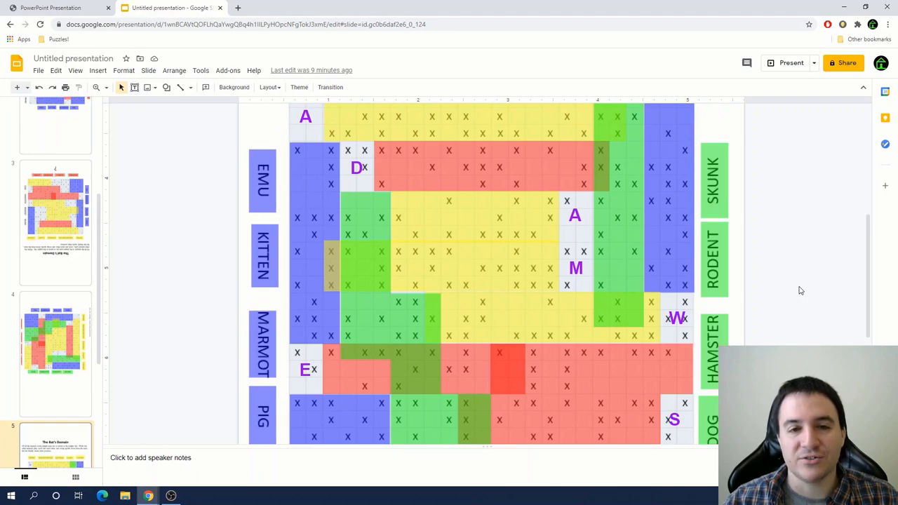
pyautogui.scroll(-3)
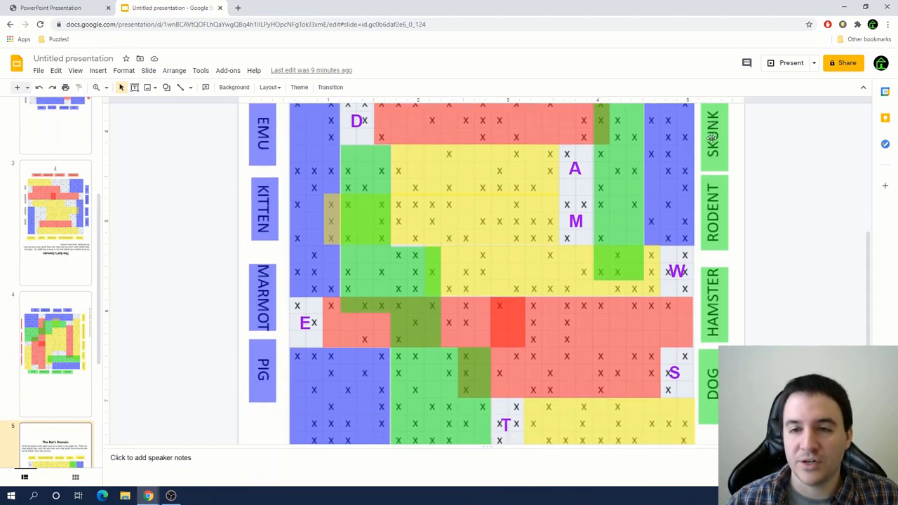
pyautogui.scroll(-3)
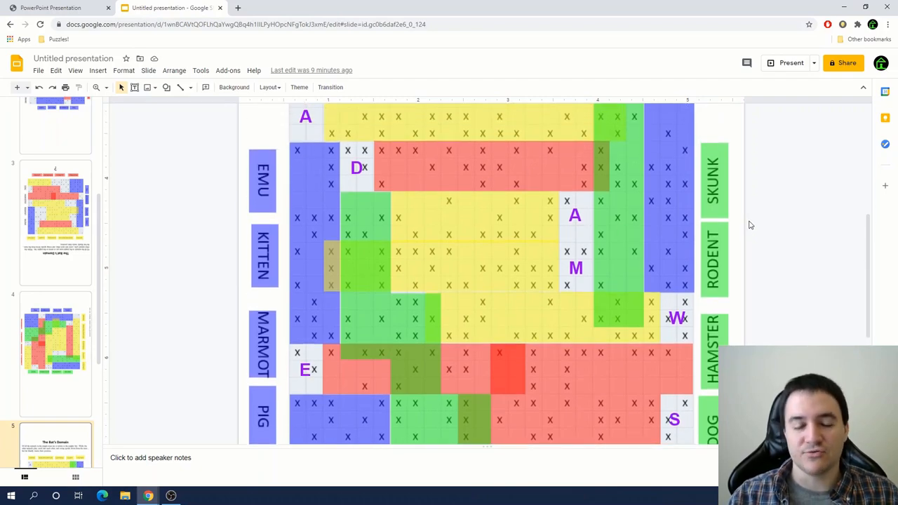
pyautogui.scroll(3)
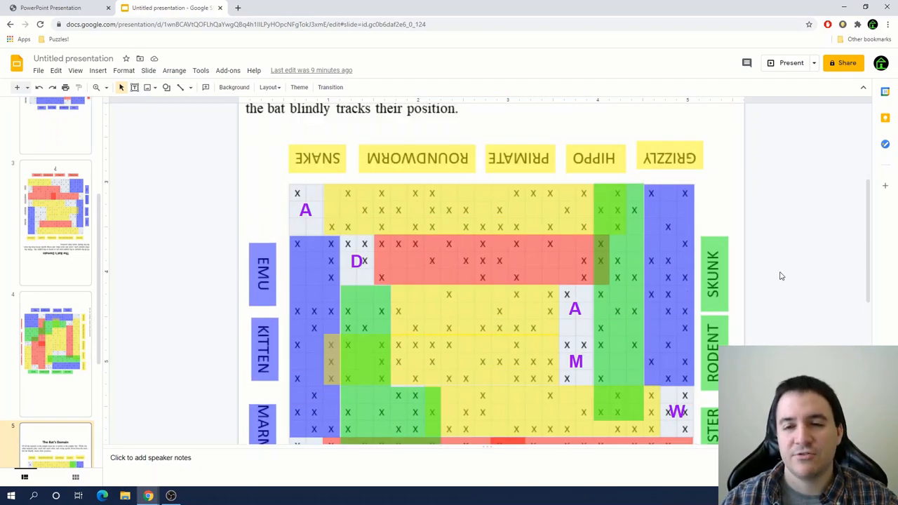
pyautogui.scroll(-3)
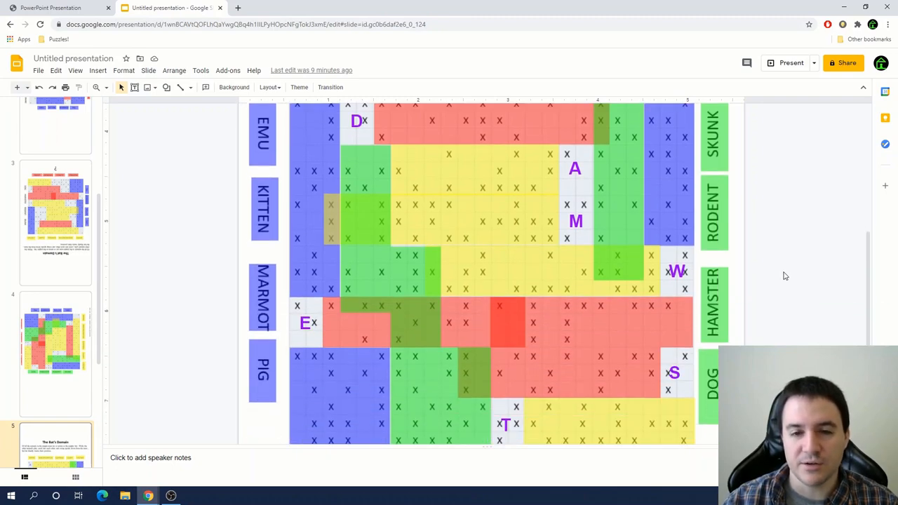
pyautogui.scroll(3)
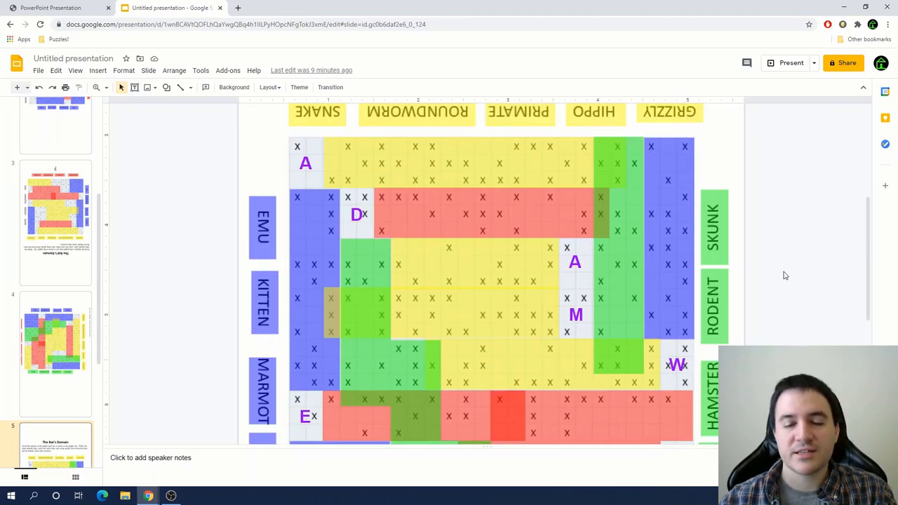
pyautogui.scroll(-3)
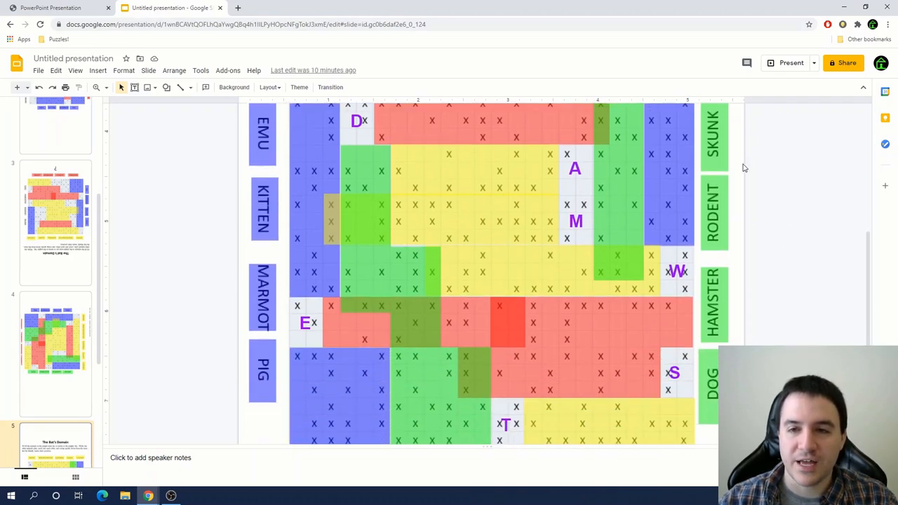
pyautogui.moveTo(730, 145)
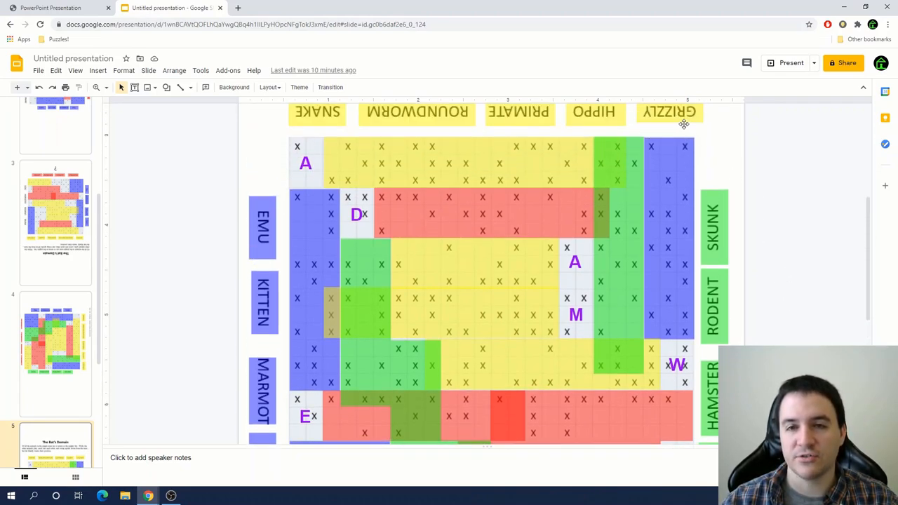
pyautogui.moveTo(599, 124)
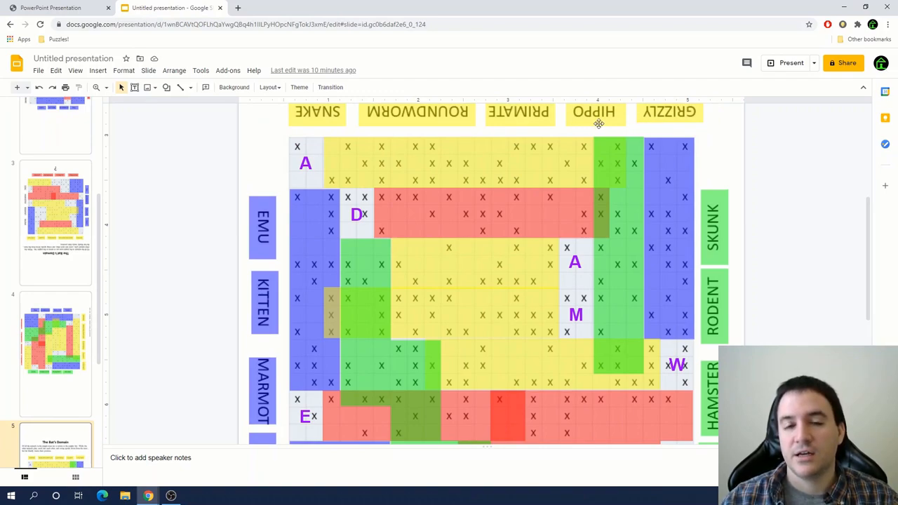
pyautogui.scroll(-3)
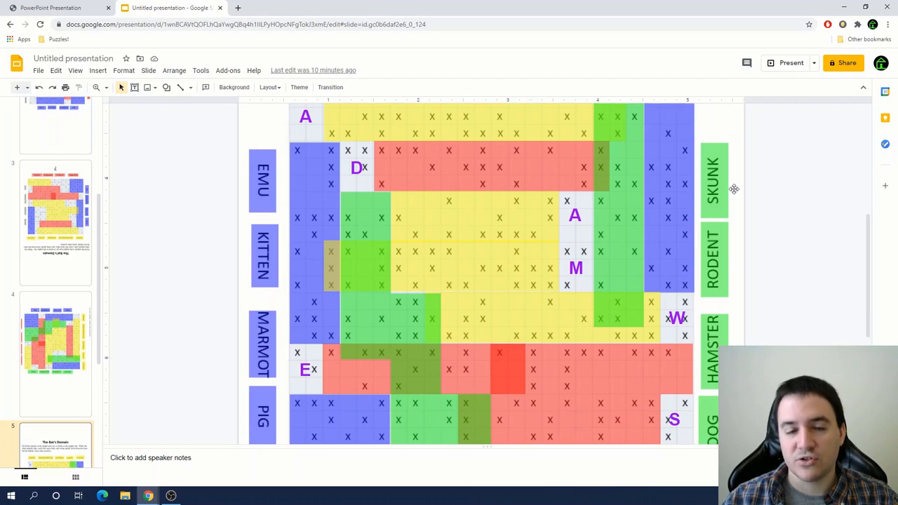
pyautogui.scroll(-3)
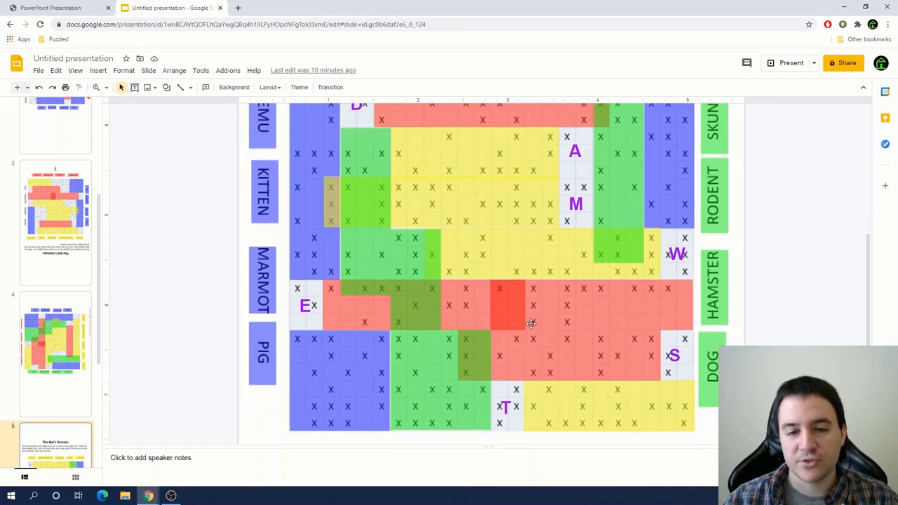
pyautogui.scroll(-3)
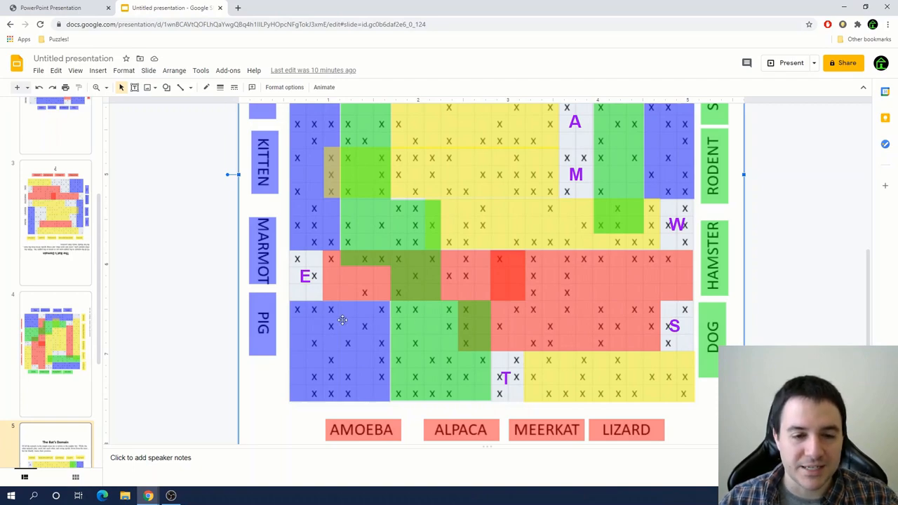
pyautogui.scroll(3)
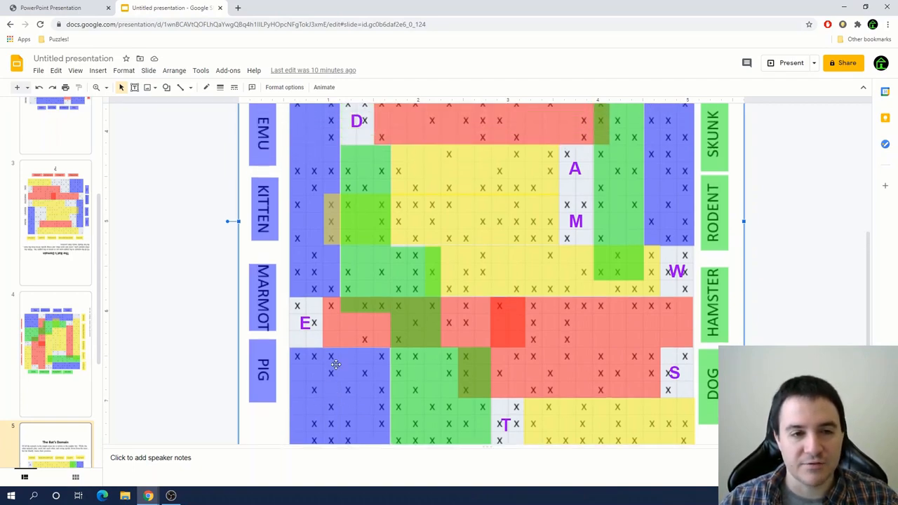
pyautogui.scroll(-3)
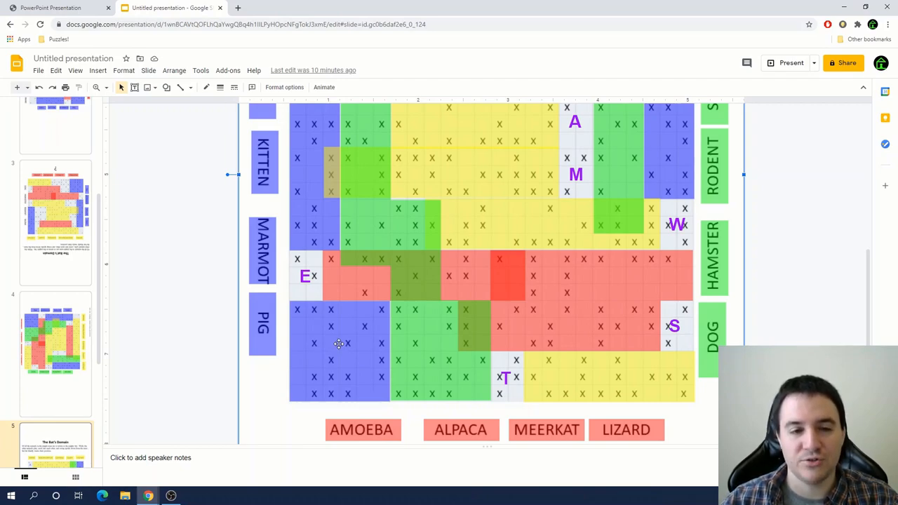
pyautogui.moveTo(342, 347)
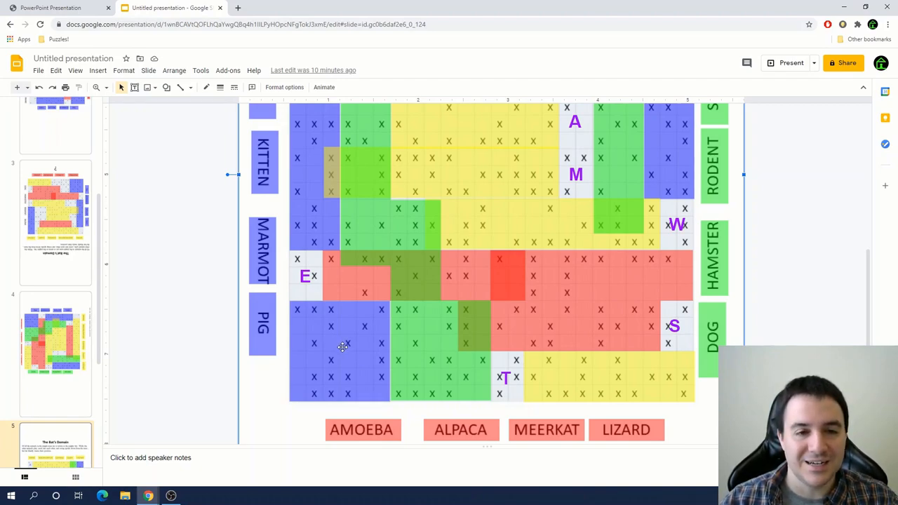
pyautogui.moveTo(359, 353)
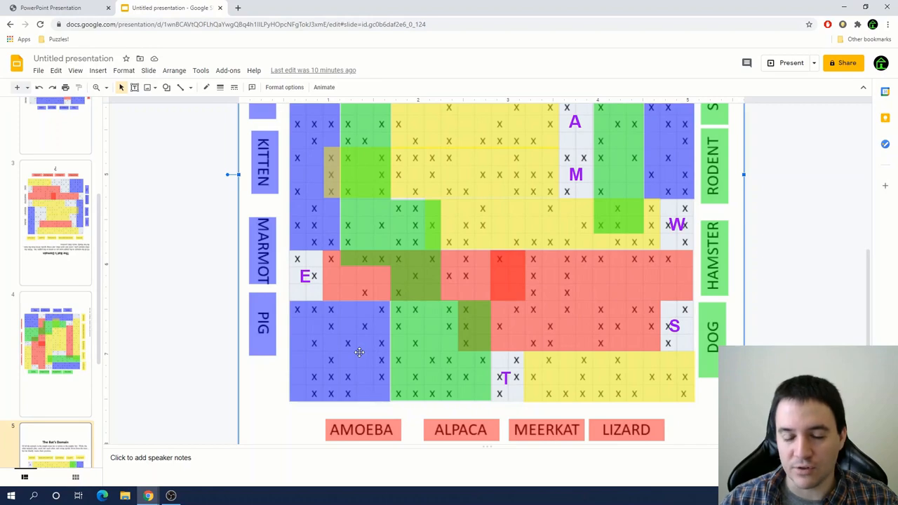
pyautogui.scroll(3)
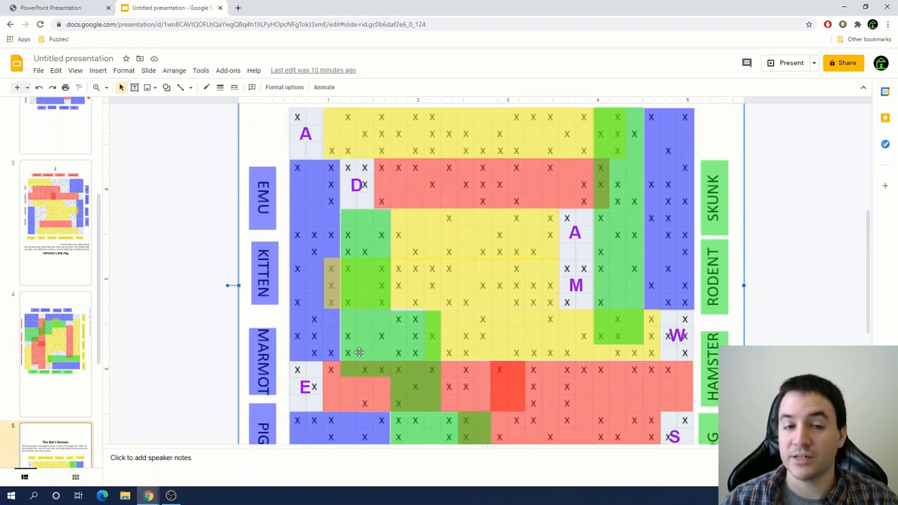
pyautogui.scroll(-3)
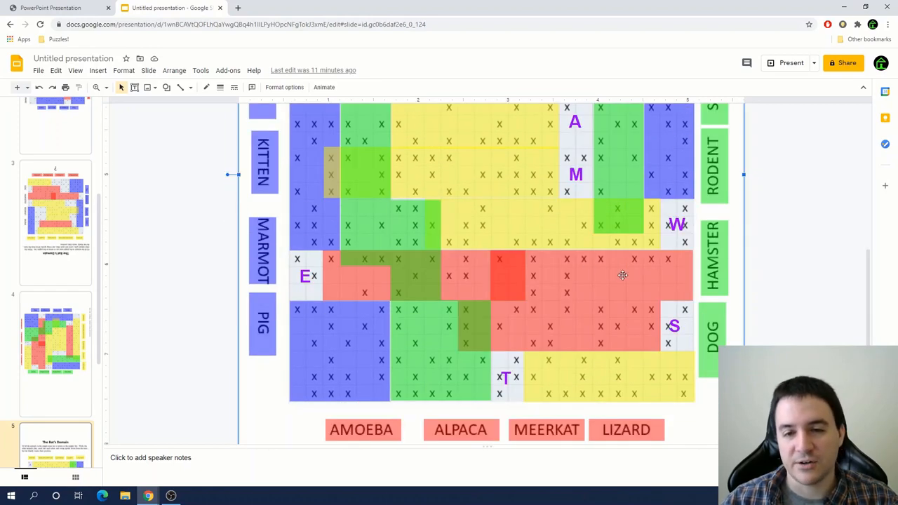
pyautogui.moveTo(647, 367)
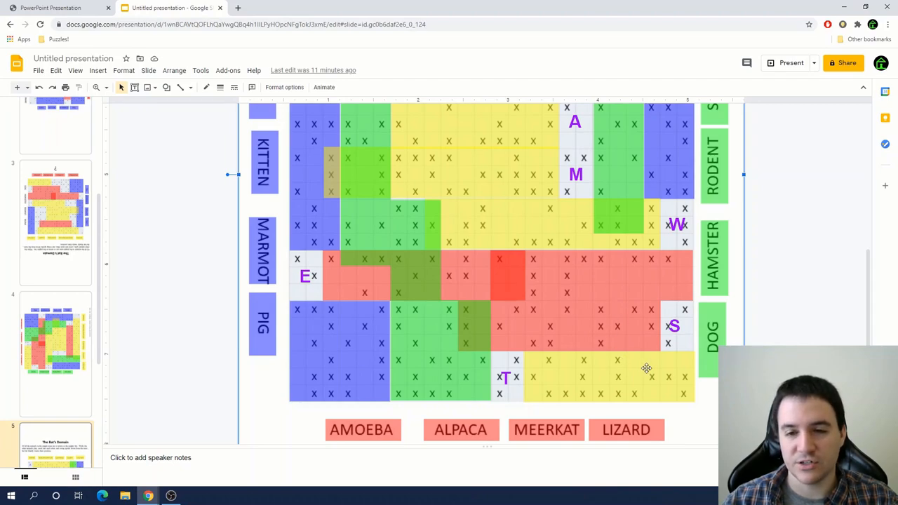
pyautogui.moveTo(624, 329)
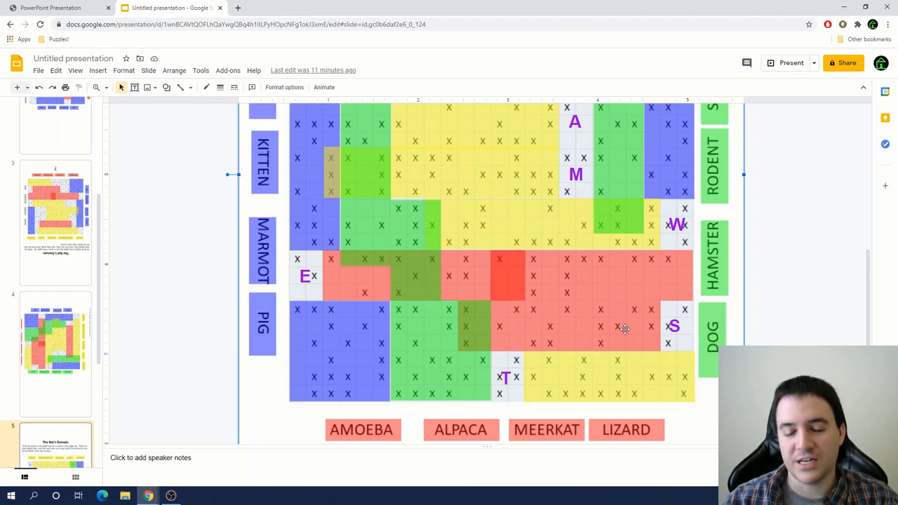
pyautogui.moveTo(620, 345)
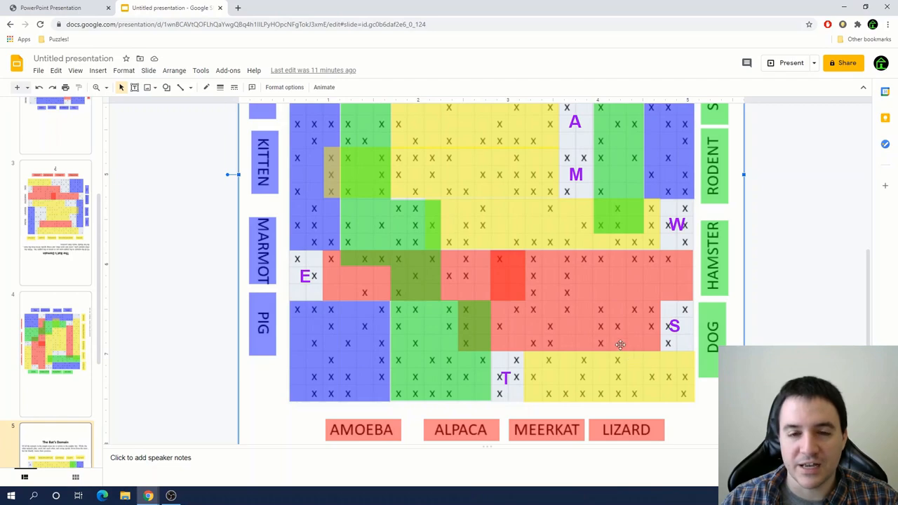
pyautogui.moveTo(618, 271)
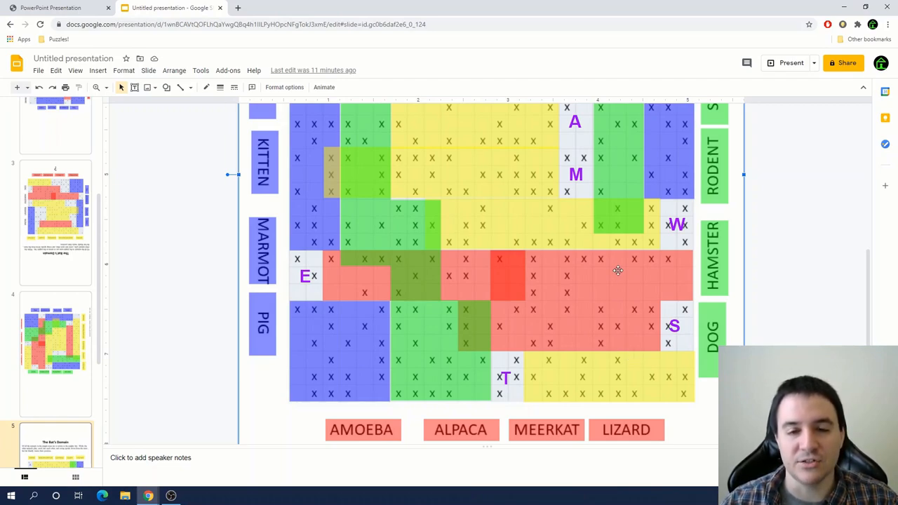
pyautogui.scroll(3)
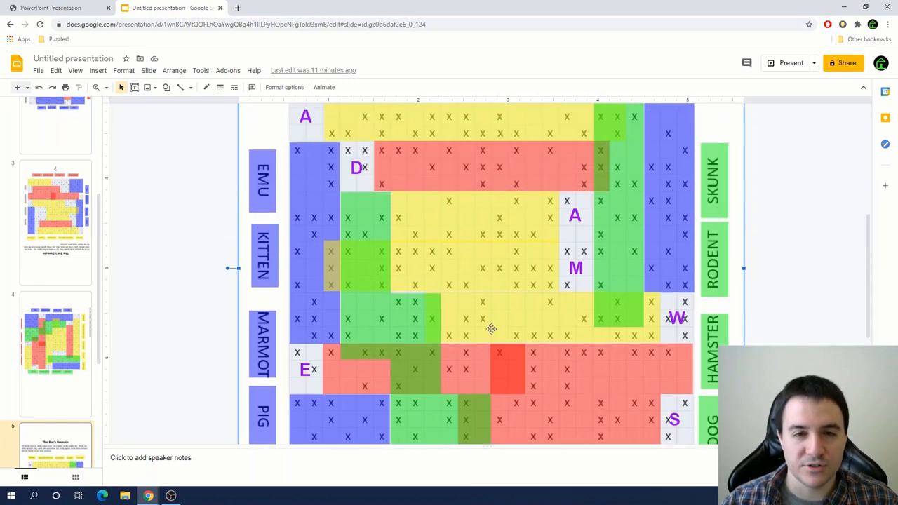
pyautogui.scroll(3)
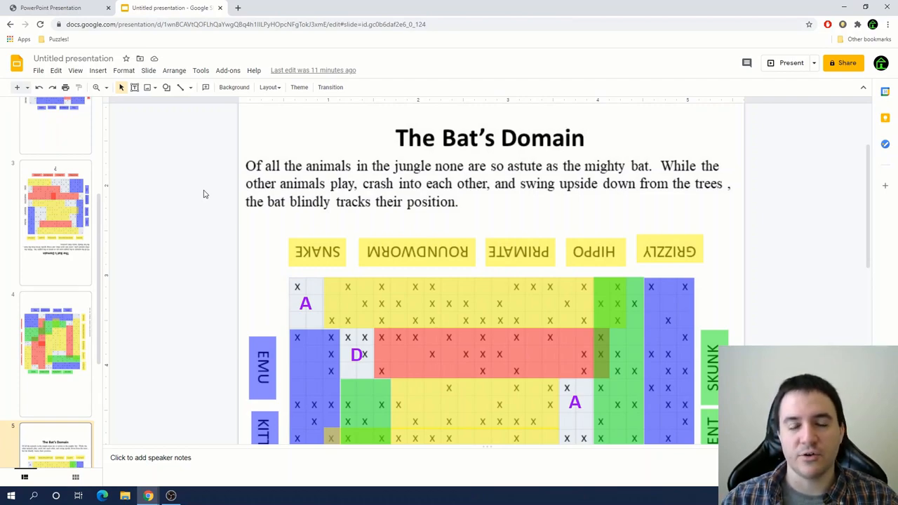
pyautogui.moveTo(340, 193)
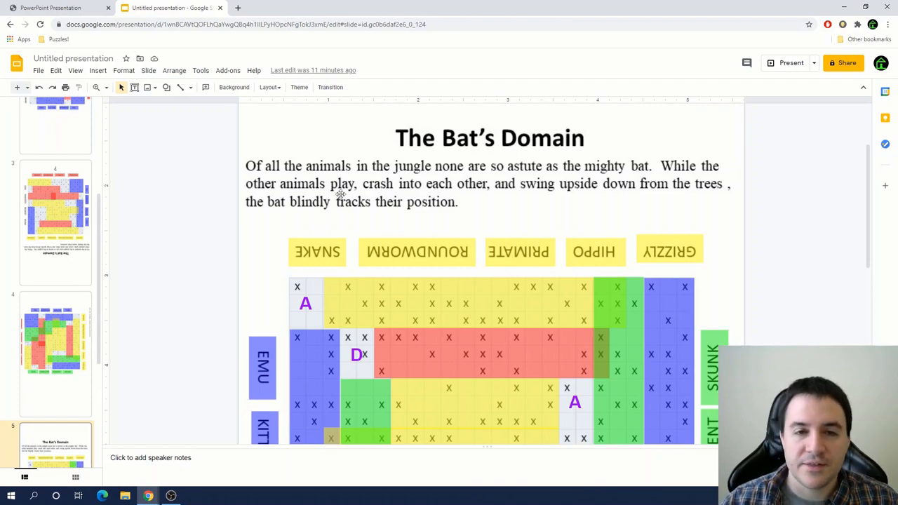
pyautogui.moveTo(306, 203)
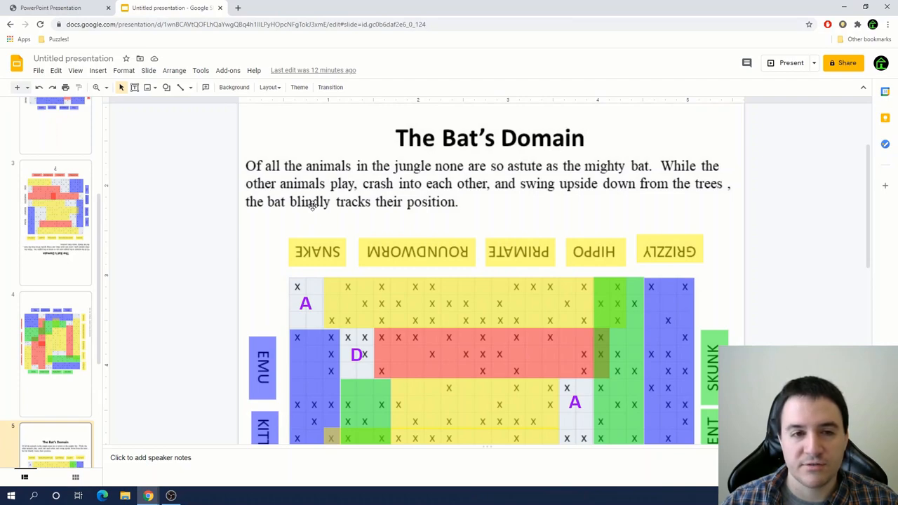
pyautogui.moveTo(520, 169)
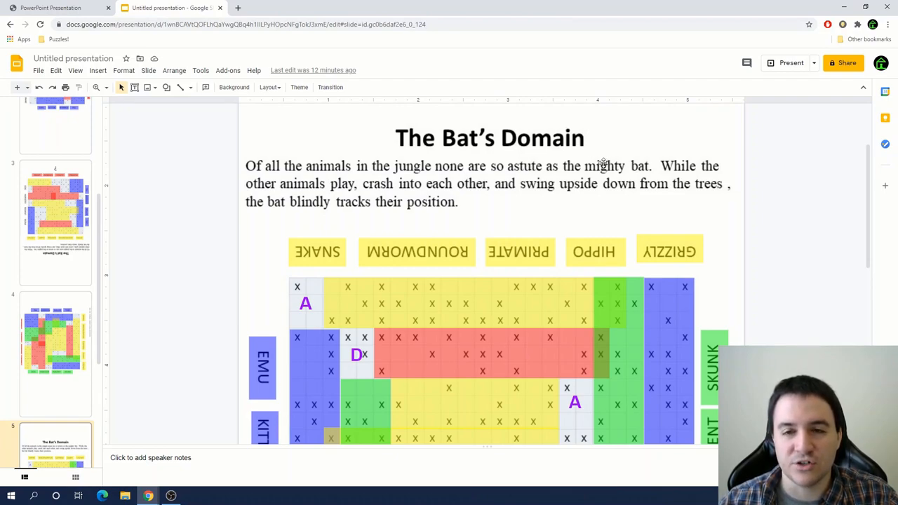
pyautogui.moveTo(645, 172)
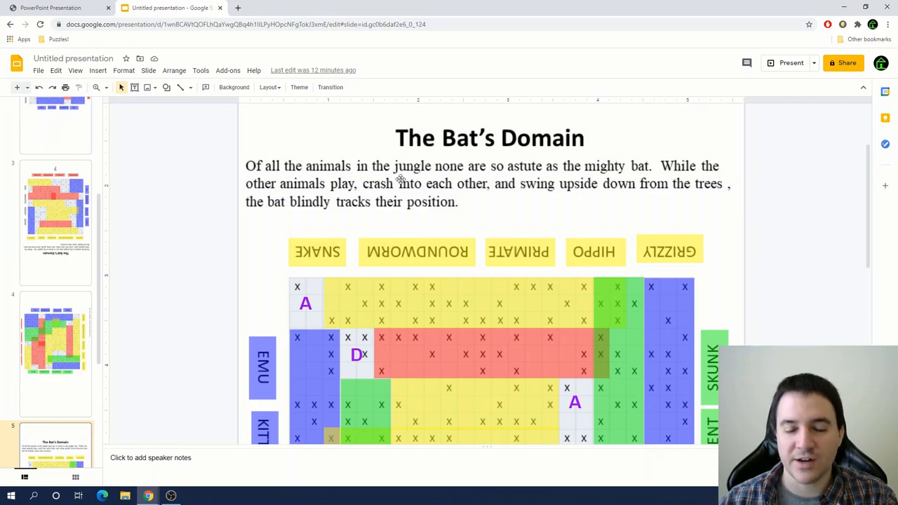
pyautogui.scroll(-3)
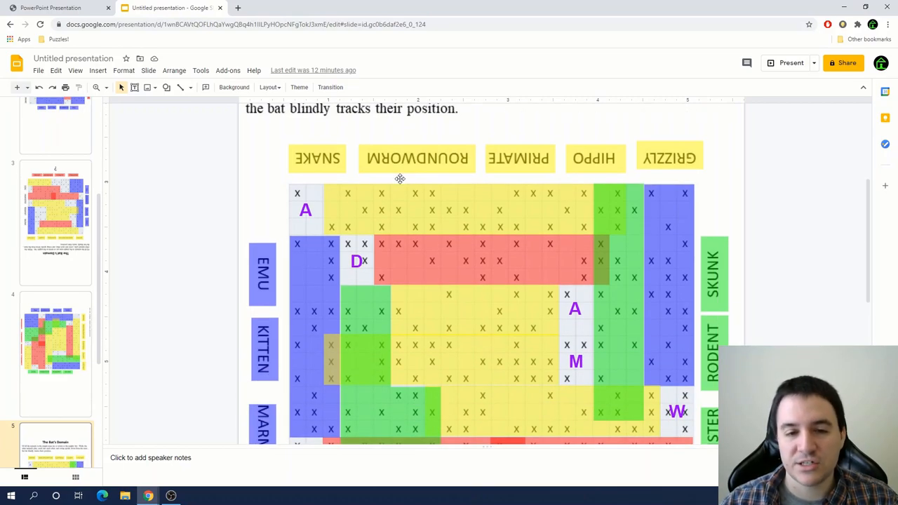
pyautogui.moveTo(620, 188)
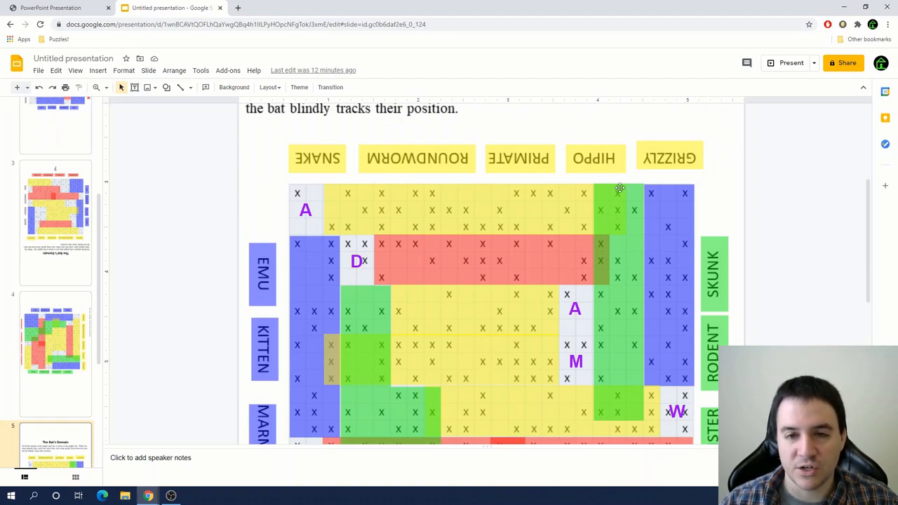
pyautogui.moveTo(423, 334)
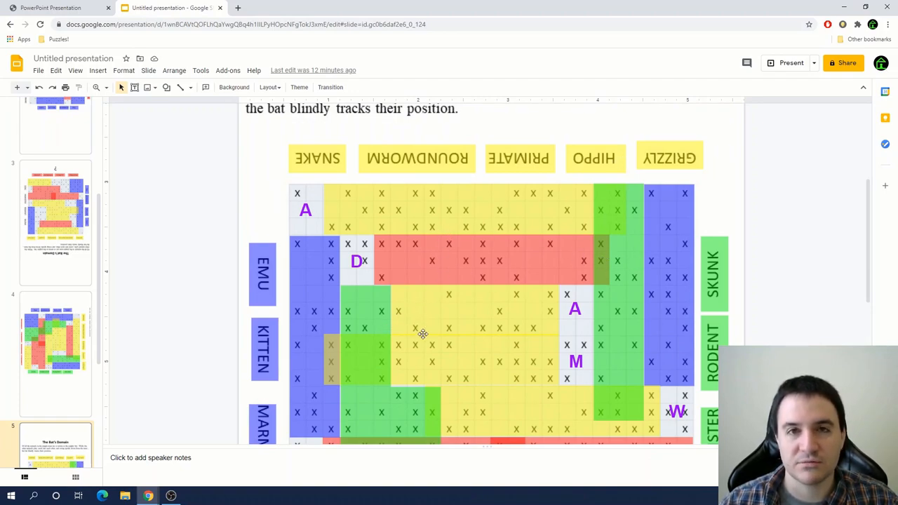
pyautogui.scroll(3)
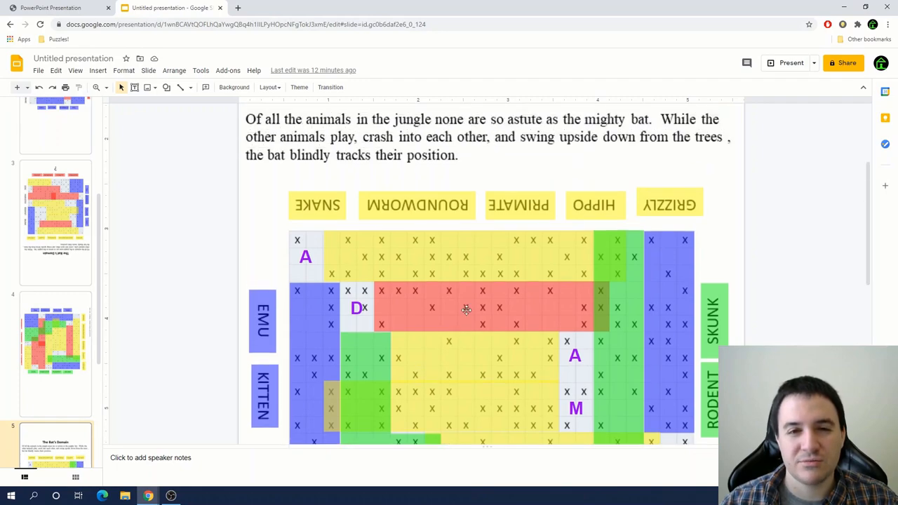
pyautogui.scroll(3)
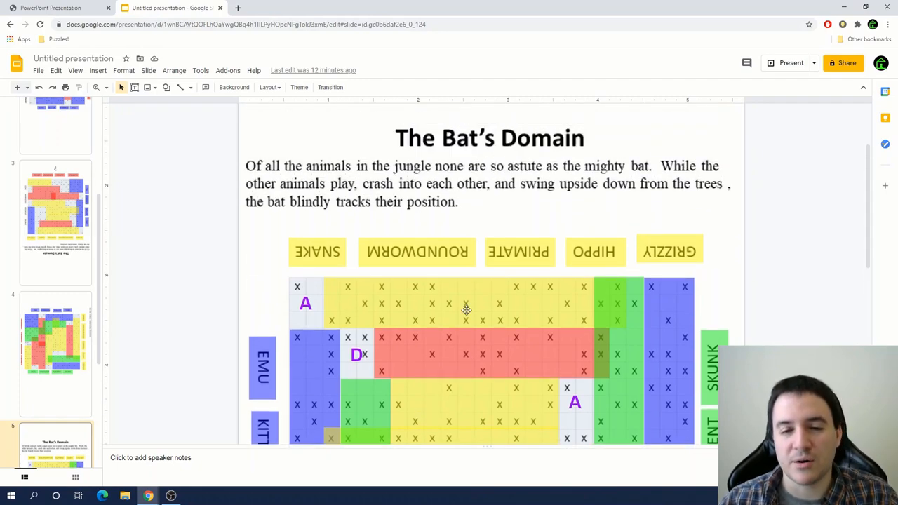
pyautogui.moveTo(470, 170)
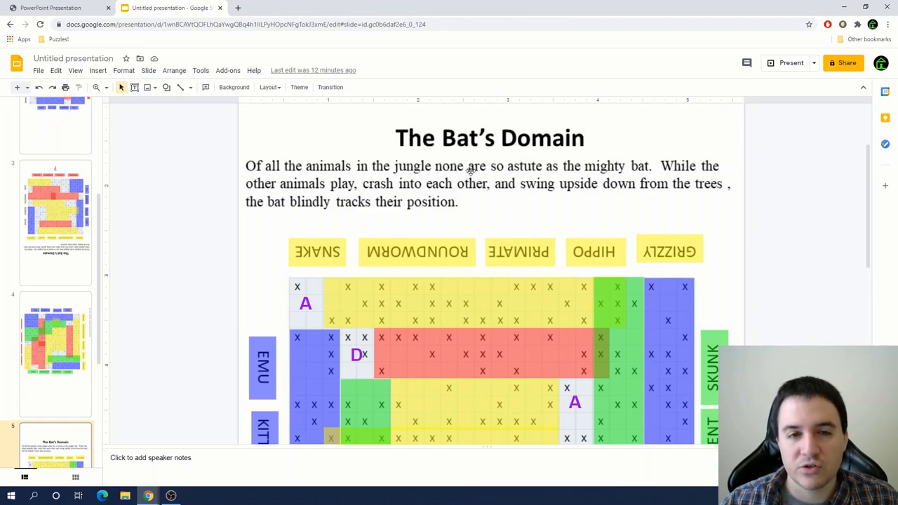
pyautogui.moveTo(489, 185)
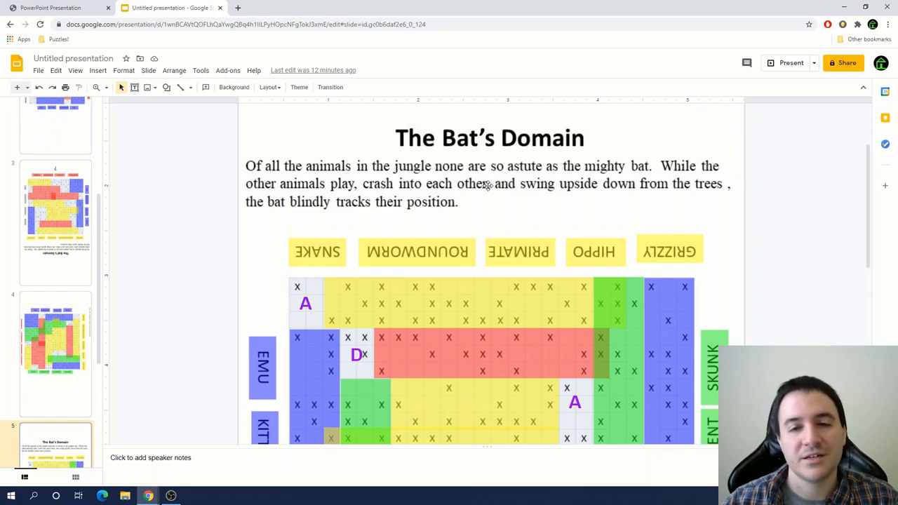
pyautogui.scroll(-3)
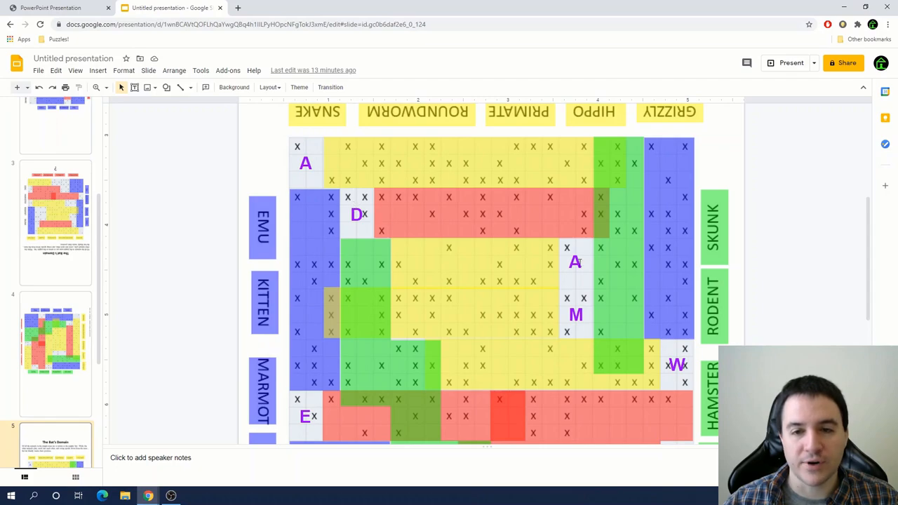
pyautogui.scroll(-3)
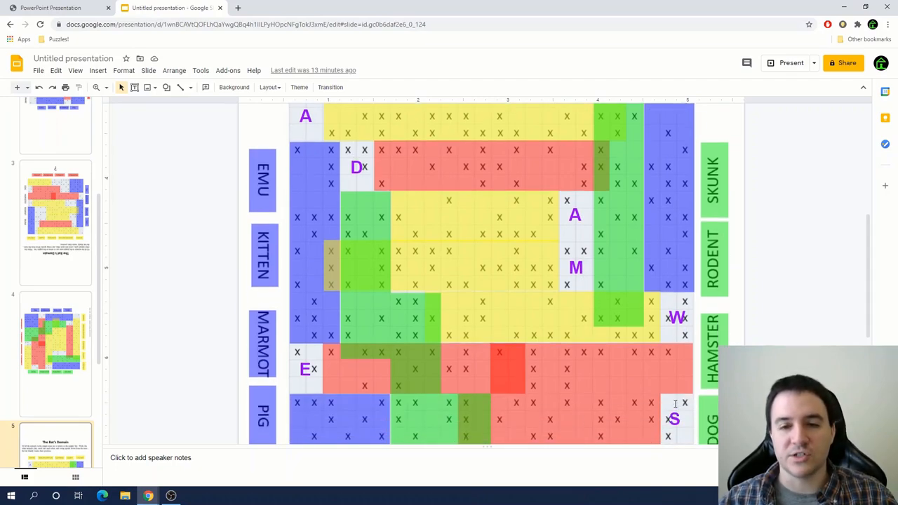
pyautogui.scroll(-3)
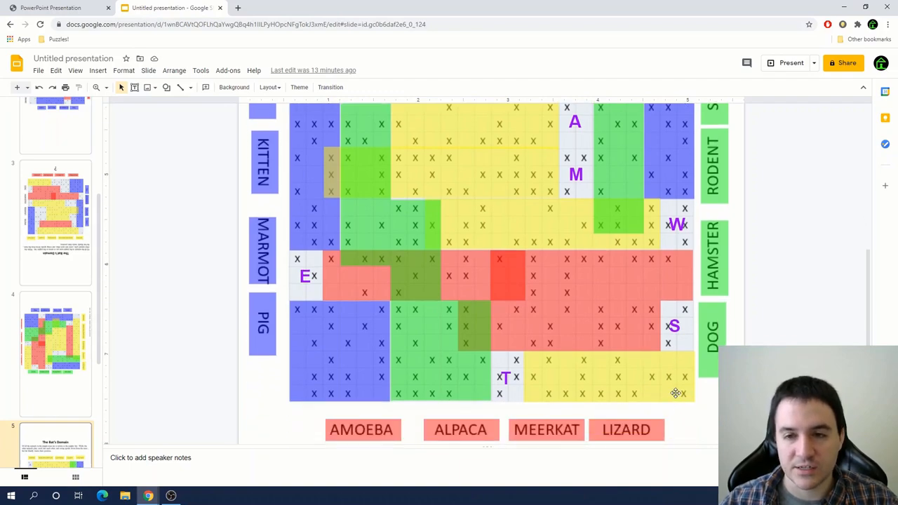
pyautogui.moveTo(664, 226)
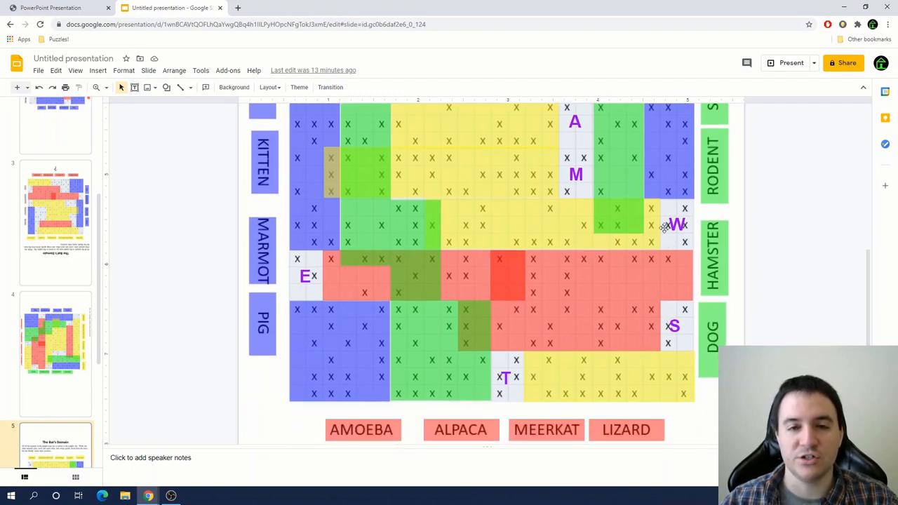
pyautogui.scroll(3)
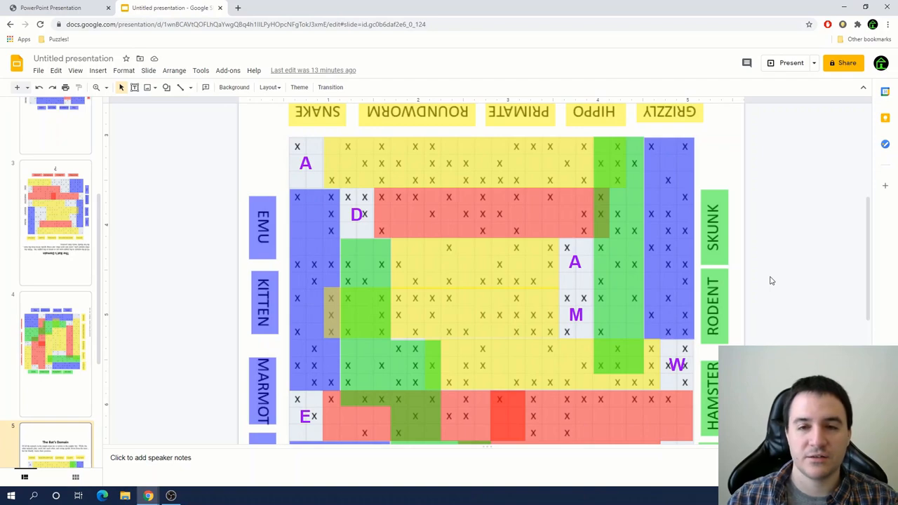
pyautogui.scroll(-3)
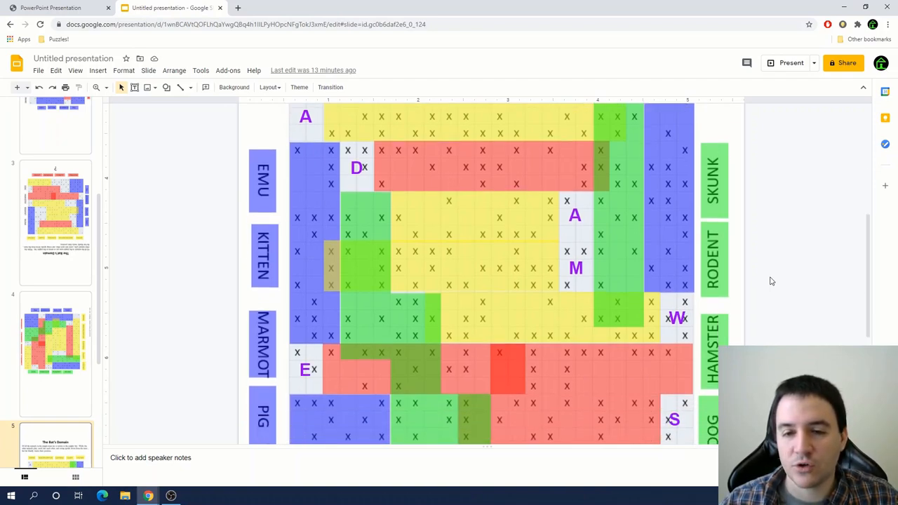
pyautogui.scroll(-3)
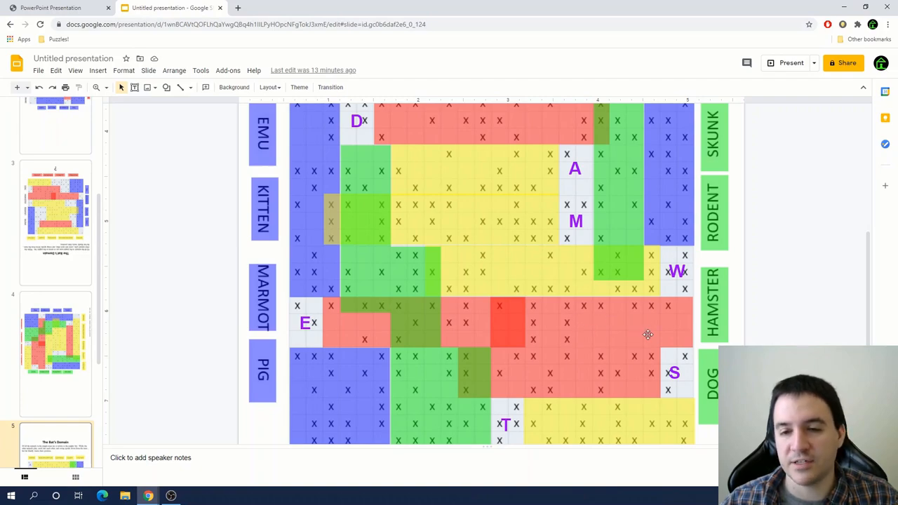
pyautogui.moveTo(595, 317)
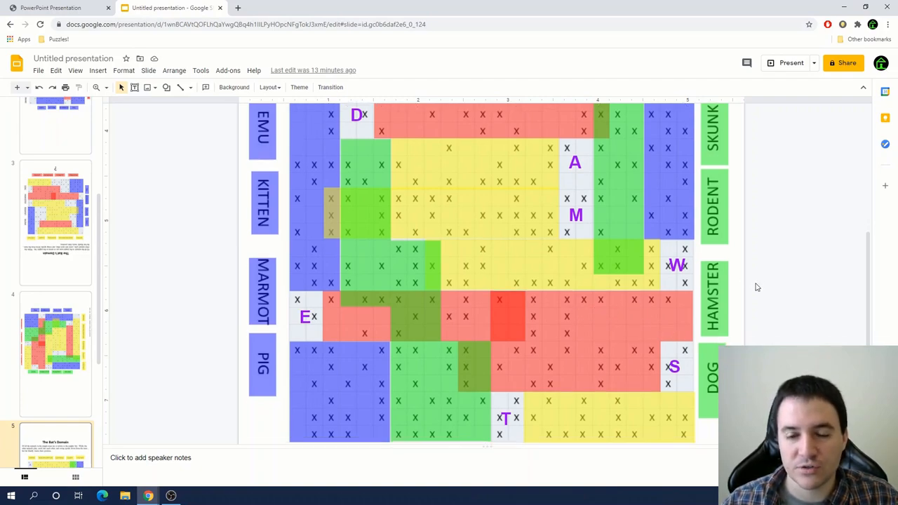
pyautogui.scroll(-3)
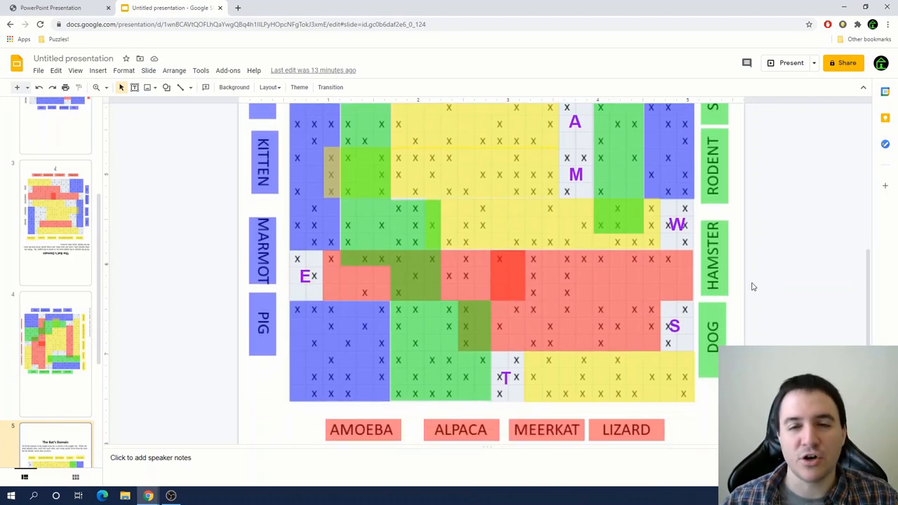
pyautogui.scroll(3)
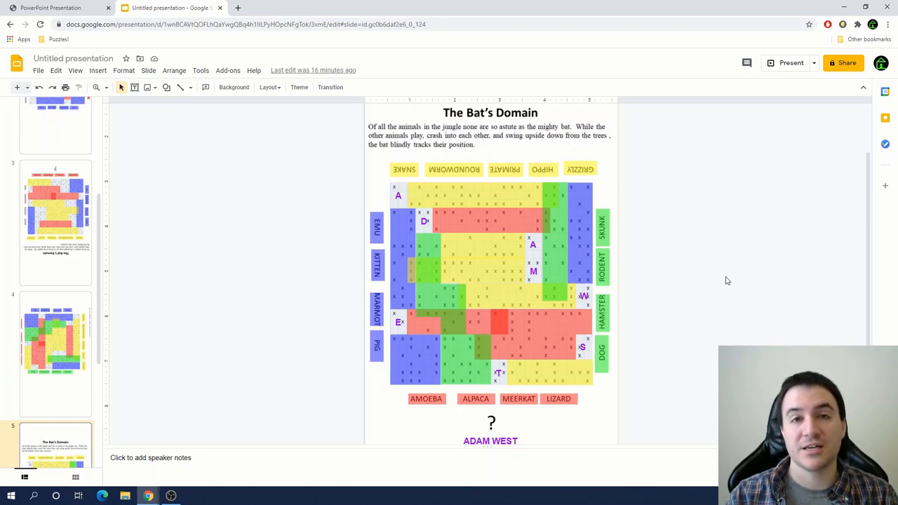
pyautogui.moveTo(807, 185)
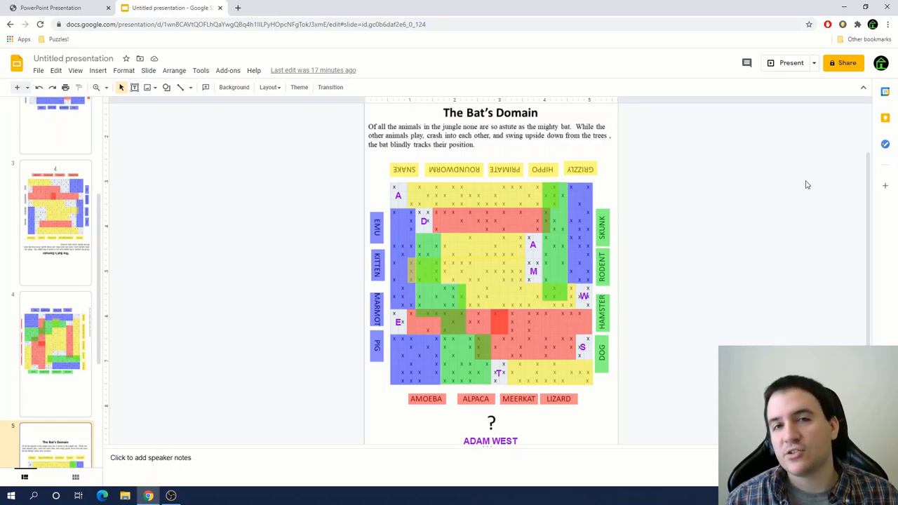